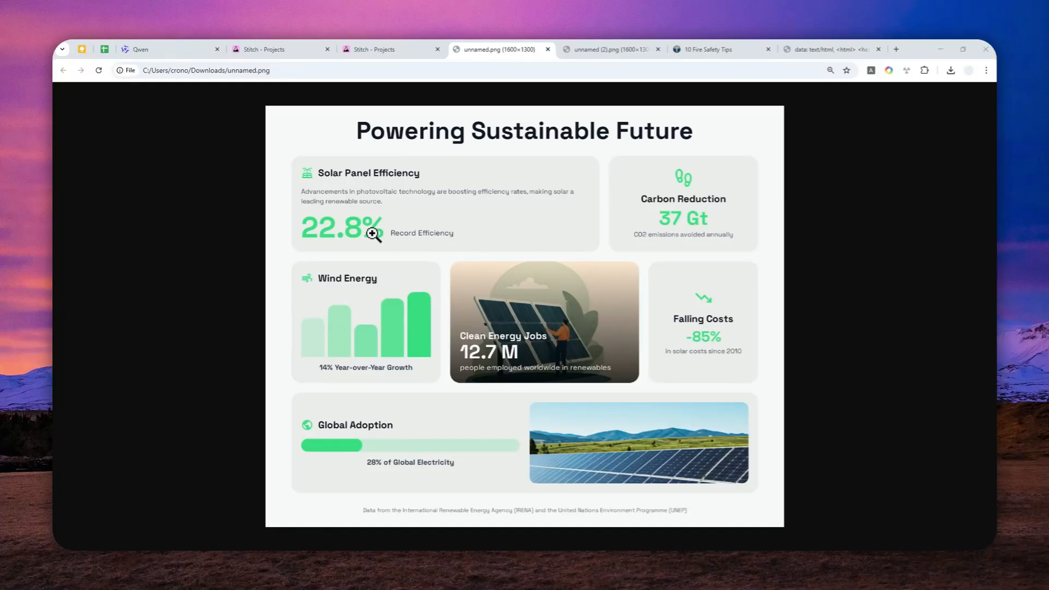
mouse_move(445, 214)
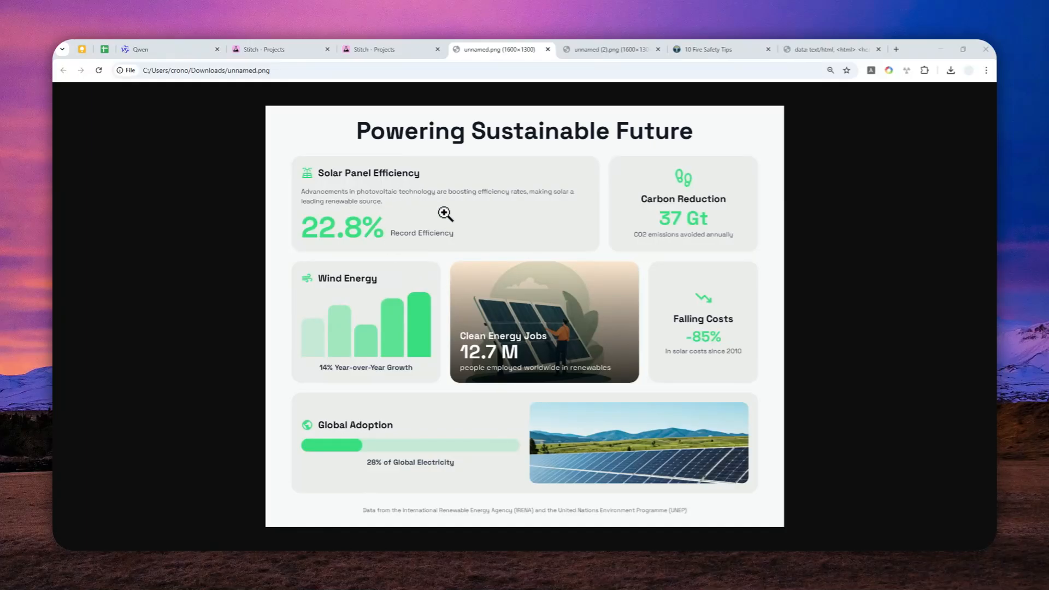
Compare the dark and light-green poster tabs, then switch to the Qwen chat with the carpet-washing robot poster.
left_click(609, 49)
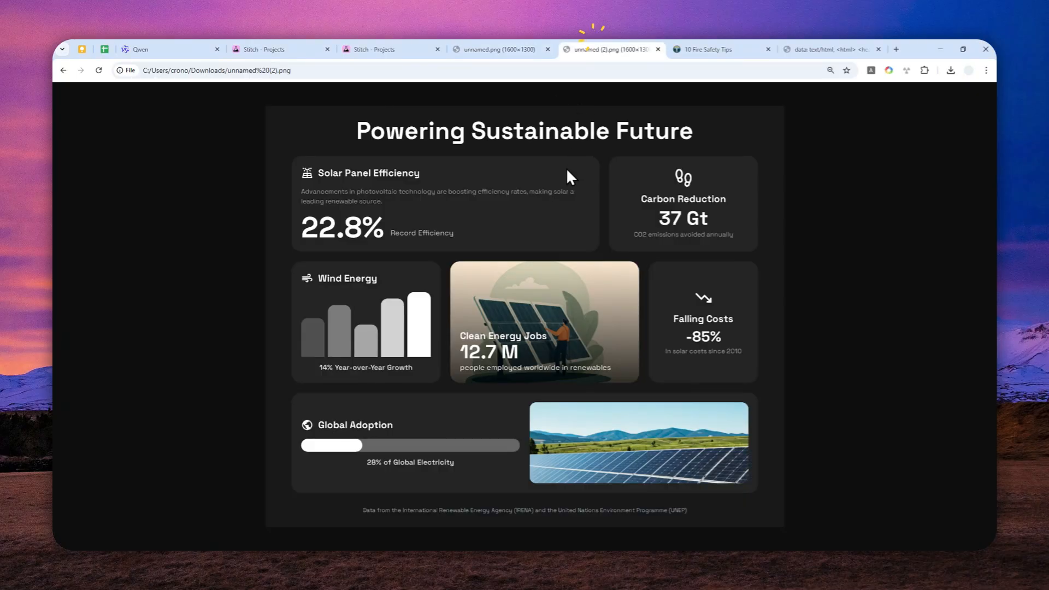
mouse_move(508, 262)
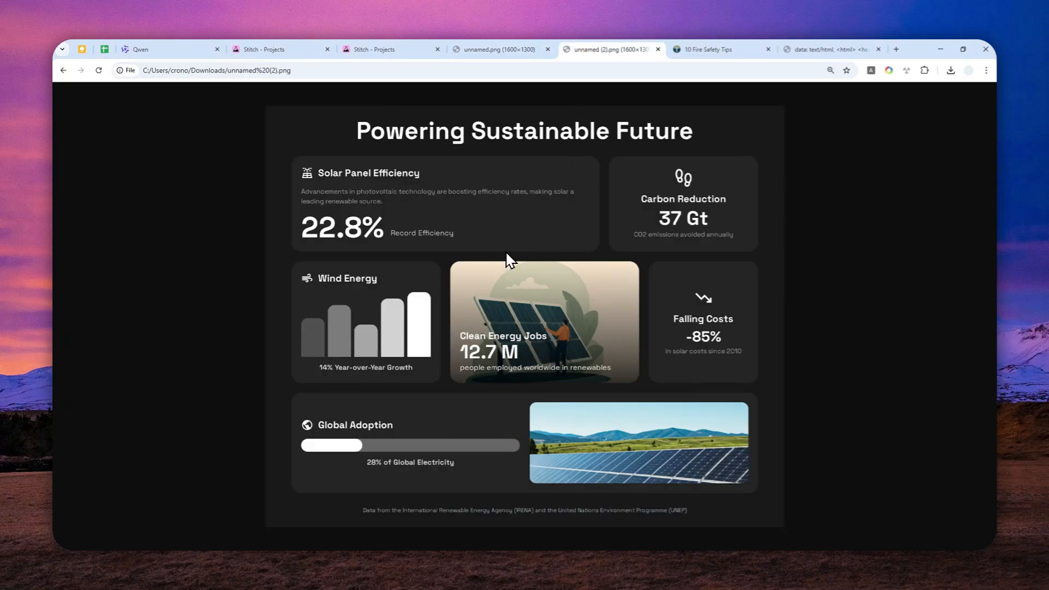
mouse_move(498, 260)
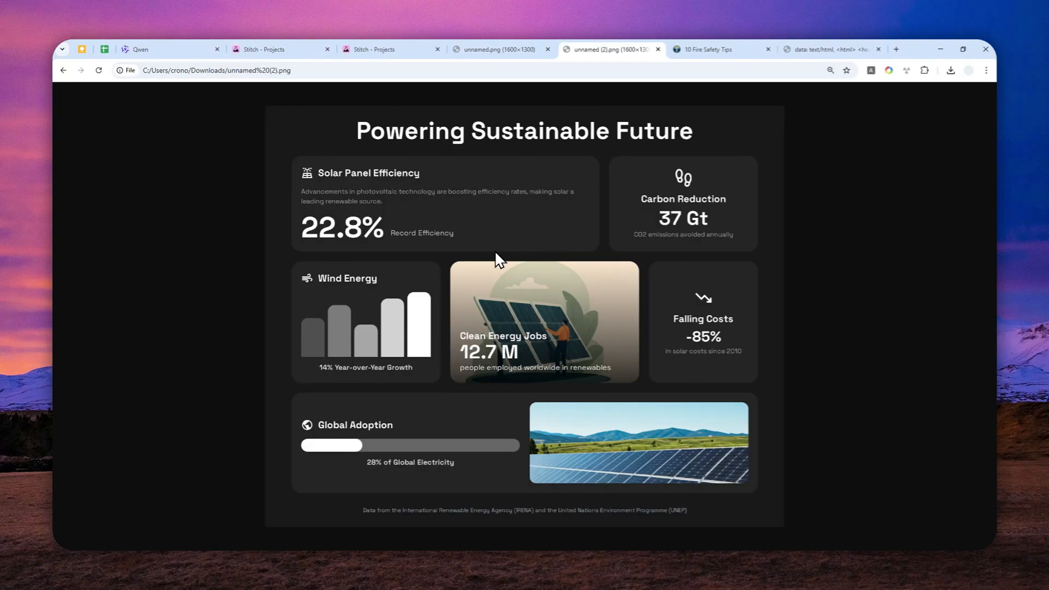
mouse_move(501, 246)
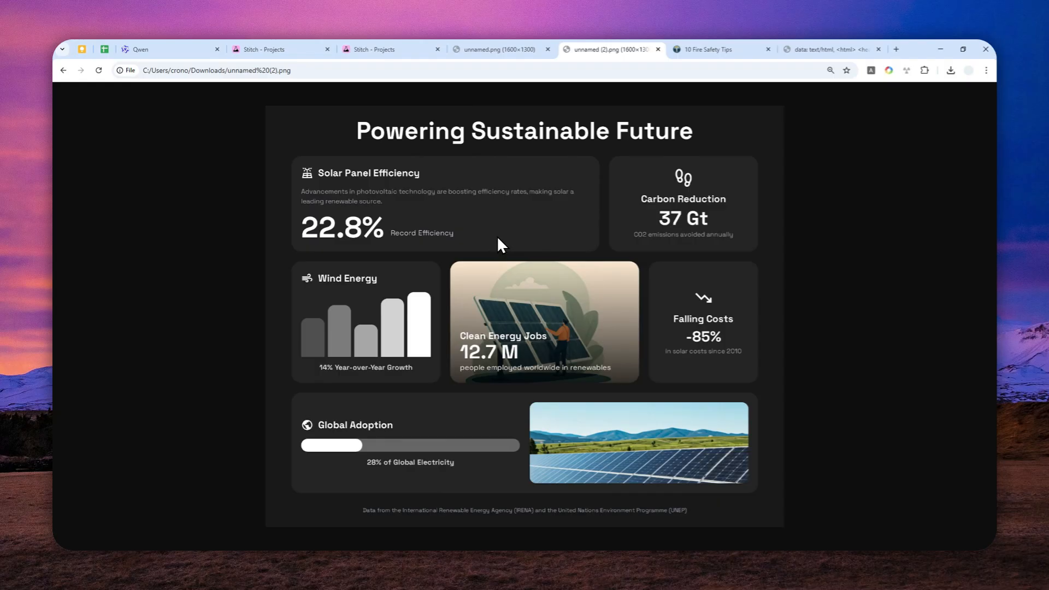
mouse_move(411, 252)
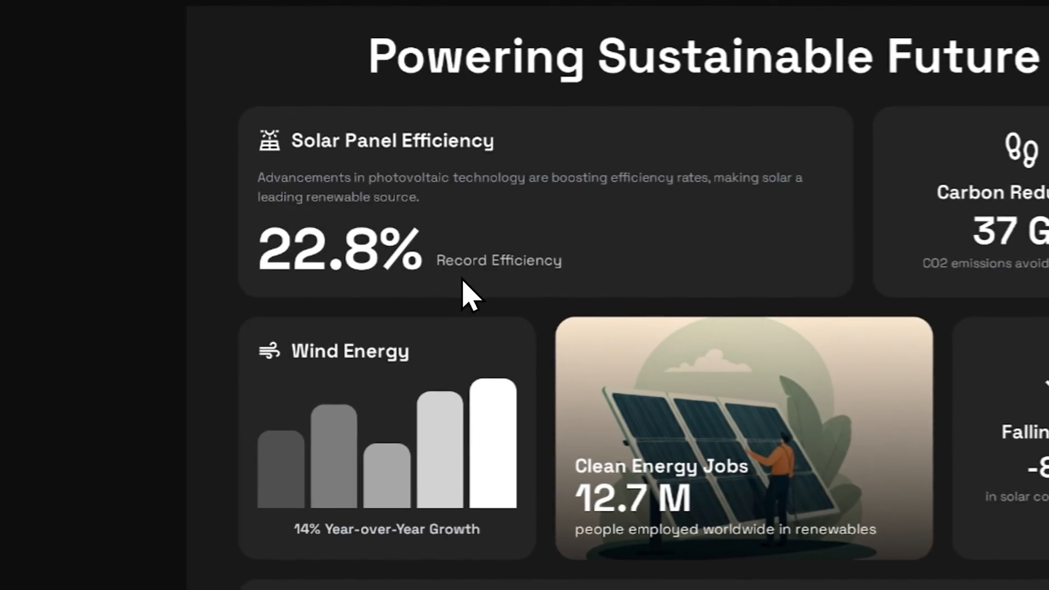
mouse_move(438, 305)
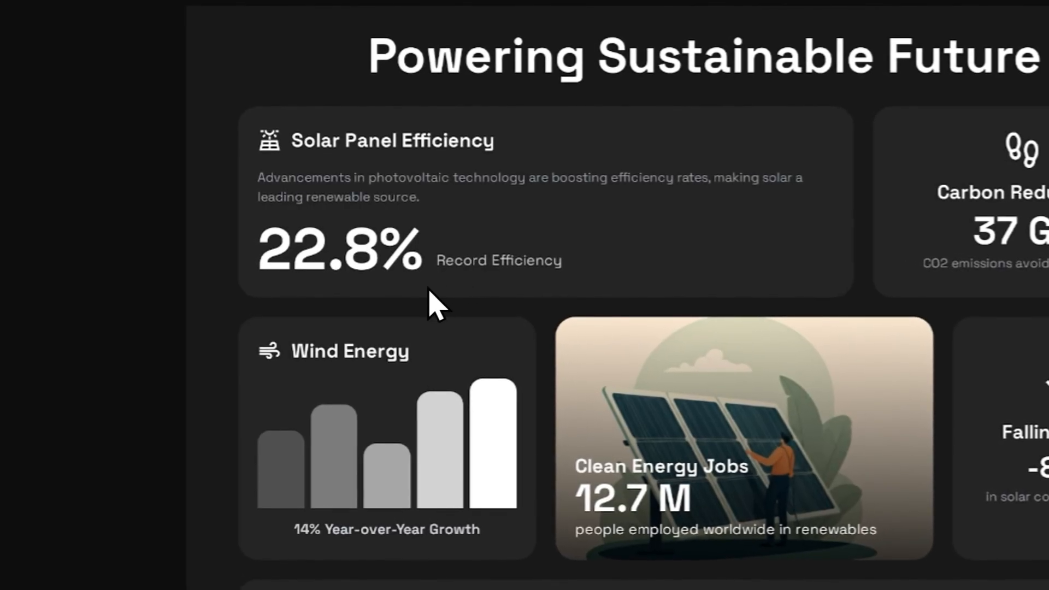
scroll("up", 3)
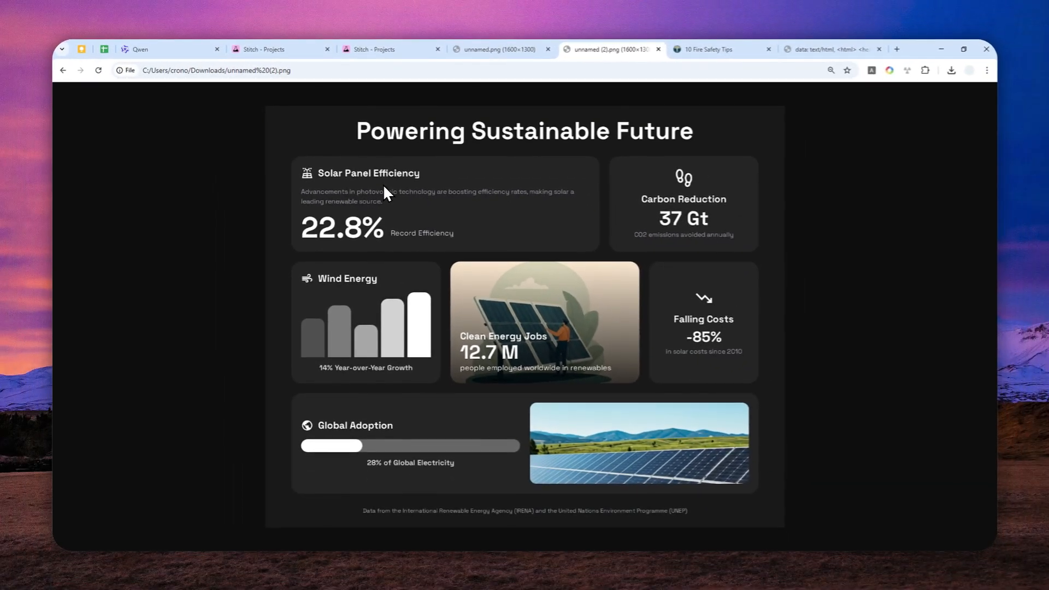
mouse_move(445, 196)
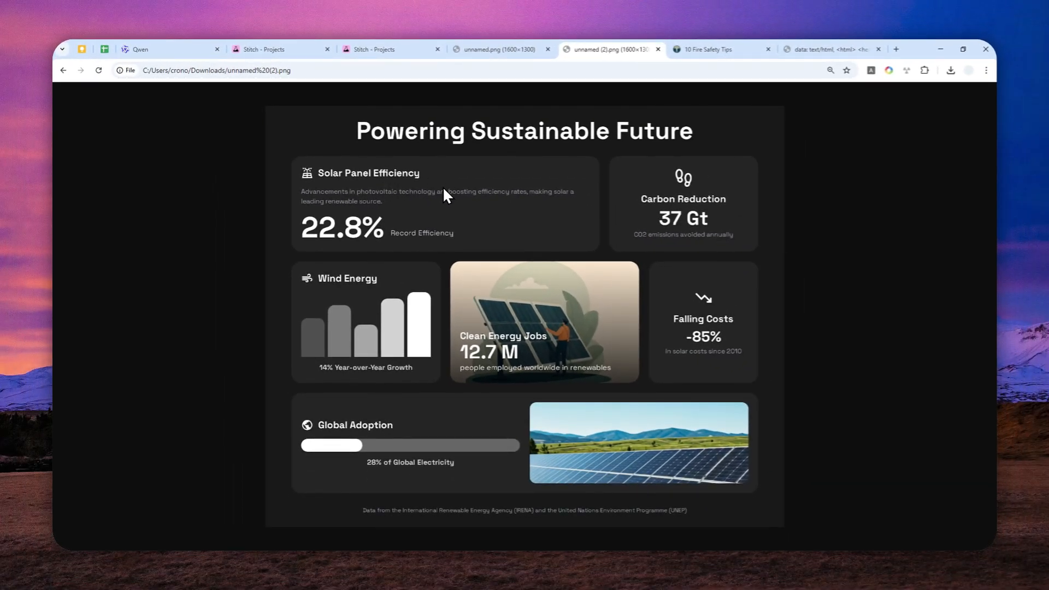
left_click(499, 49)
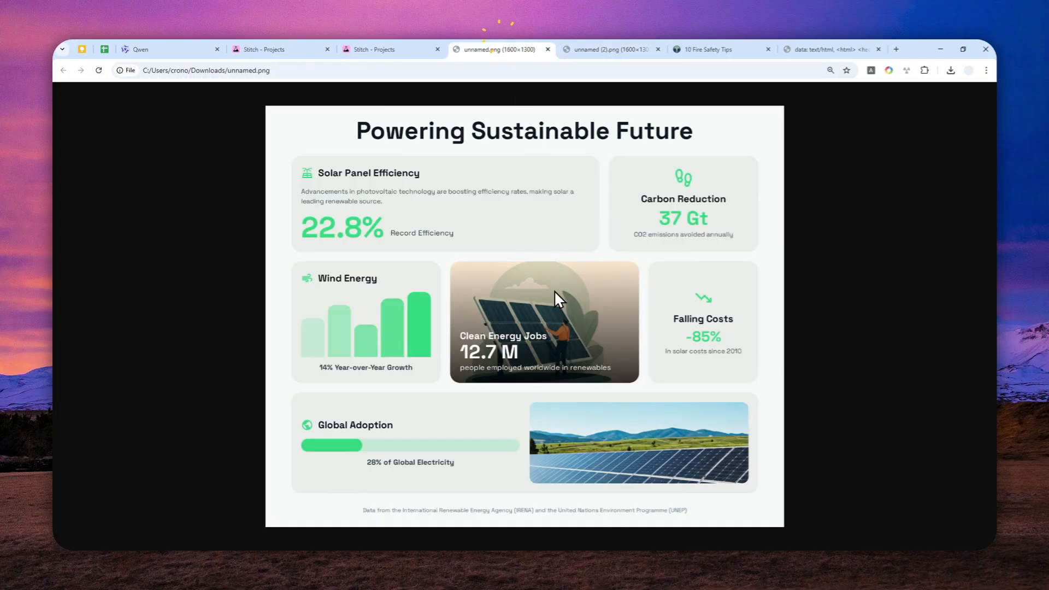
mouse_move(548, 314)
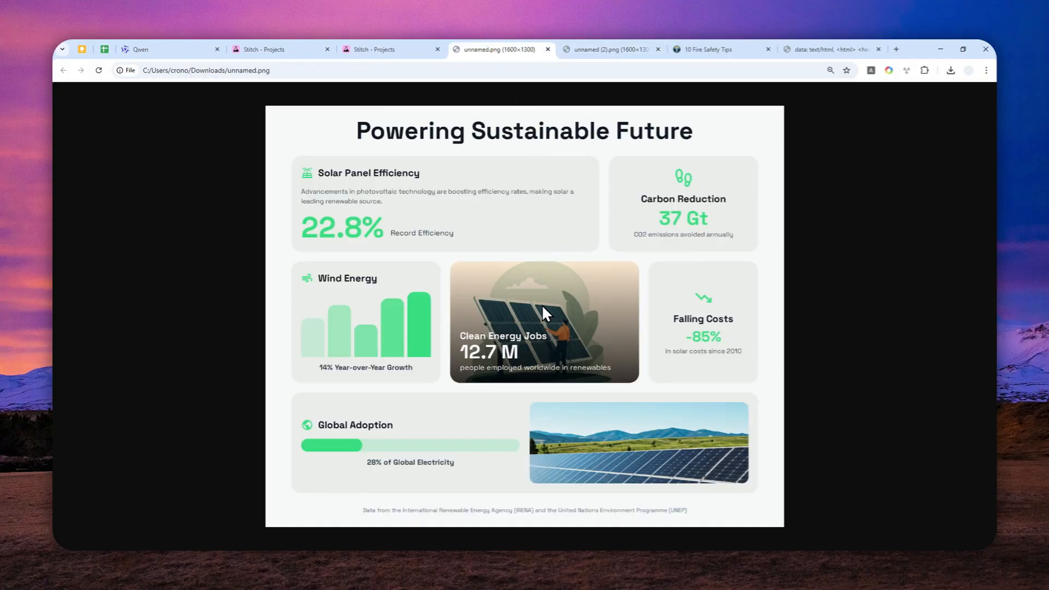
mouse_move(529, 309)
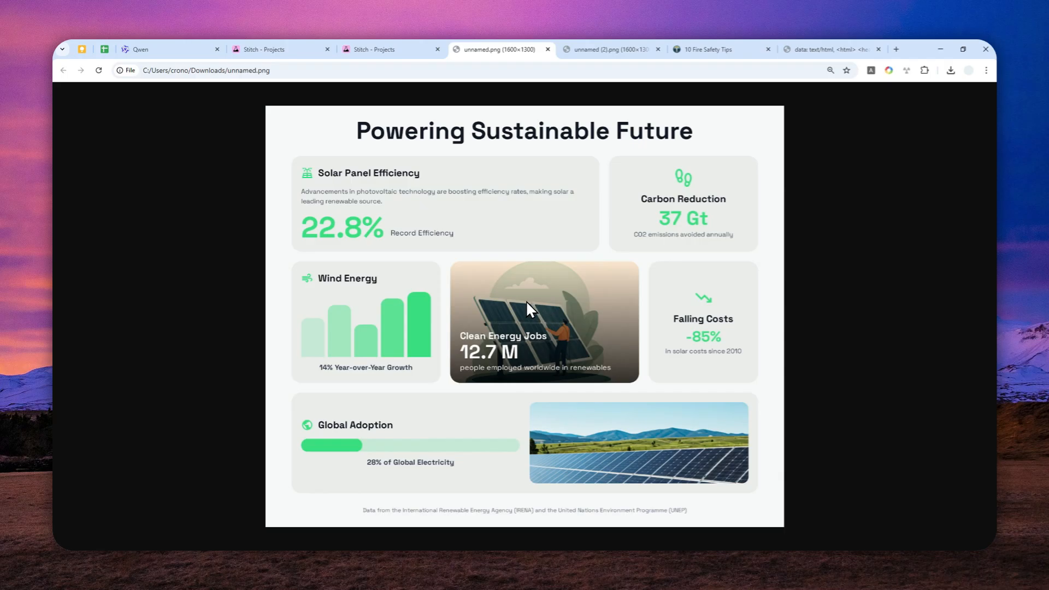
mouse_move(486, 306)
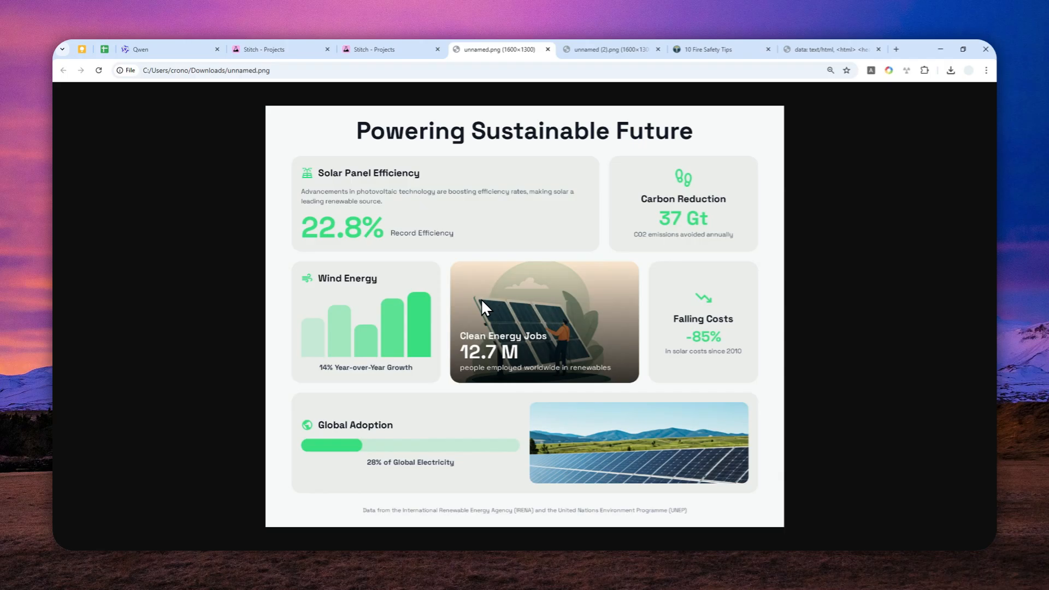
mouse_move(401, 326)
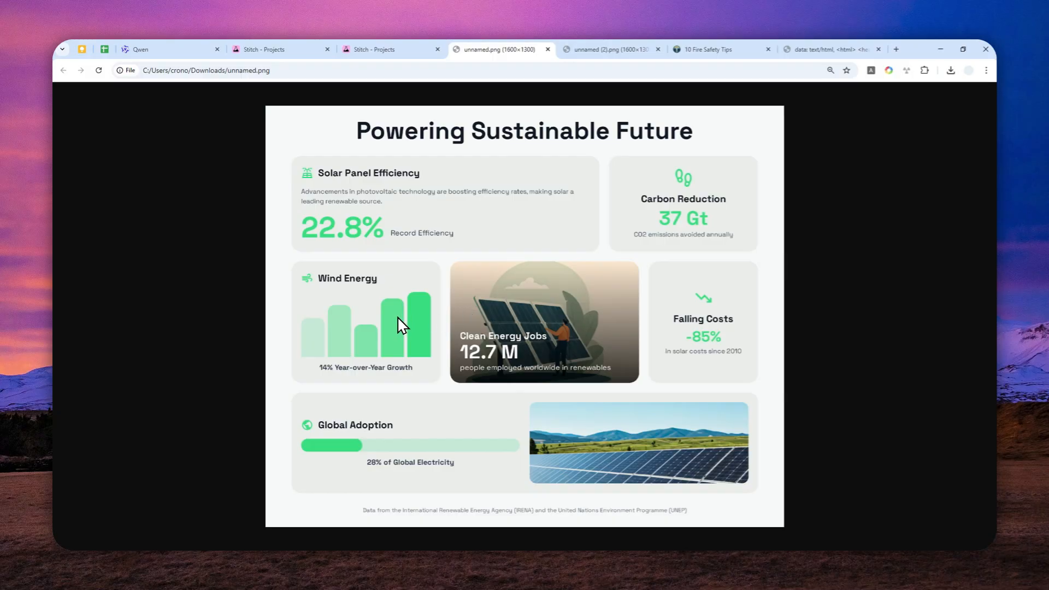
left_click(168, 49)
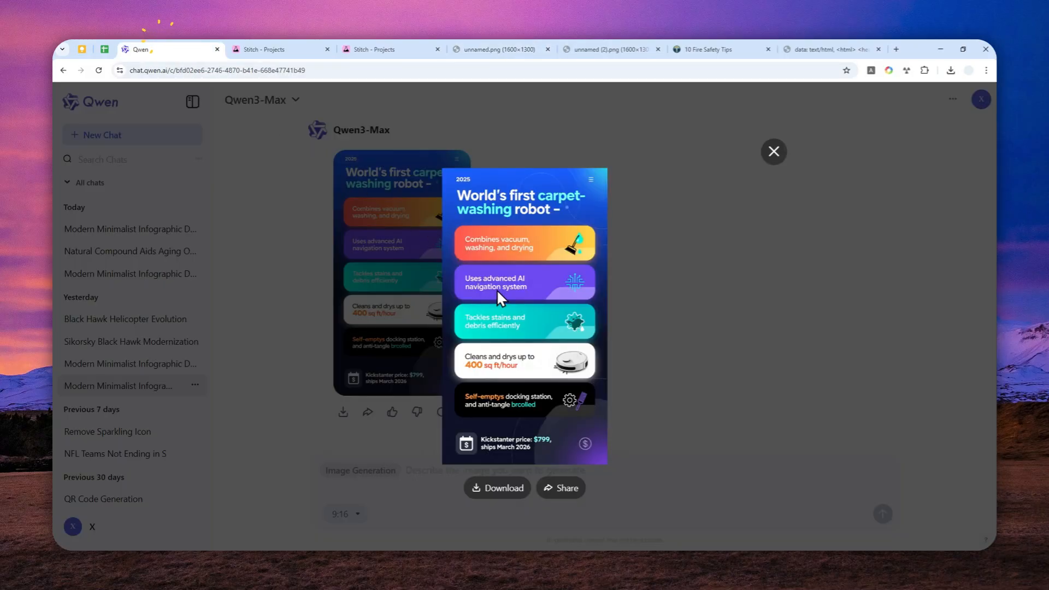
mouse_move(549, 374)
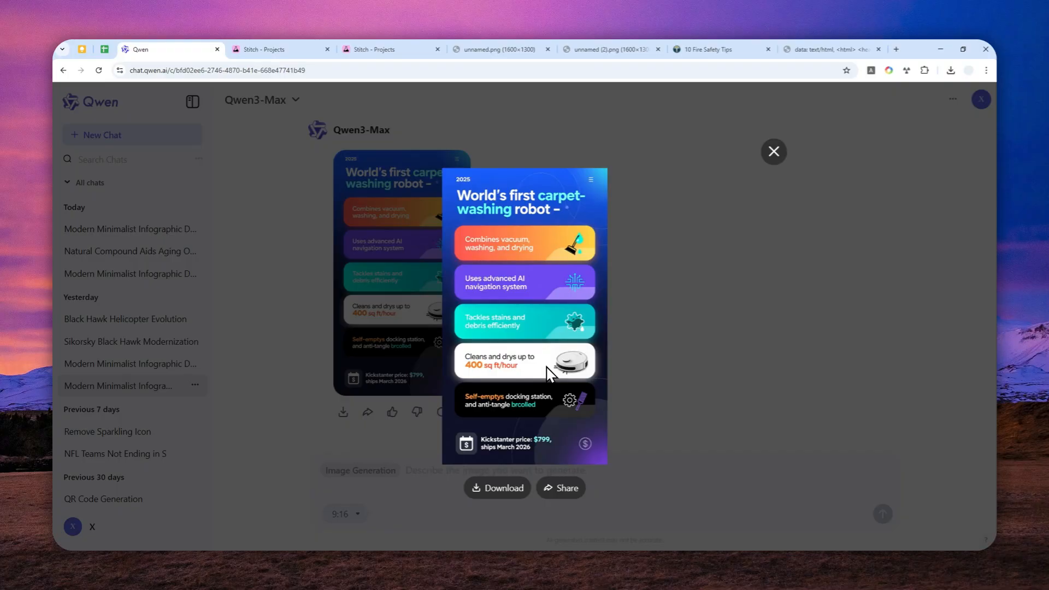
mouse_move(534, 342)
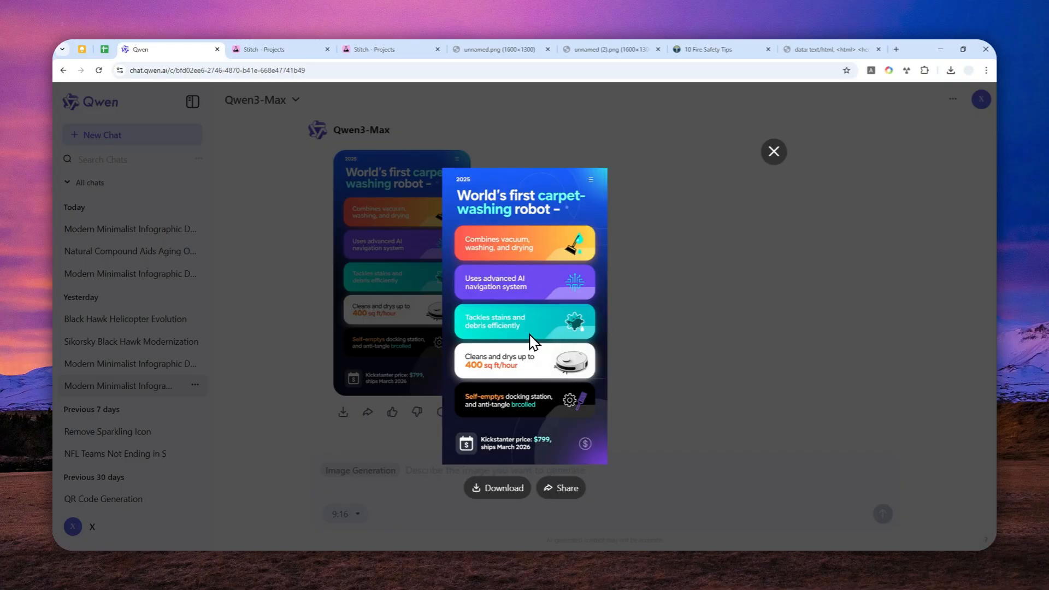
mouse_move(532, 335)
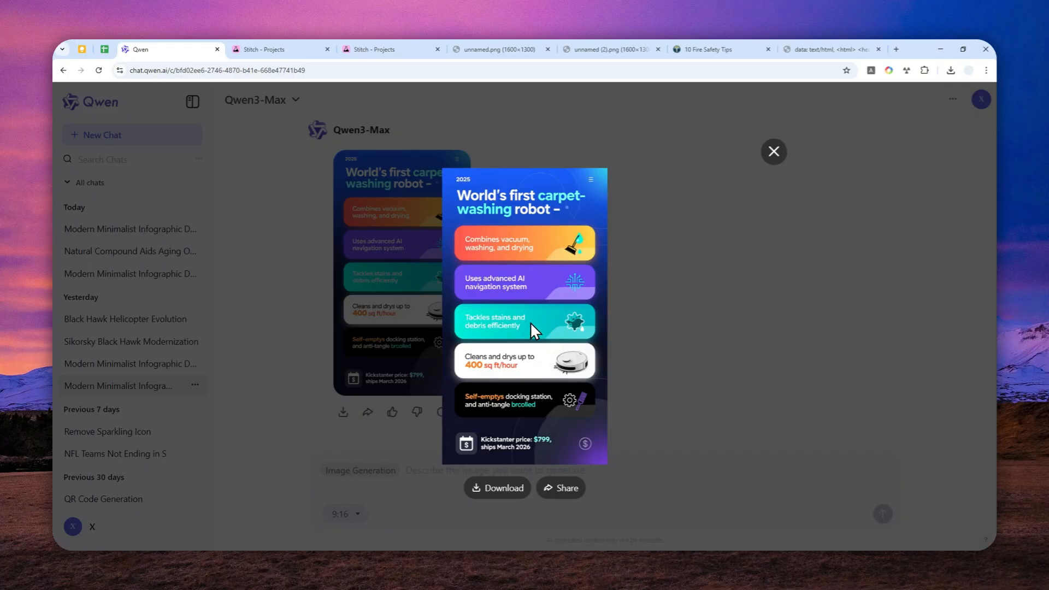
mouse_move(527, 300)
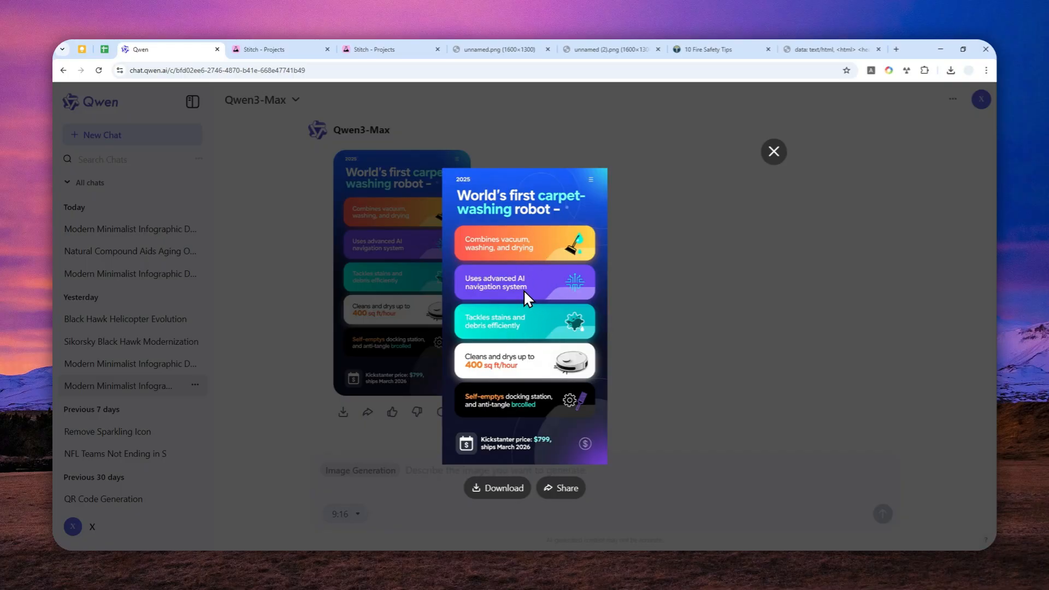
mouse_move(527, 303)
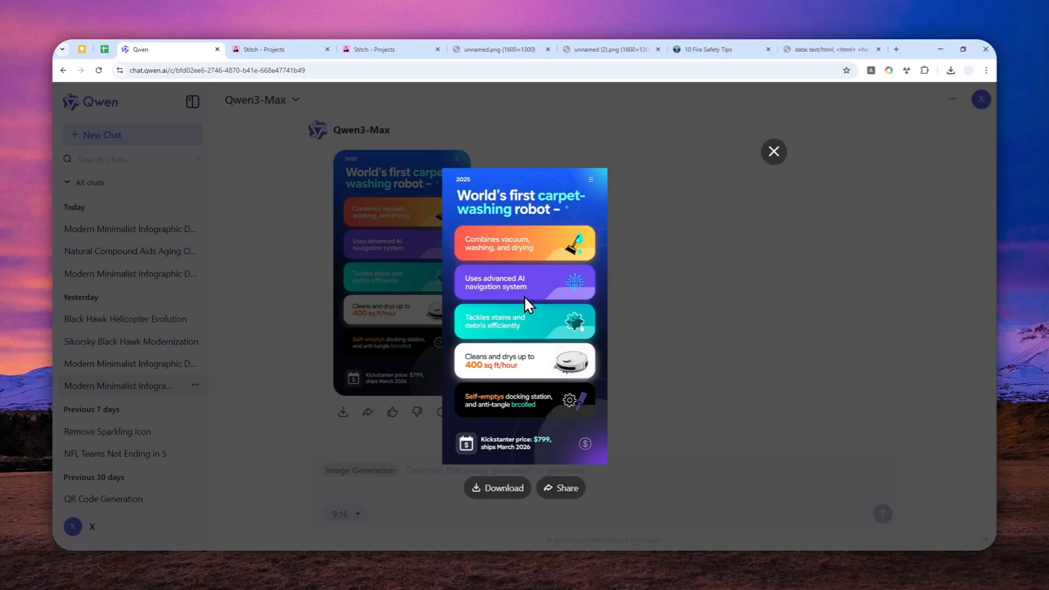
mouse_move(517, 303)
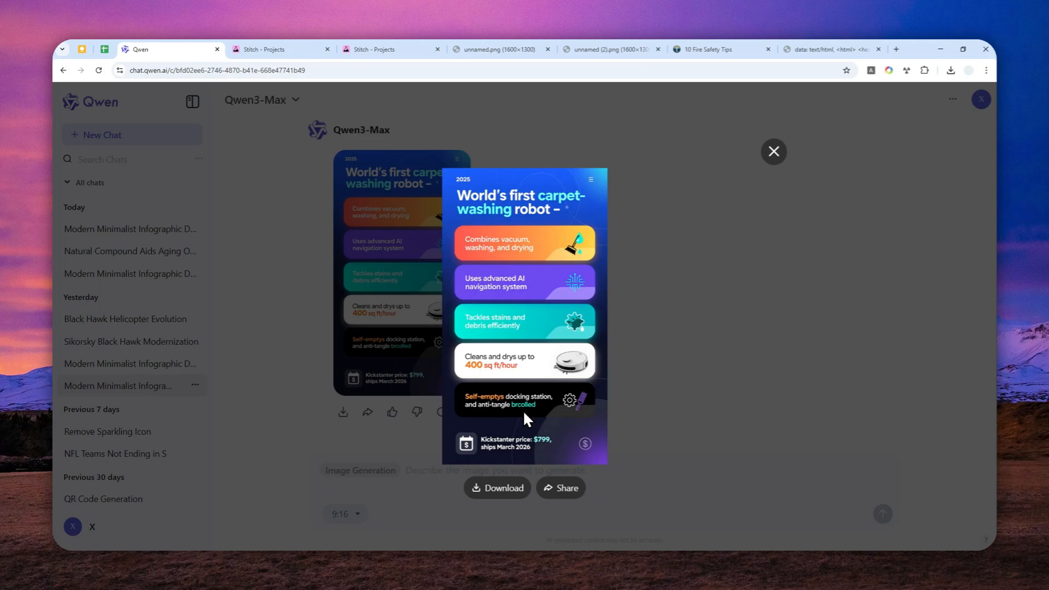
mouse_move(529, 425)
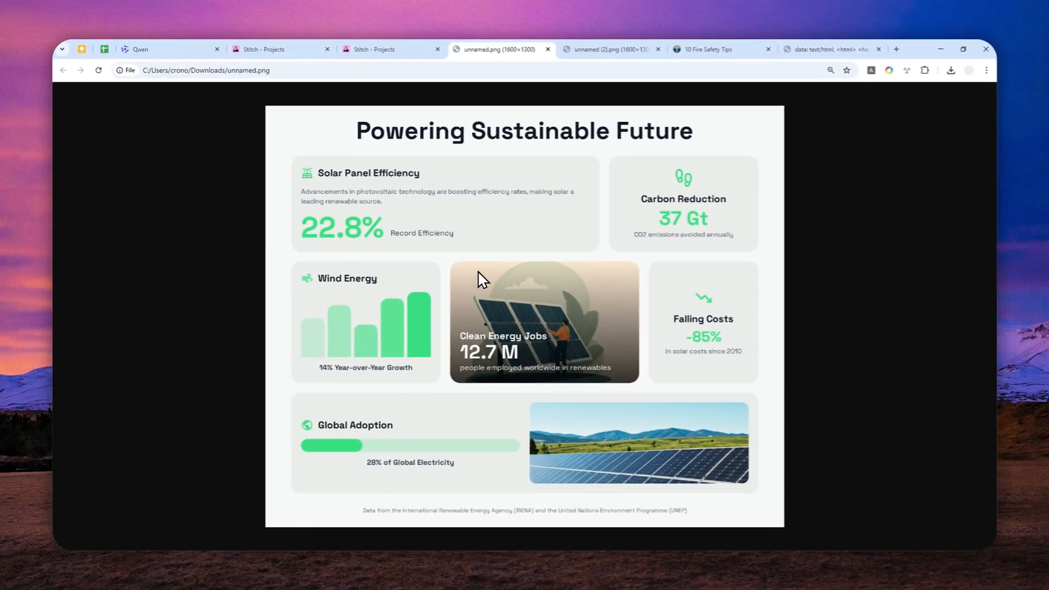
mouse_move(466, 261)
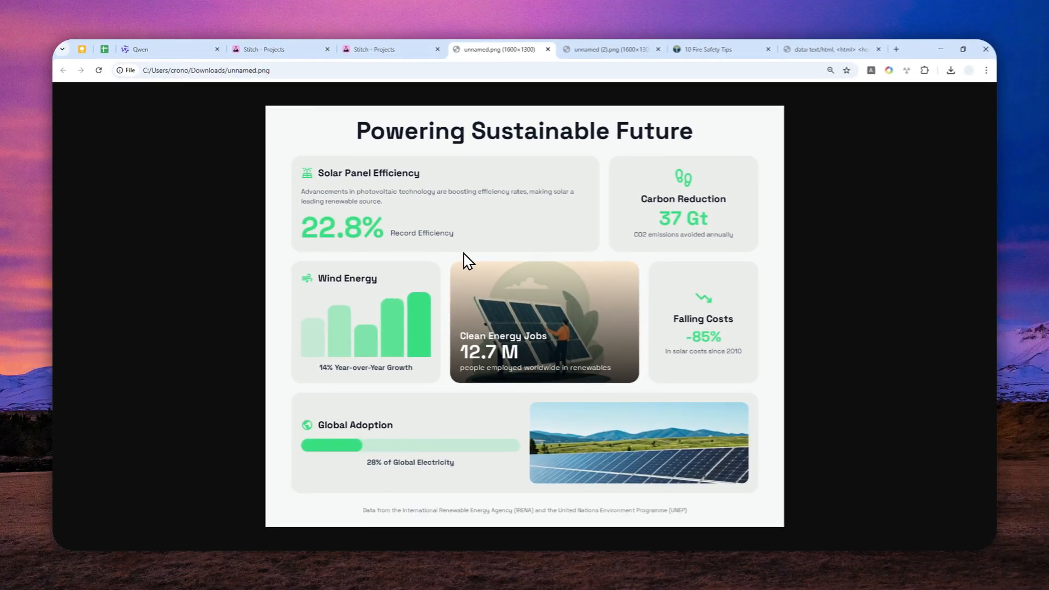
mouse_move(465, 282)
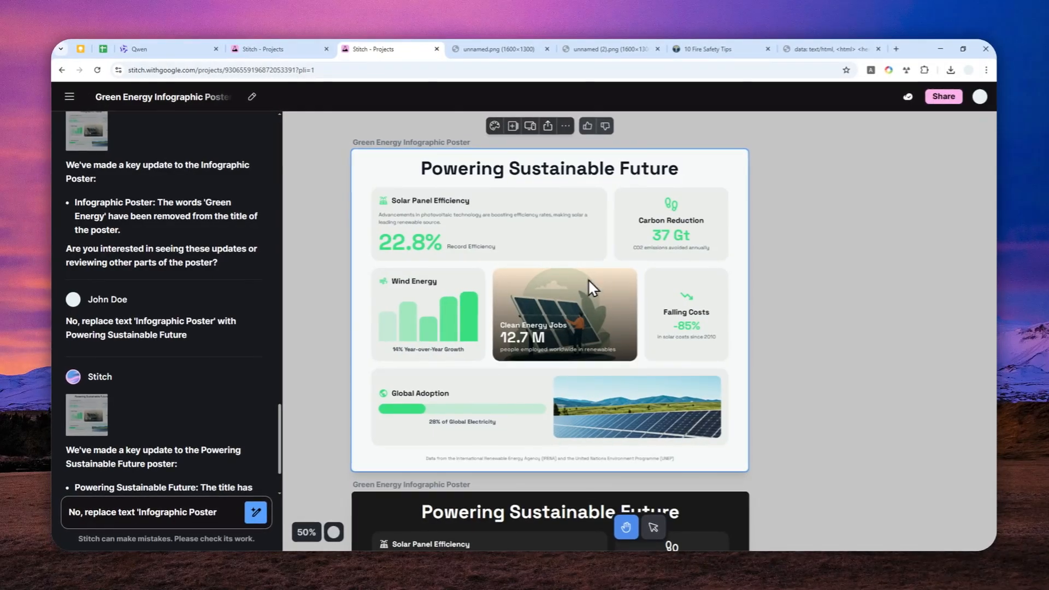
mouse_move(595, 273)
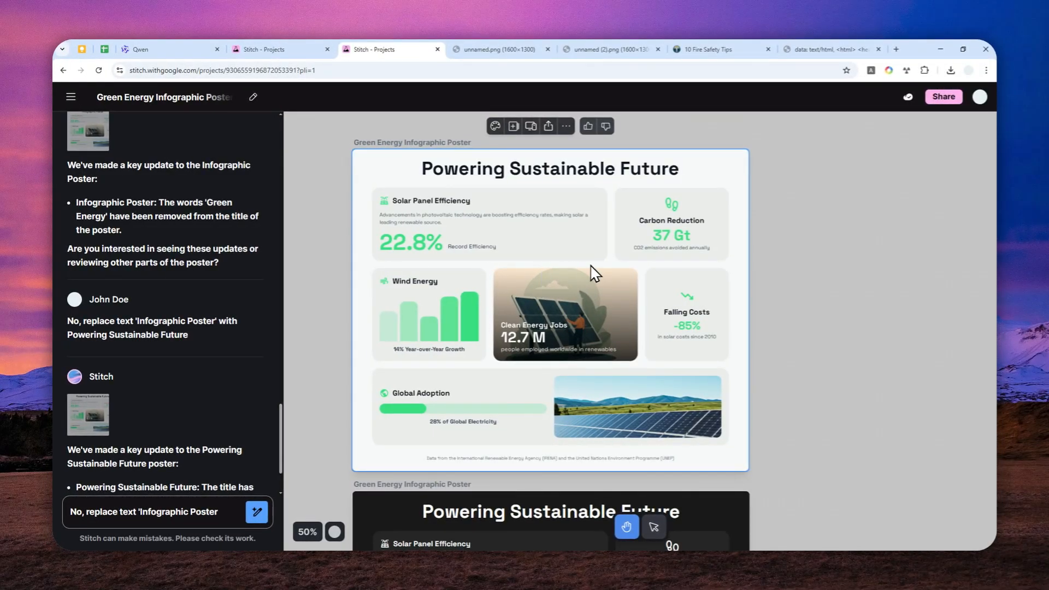
mouse_move(634, 251)
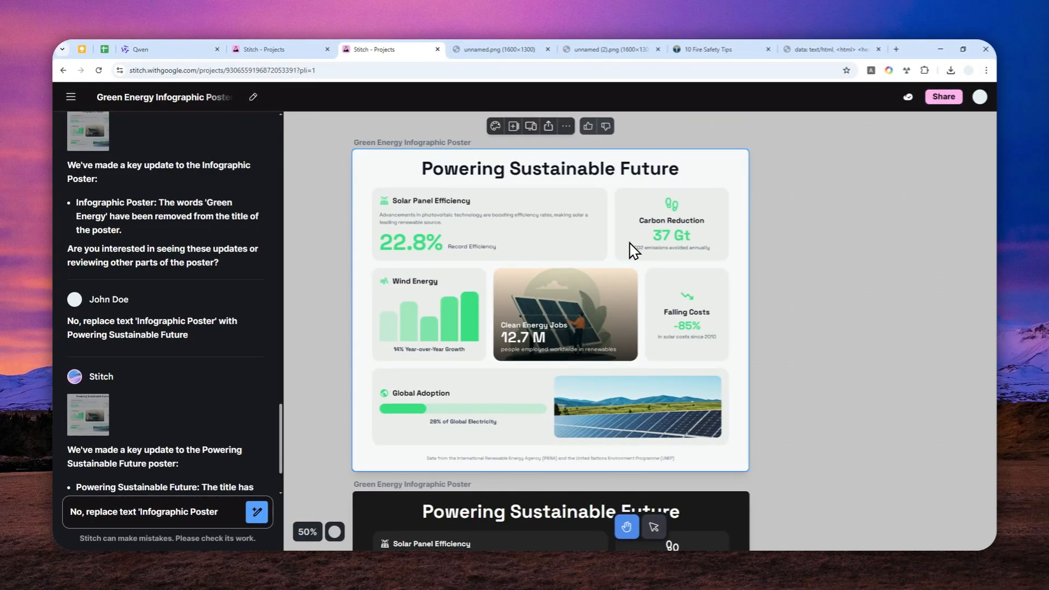
mouse_move(679, 252)
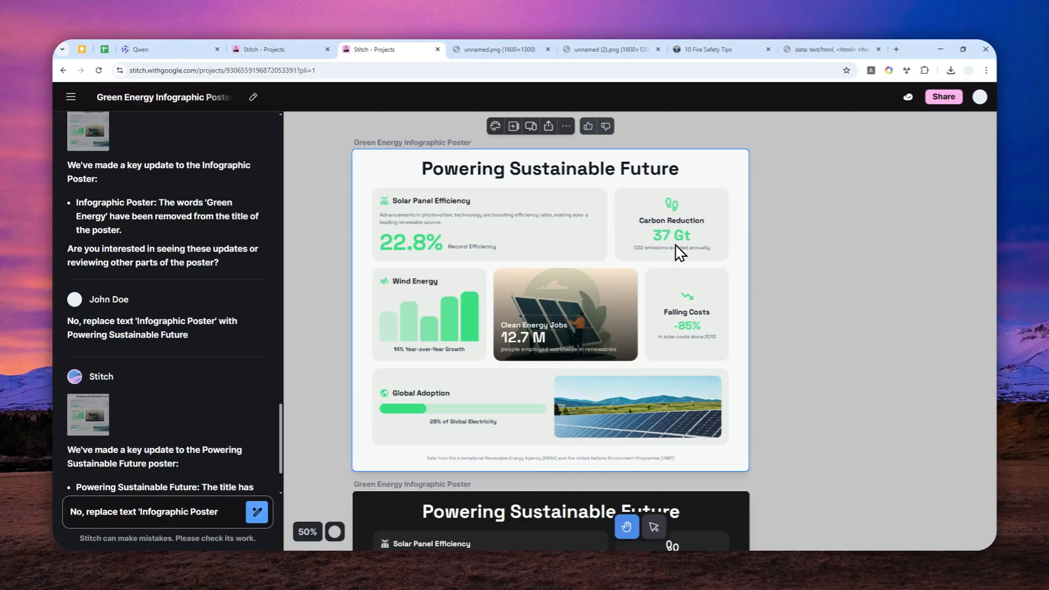
scroll("down", 3)
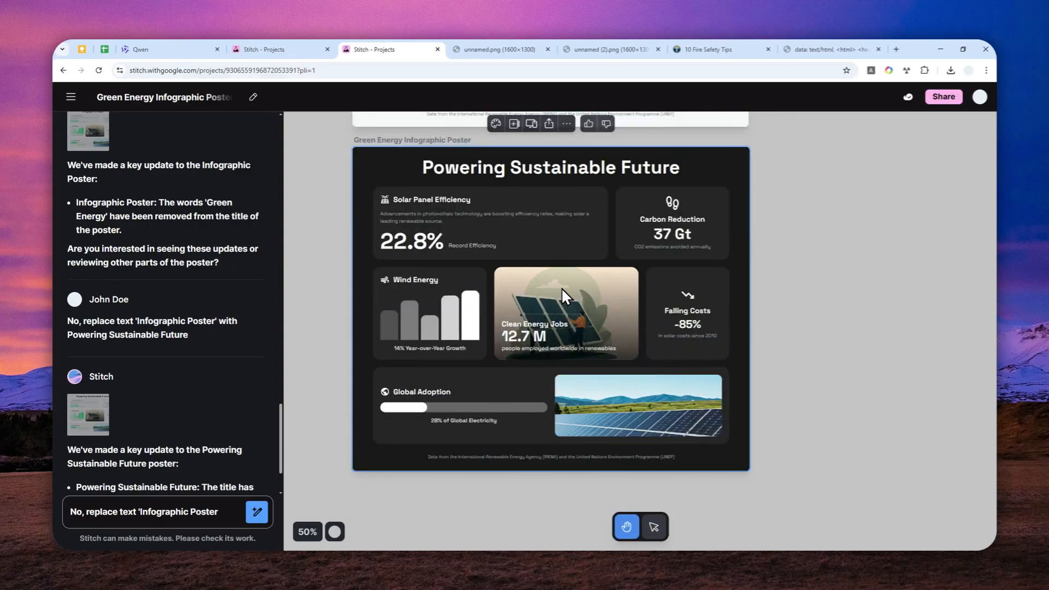
mouse_move(633, 289)
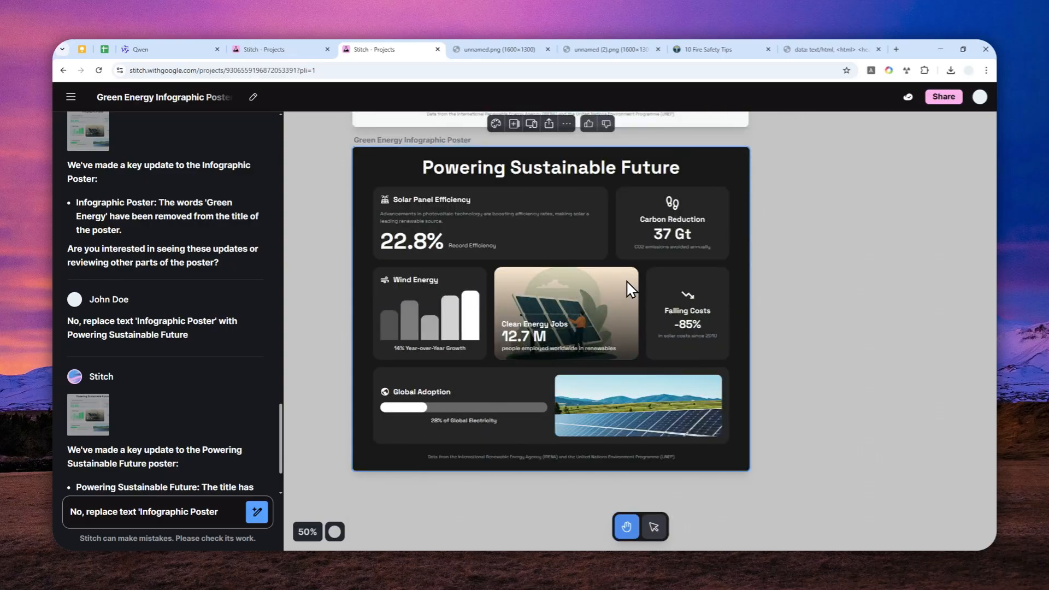
mouse_move(542, 279)
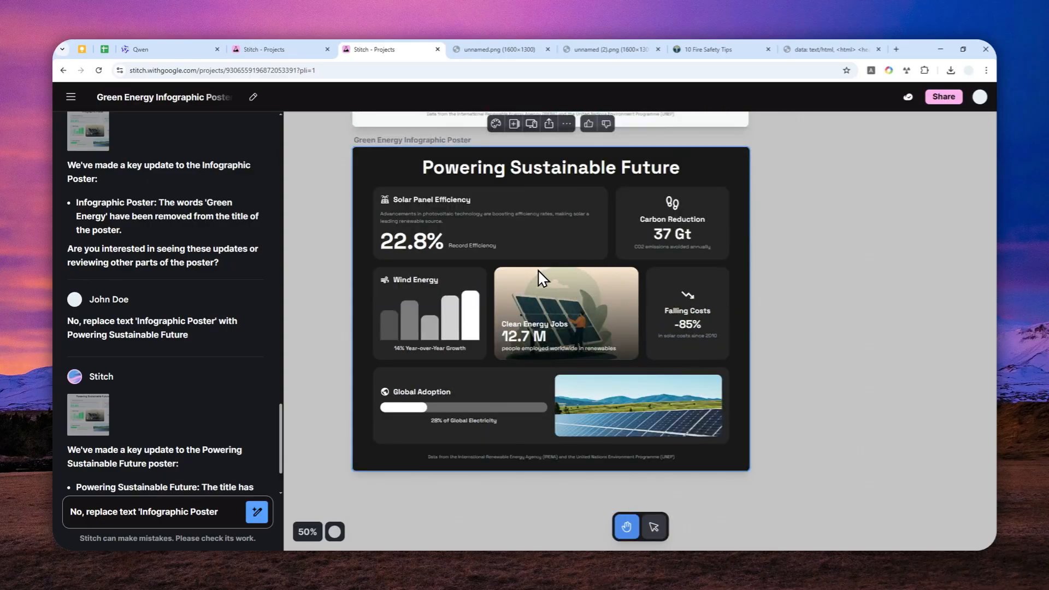
mouse_move(550, 283)
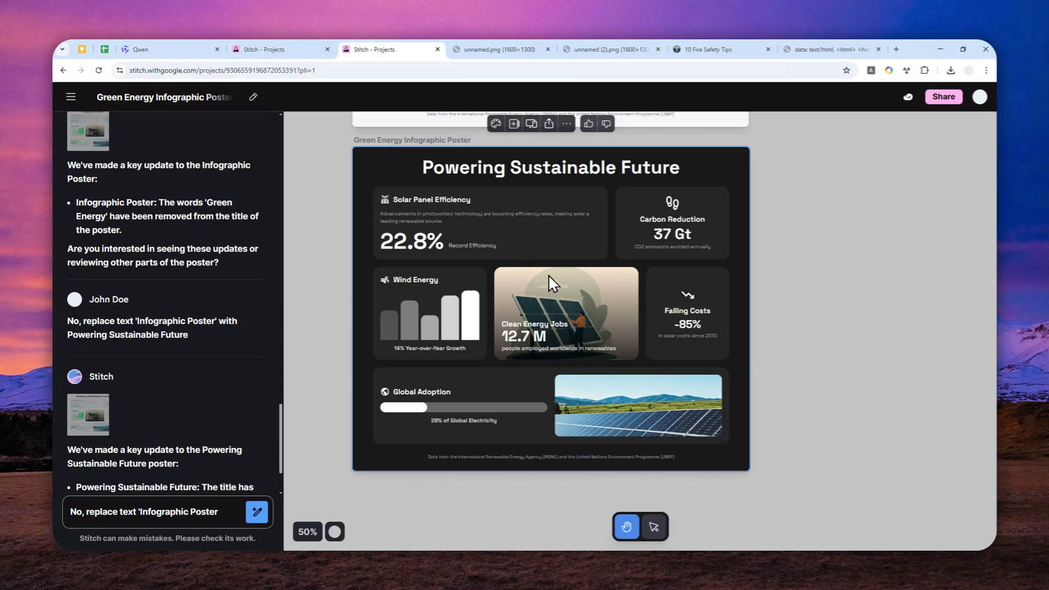
mouse_move(594, 260)
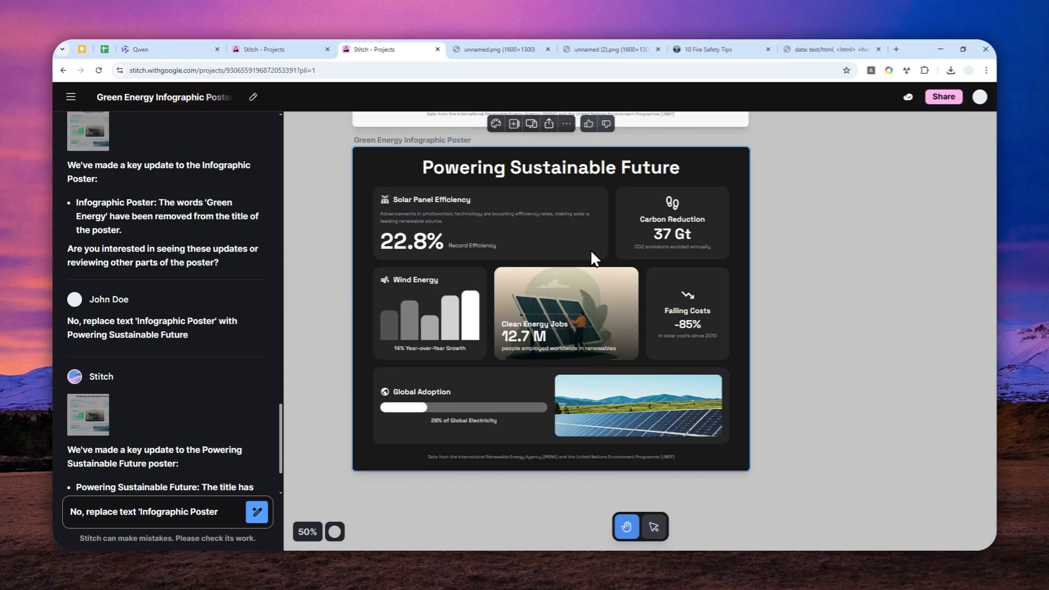
mouse_move(595, 273)
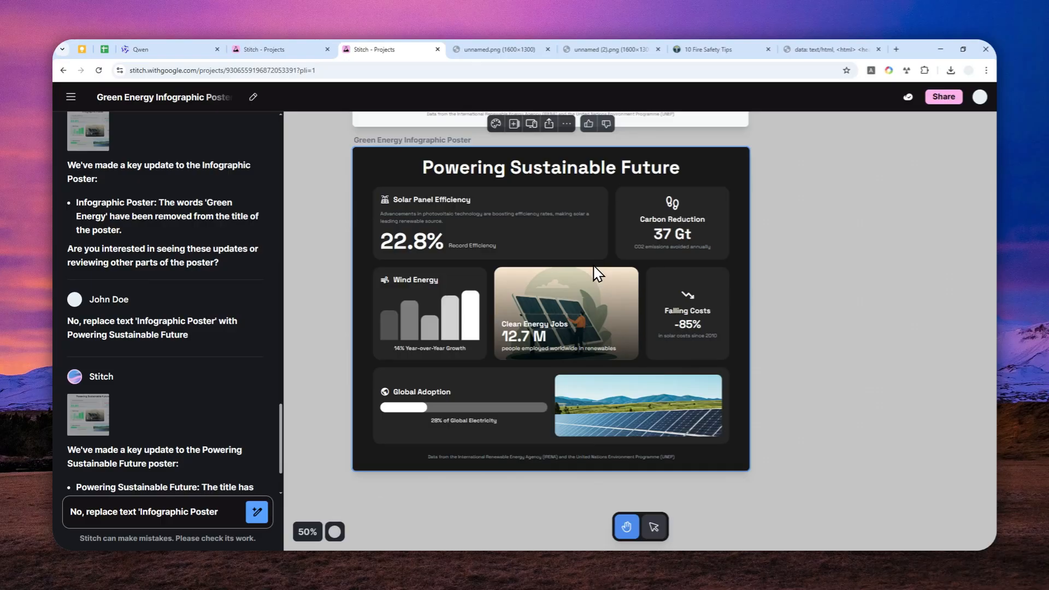
scroll("down", 3)
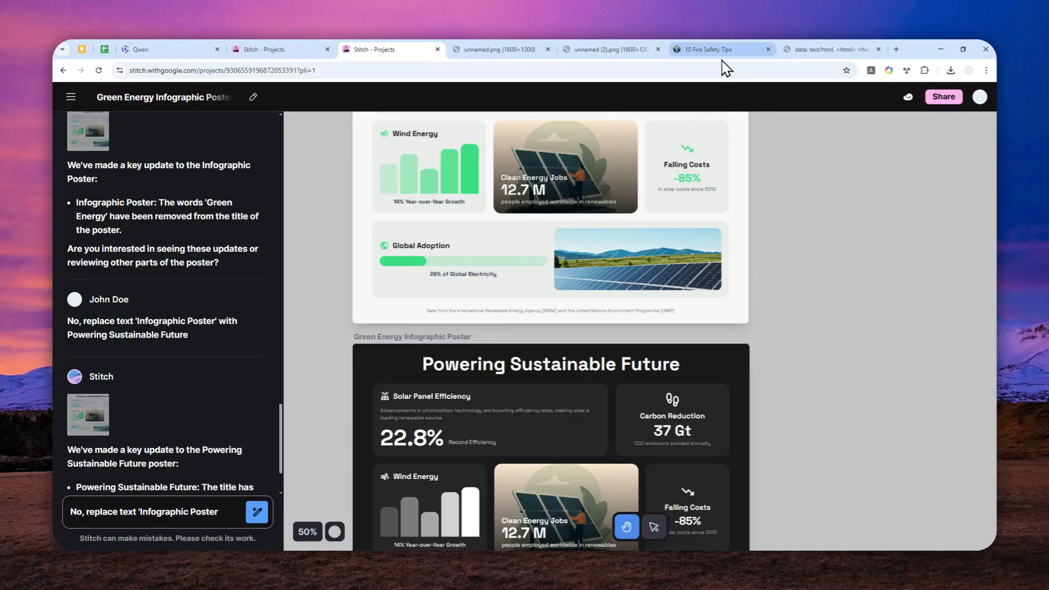
Switch to the Edison Fire Division '10 Fire Safety Tips' page and scroll to its top.
left_click(711, 50)
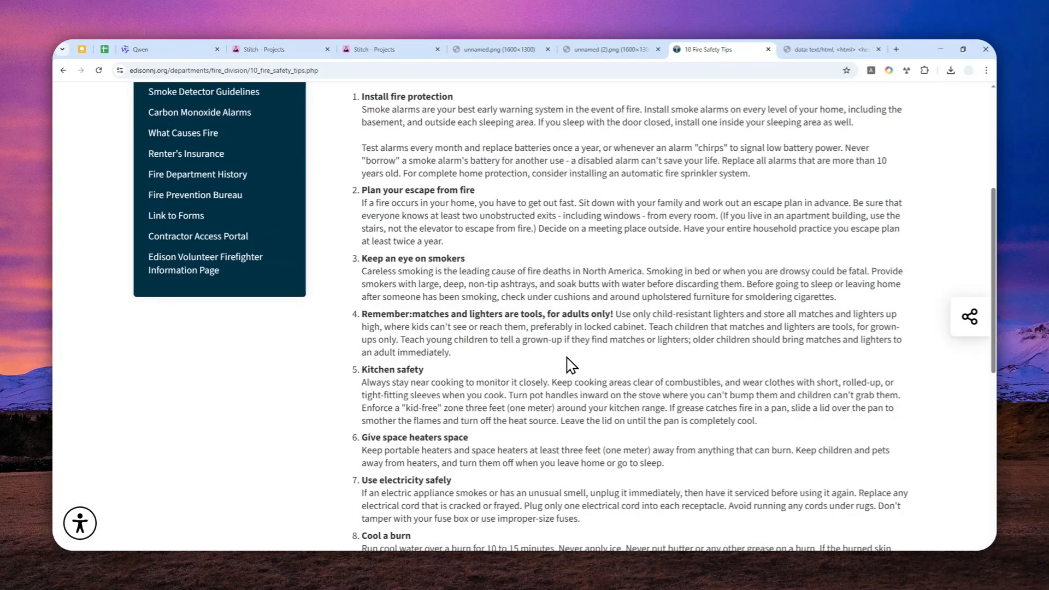
scroll("up", 3)
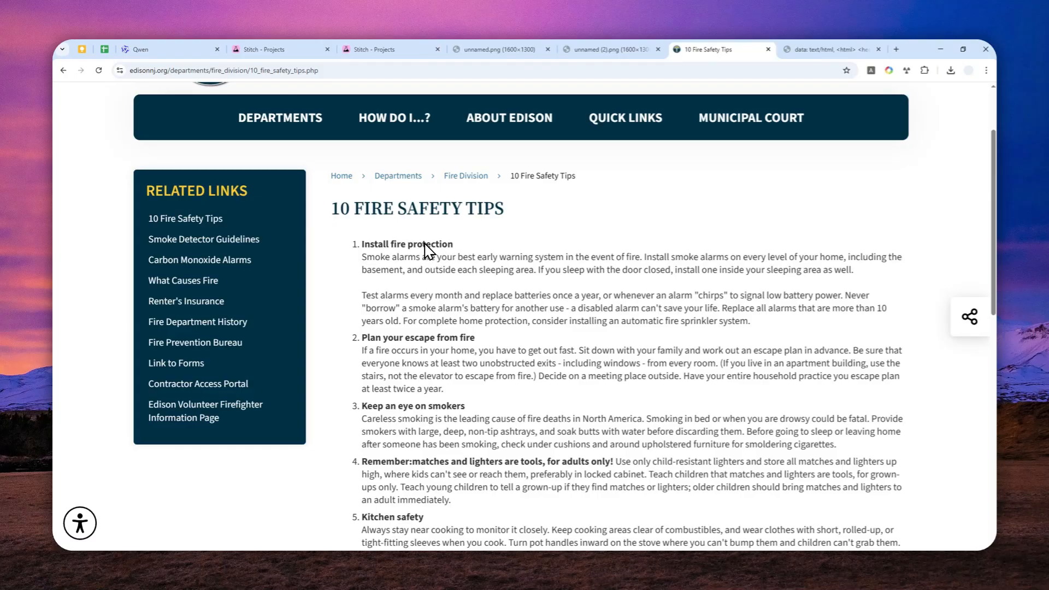
mouse_move(409, 248)
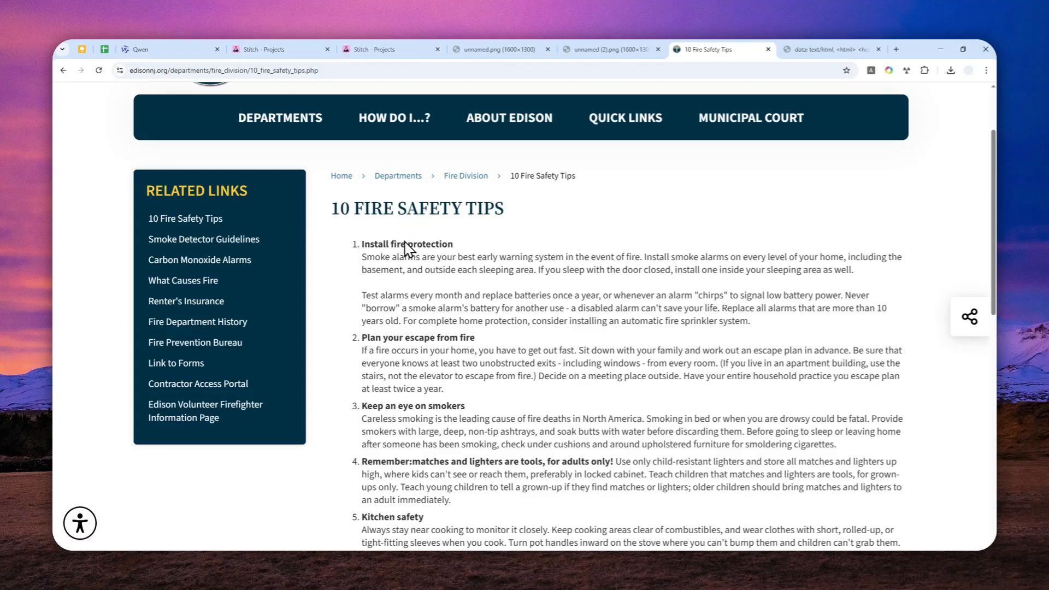
mouse_move(529, 278)
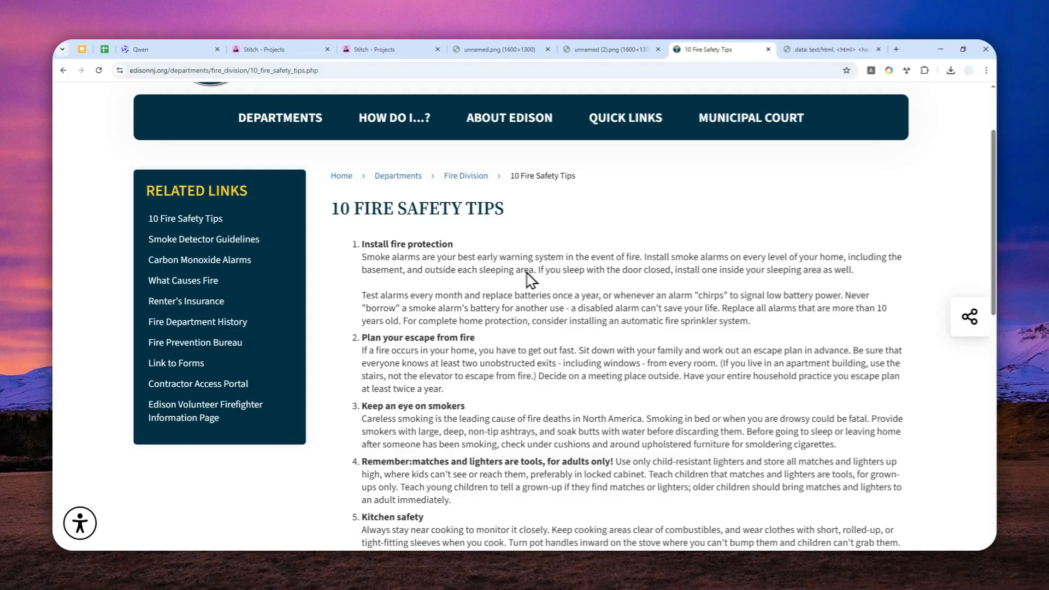
mouse_move(469, 289)
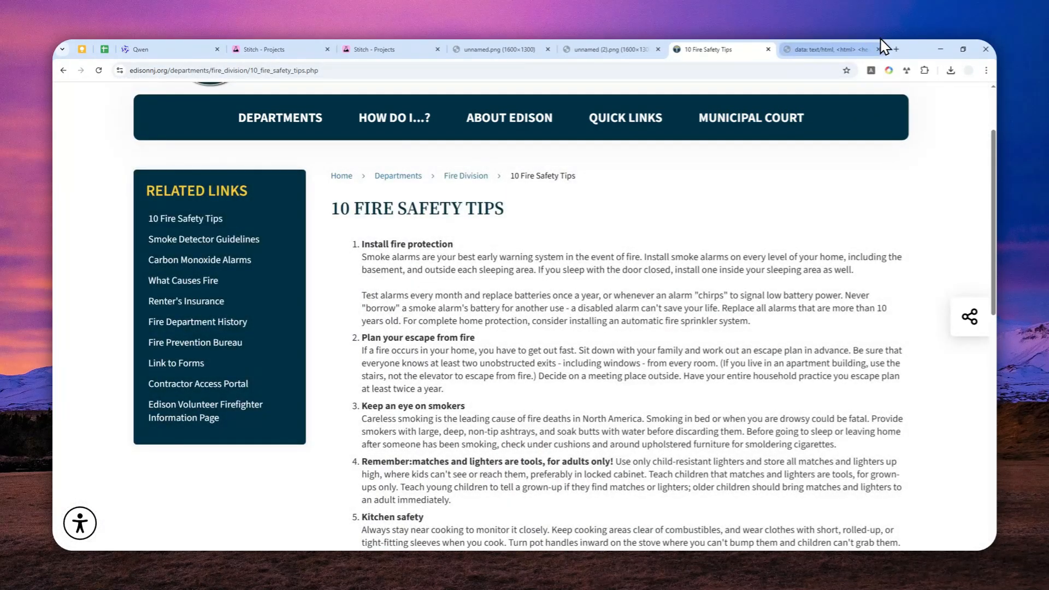
Switch to the saved-prompts notes page and select the bullet-summary prompt.
left_click(829, 50)
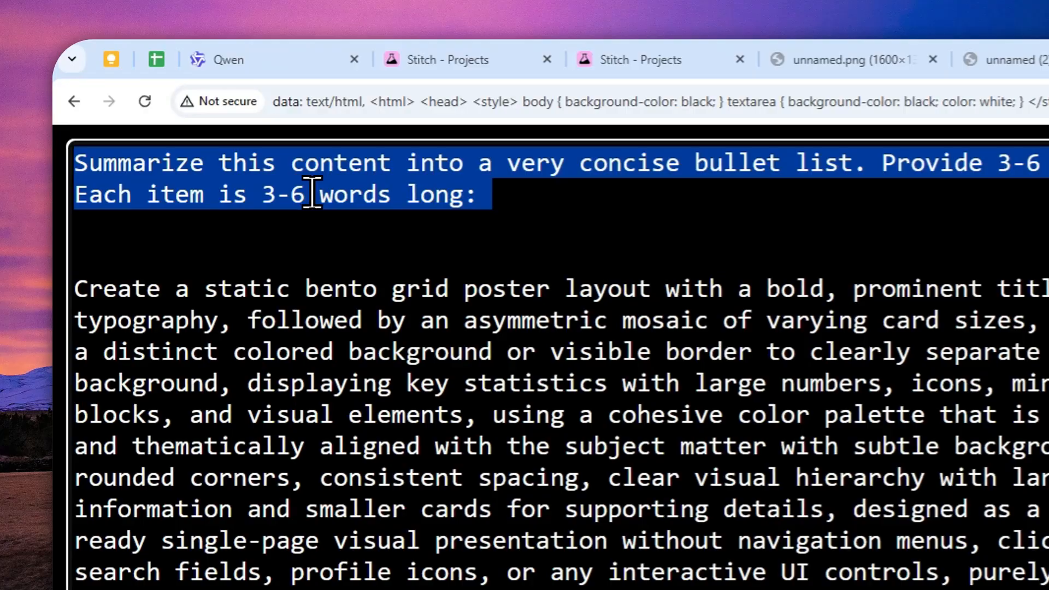
left_click(703, 59)
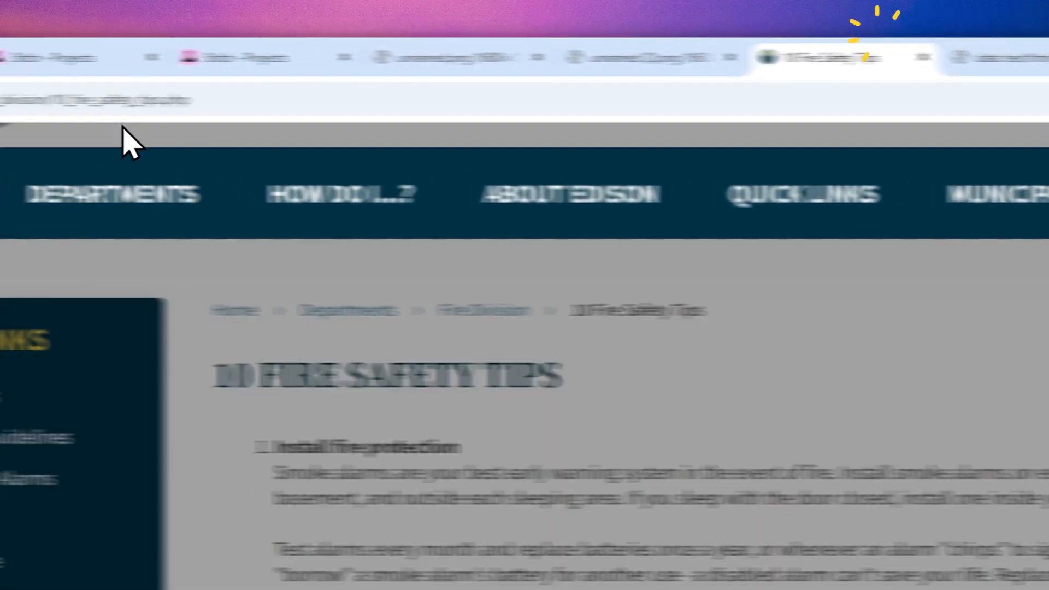
Copy the fire safety page URL, send it with the summary prompt to Gemini, and read the six-item answer.
right_click(187, 102)
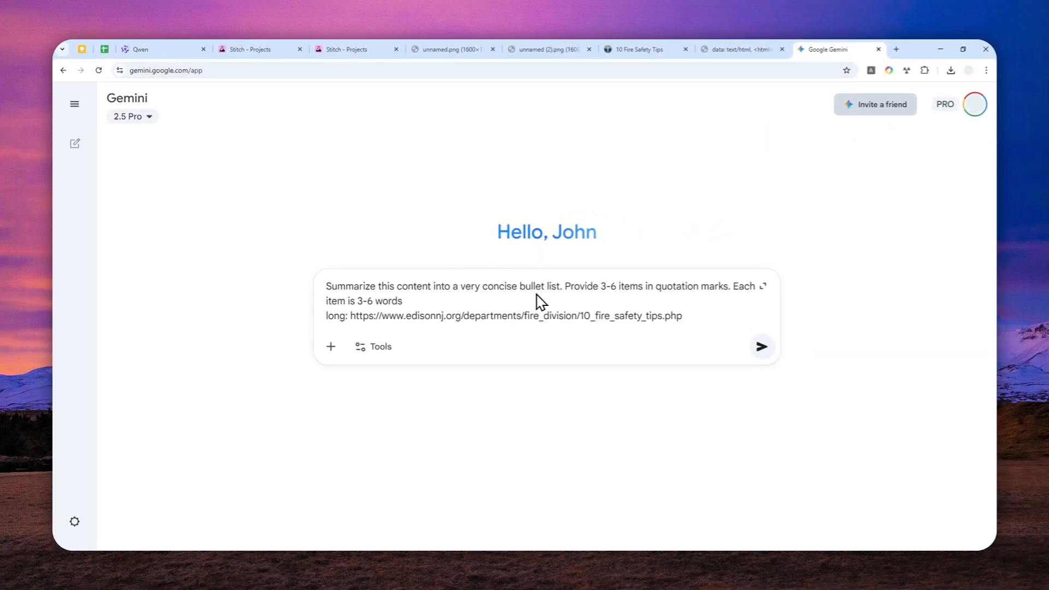
mouse_move(761, 347)
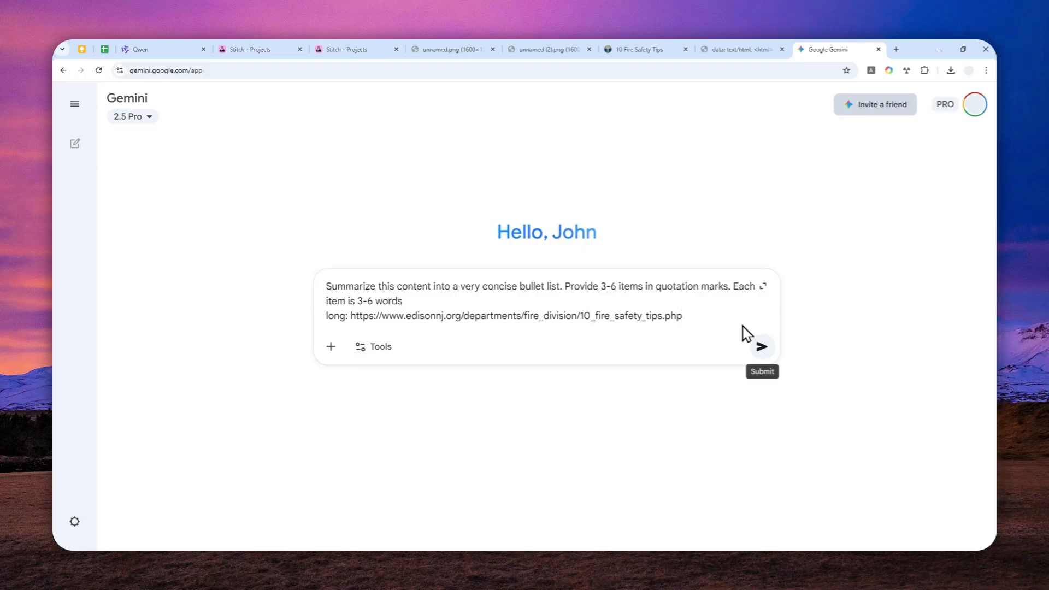
left_click(762, 347)
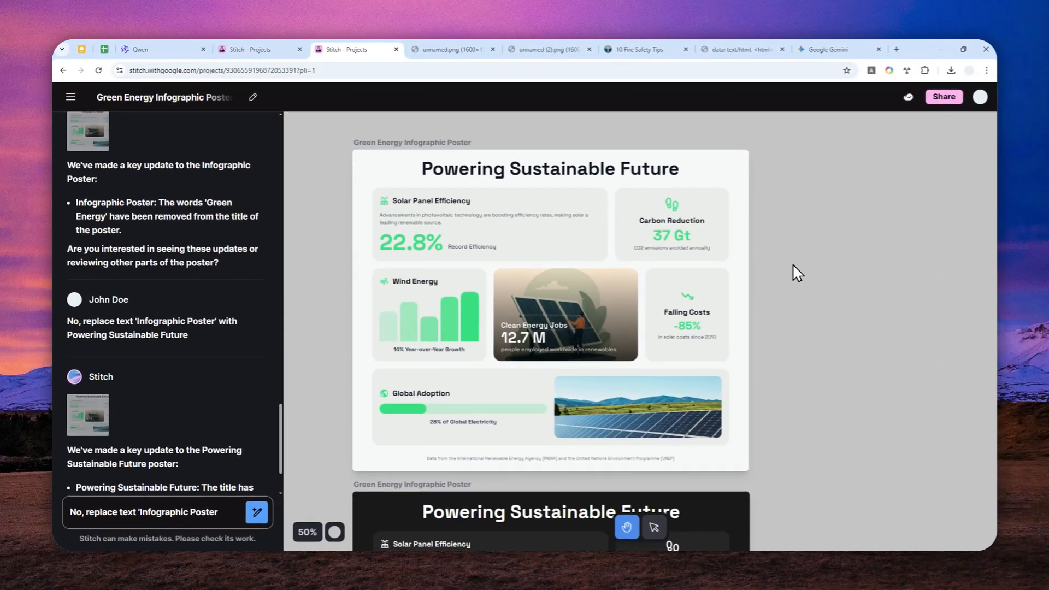
left_click(827, 49)
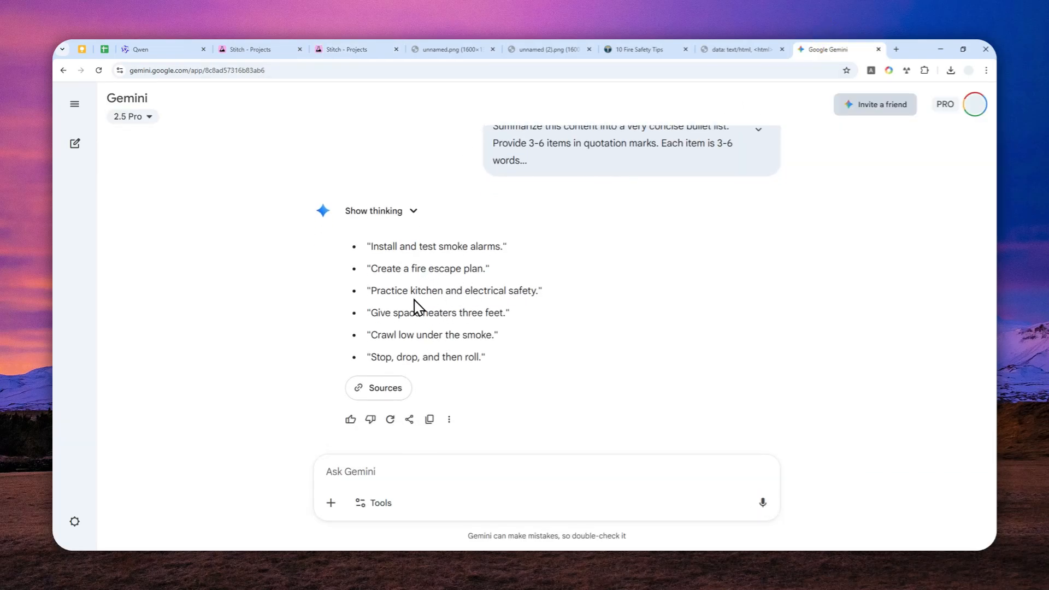
mouse_move(439, 310)
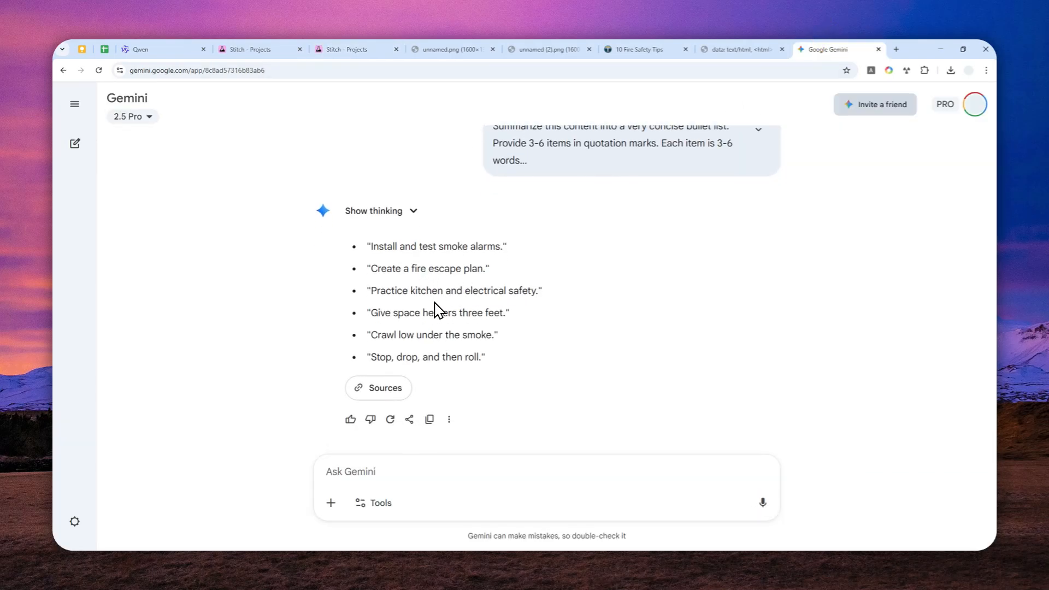
mouse_move(428, 249)
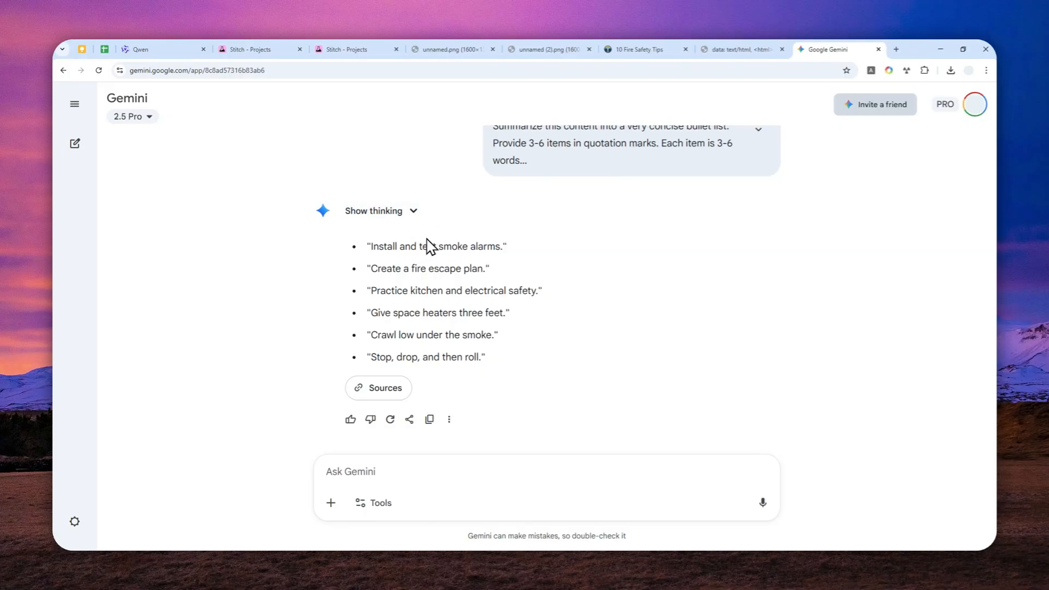
Search 'google stitch' in a new tab and choose Experimental Mode on the Stitch start page.
left_click(896, 49)
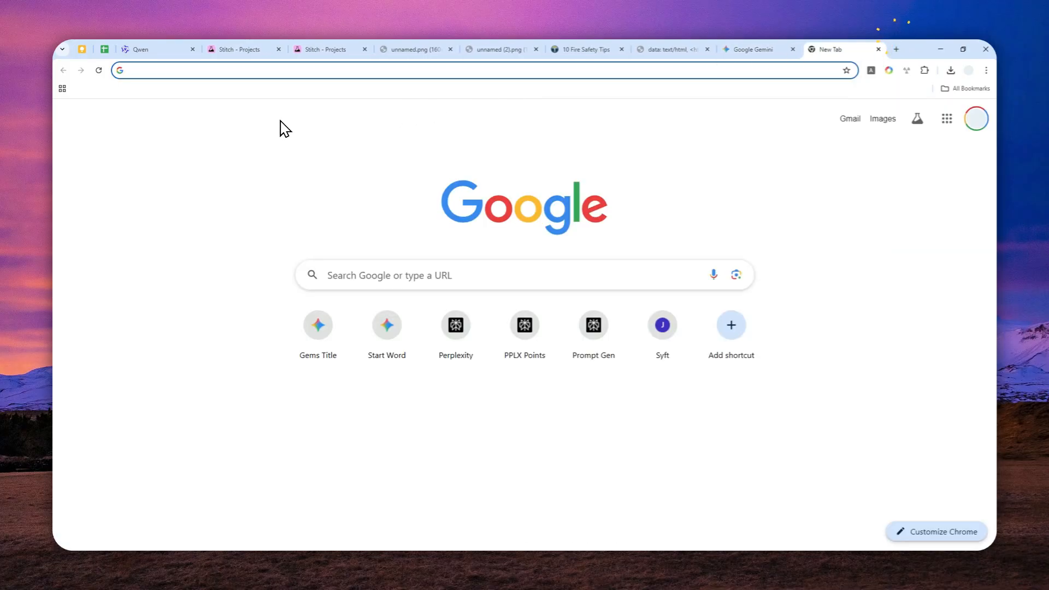
type("google stitch")
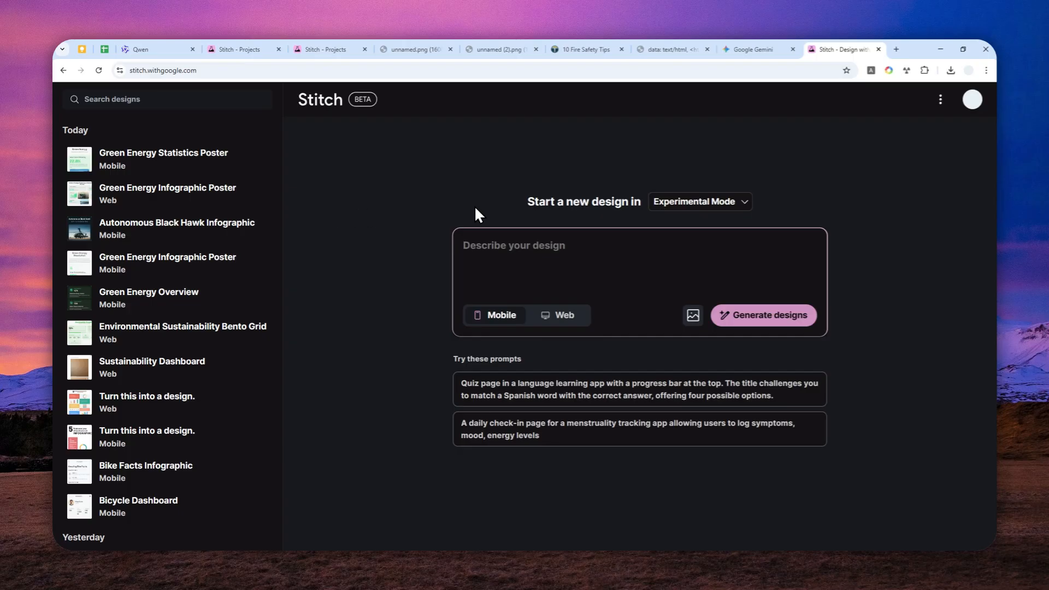
left_click(699, 201)
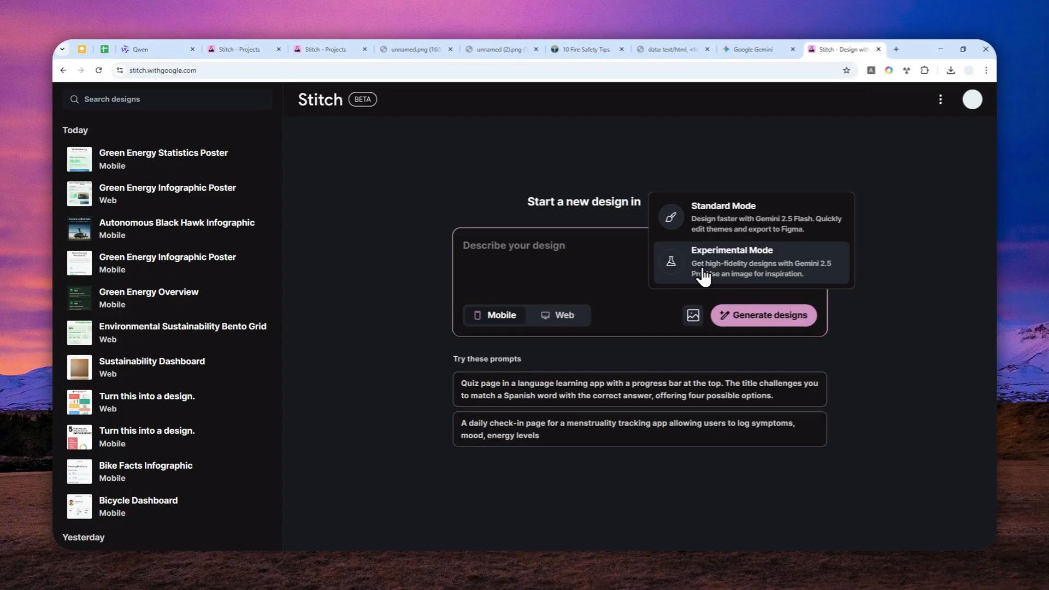
mouse_move(797, 277)
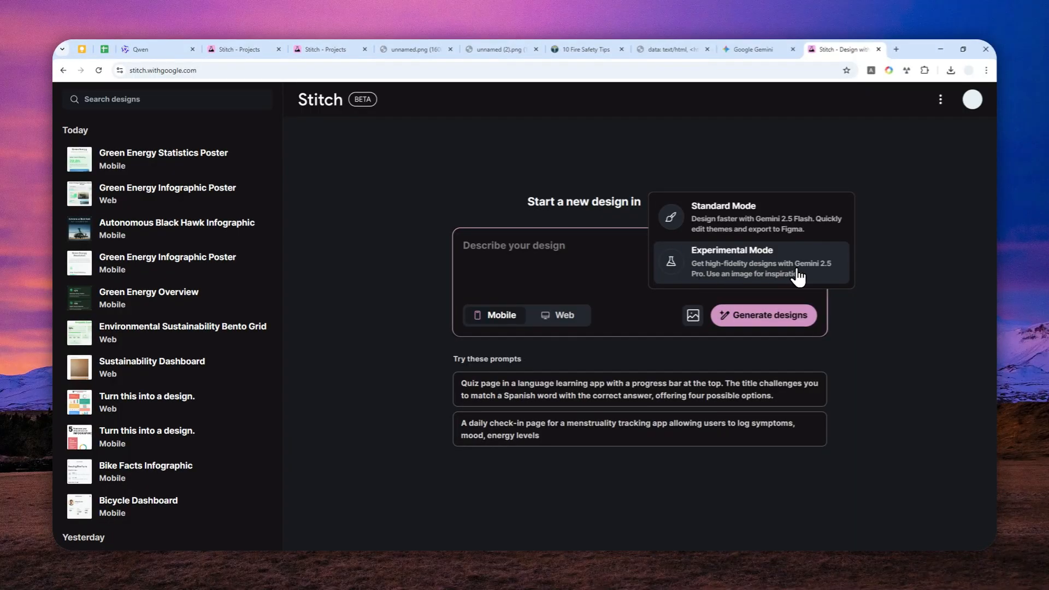
mouse_move(804, 276)
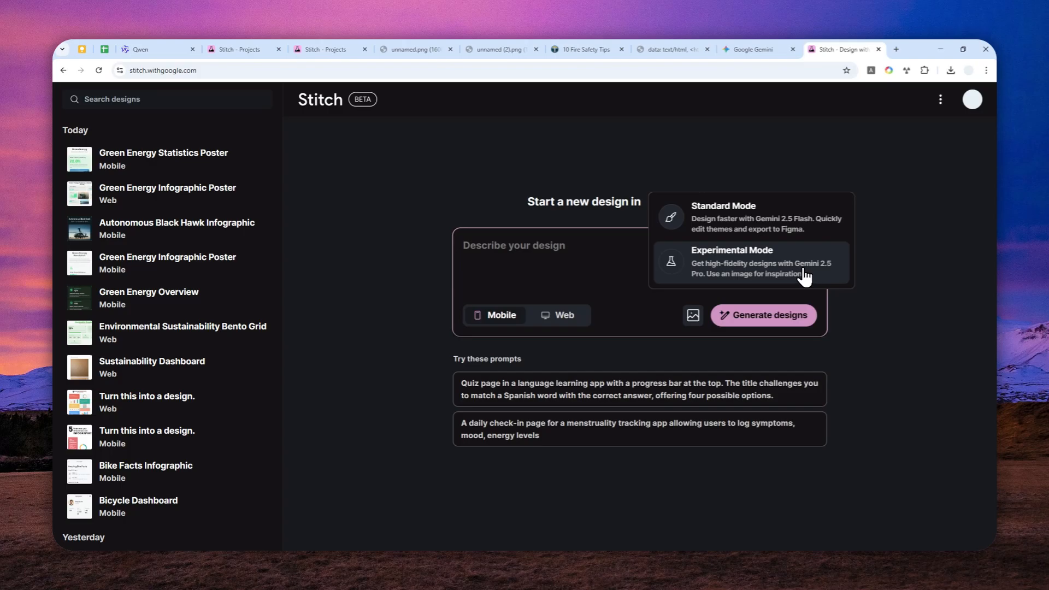
left_click(731, 261)
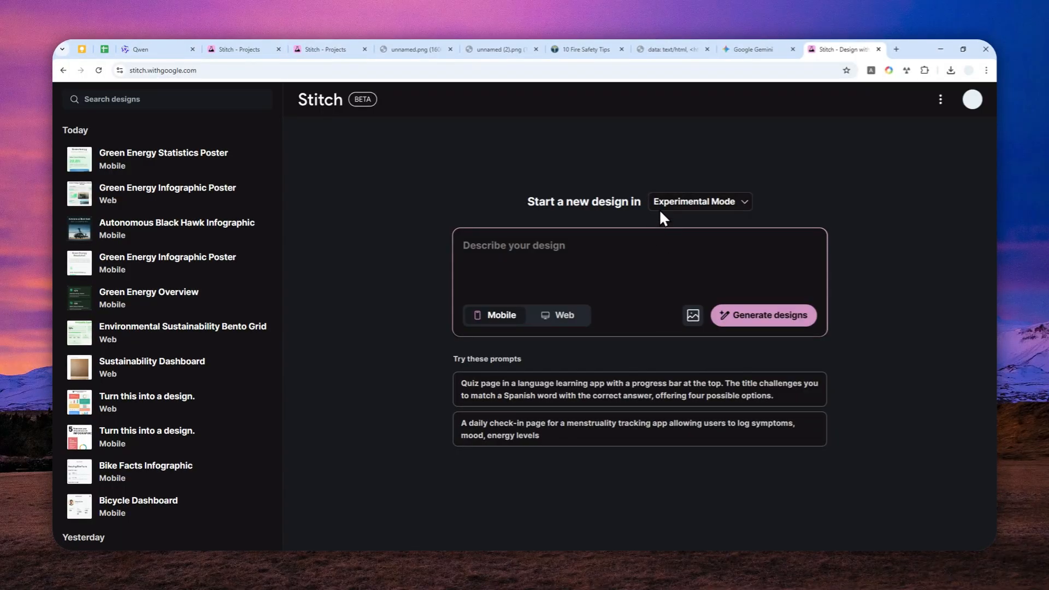
left_click(672, 49)
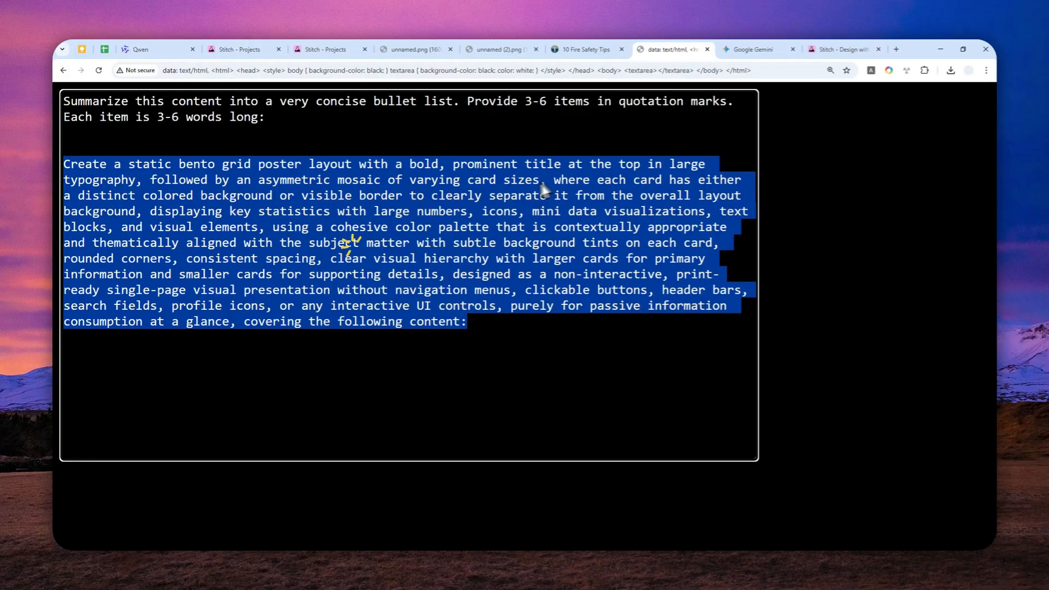
Paste the bento poster prompt into the Stitch description and add the 'Home Fire Safety Tips' content from Gemini.
right_click(529, 245)
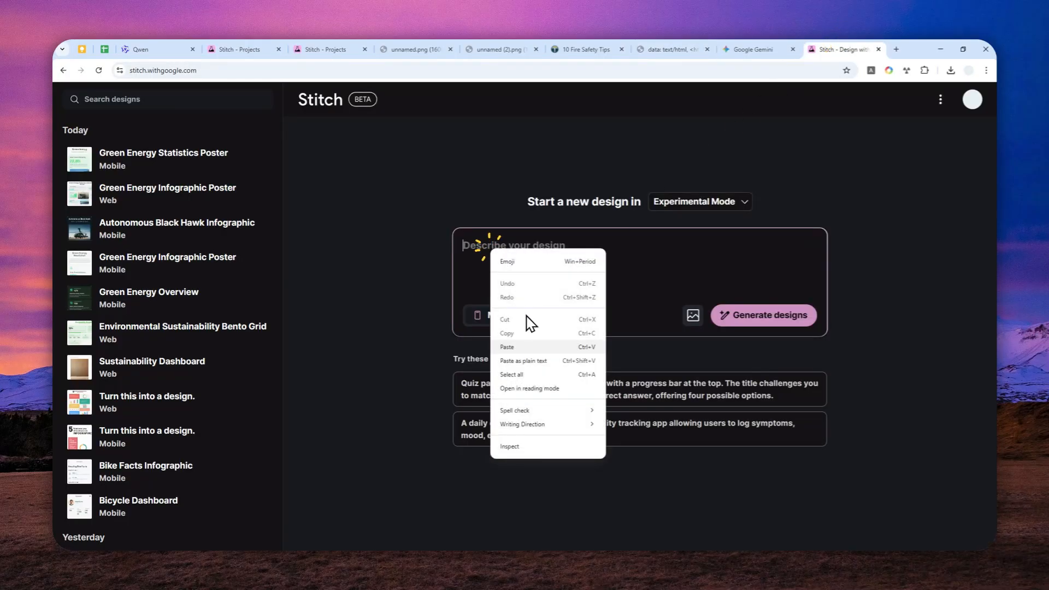
left_click(508, 346)
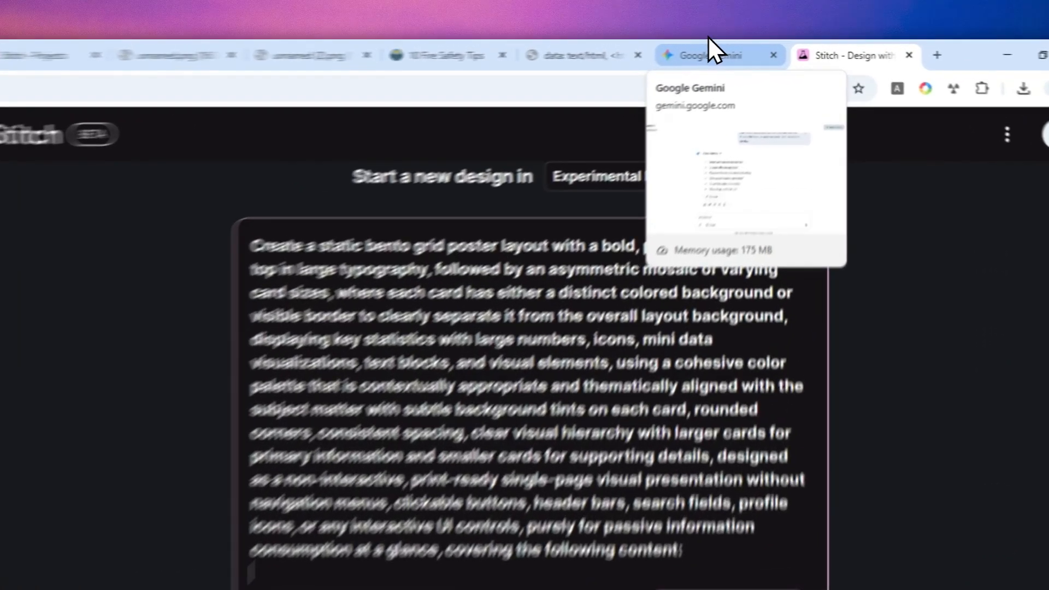
left_click(703, 55)
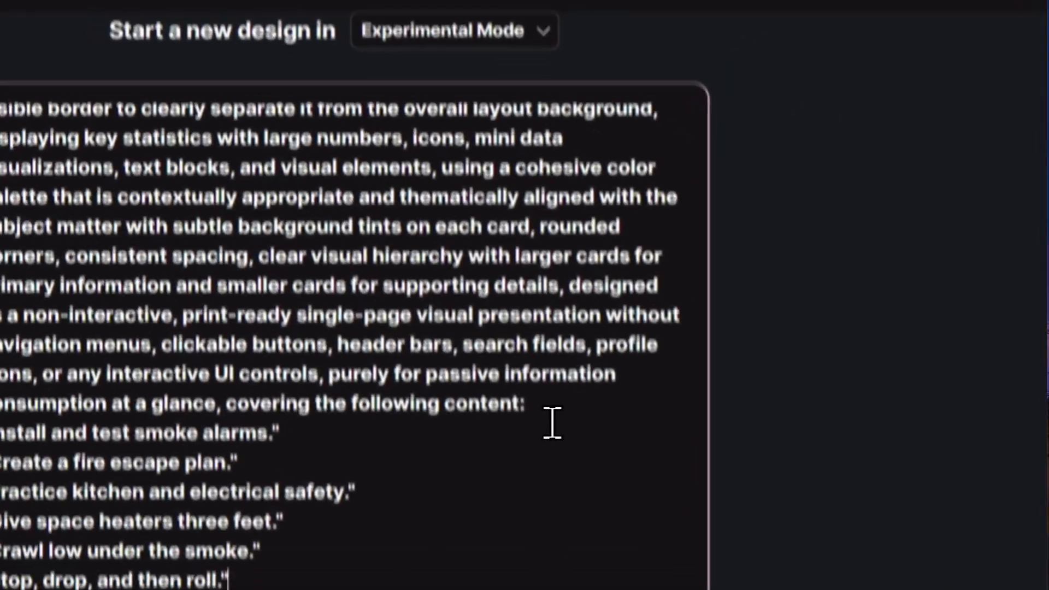
scroll("down", 3)
type("Hom")
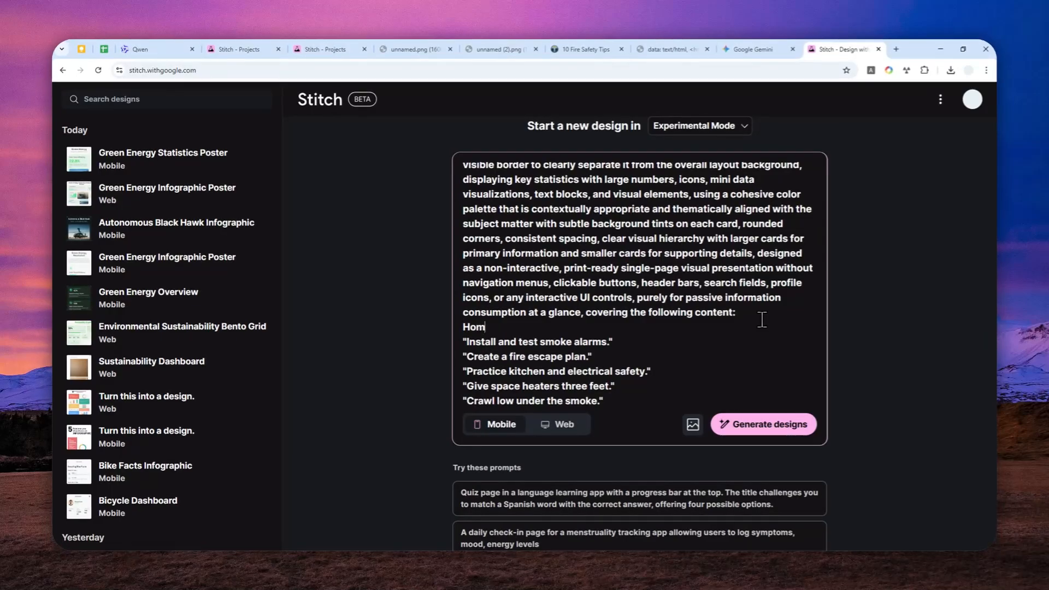
type("e Fire Saf")
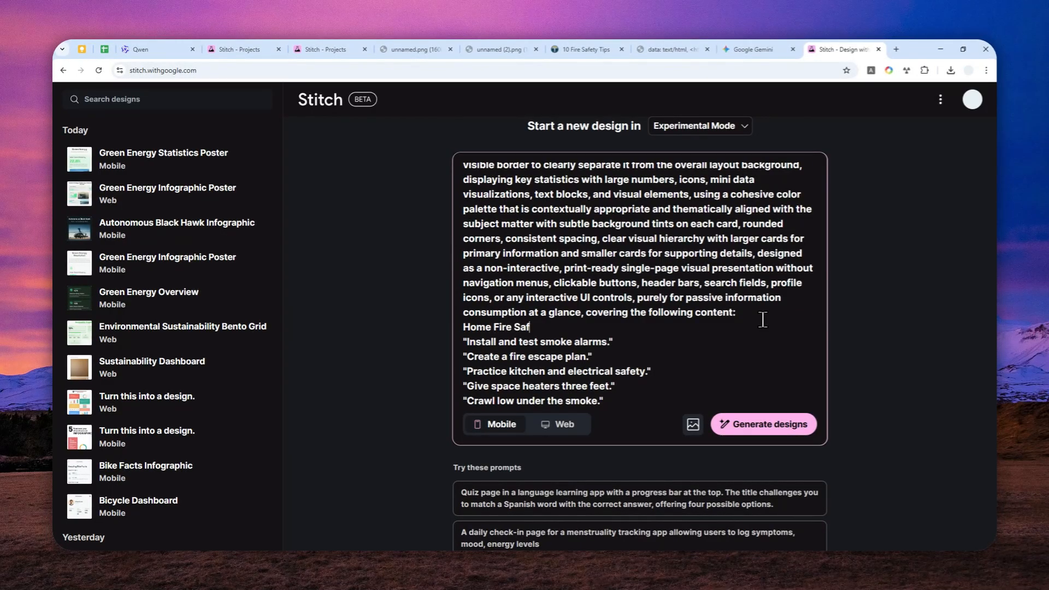
type("ety Tips")
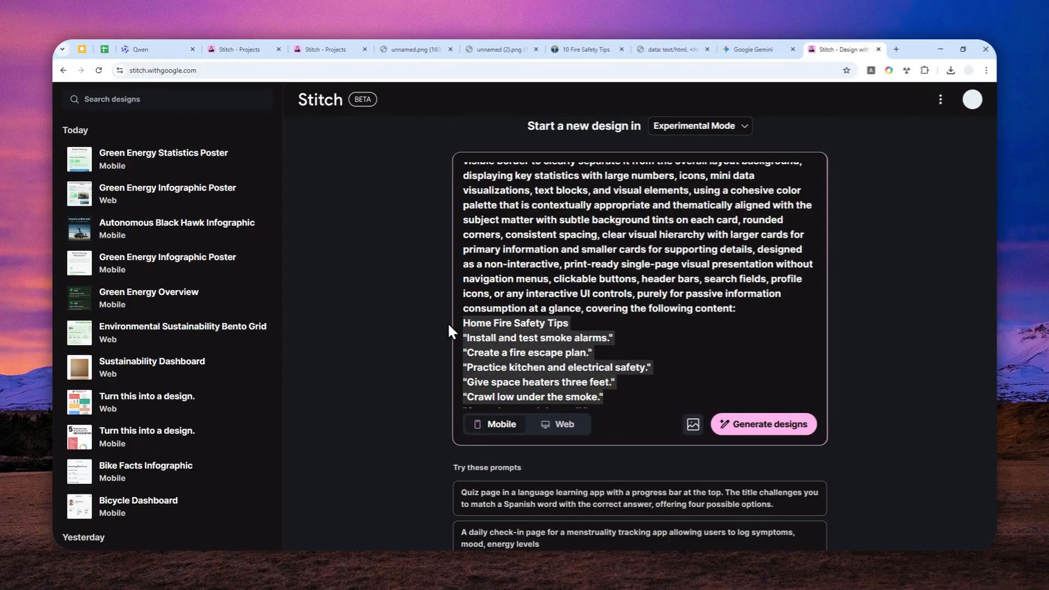
mouse_move(580, 323)
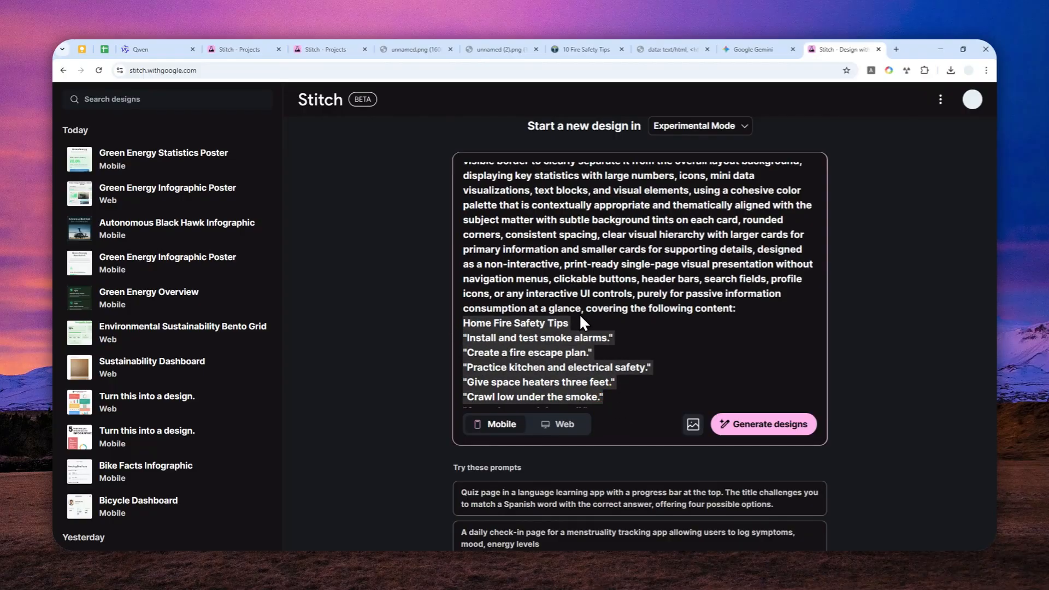
mouse_move(586, 360)
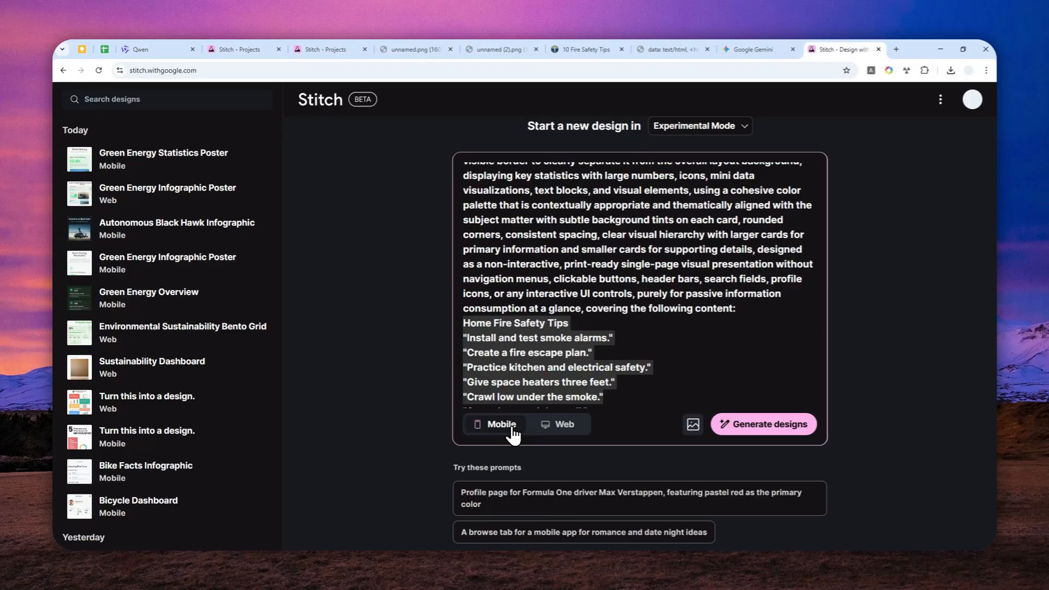
Set the design to a Web layout and start generating the fire safety poster.
left_click(564, 424)
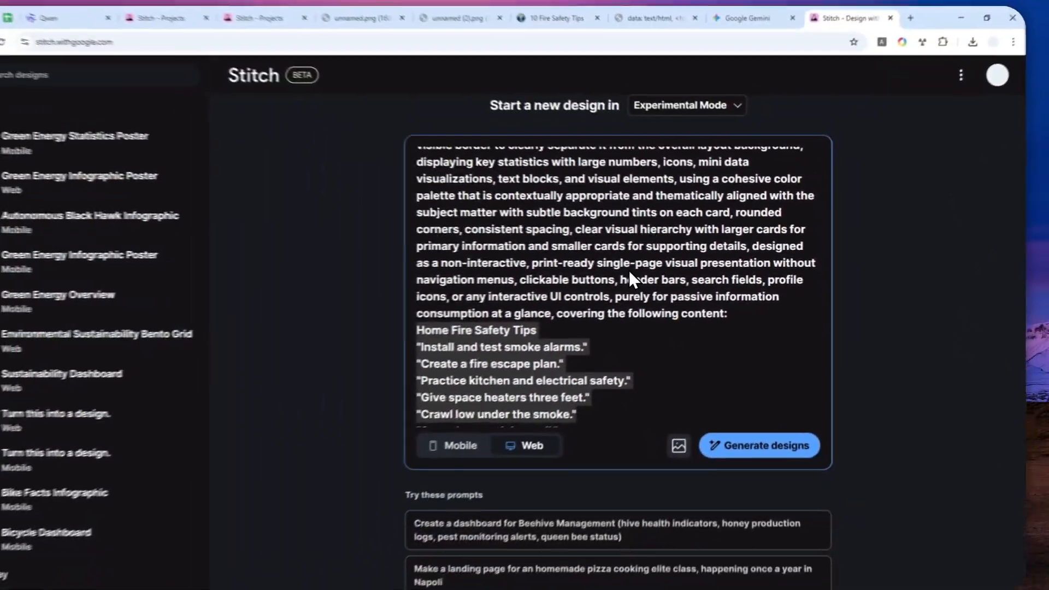
left_click(758, 446)
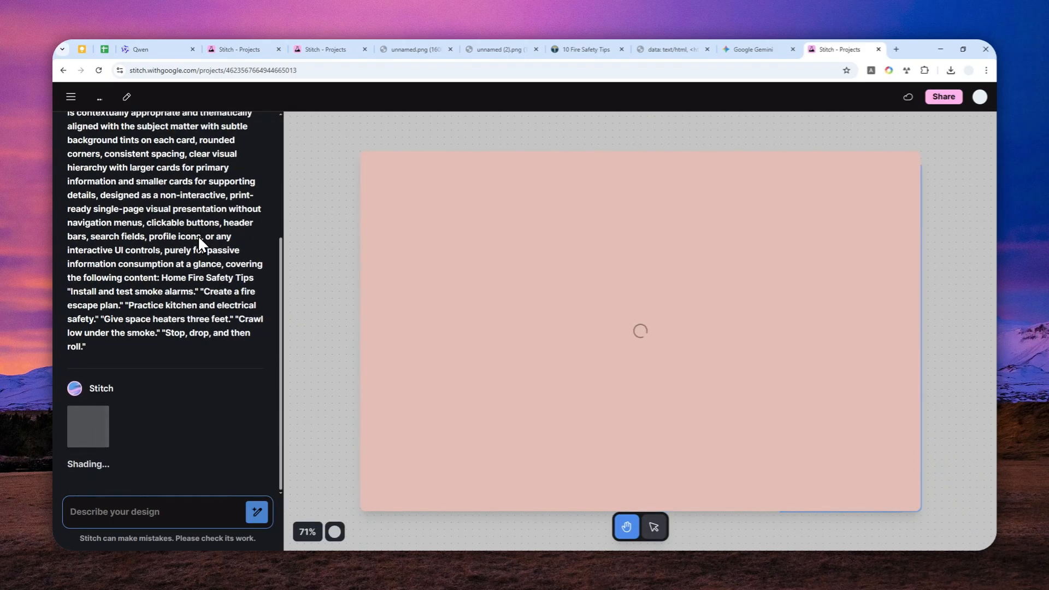
mouse_move(211, 264)
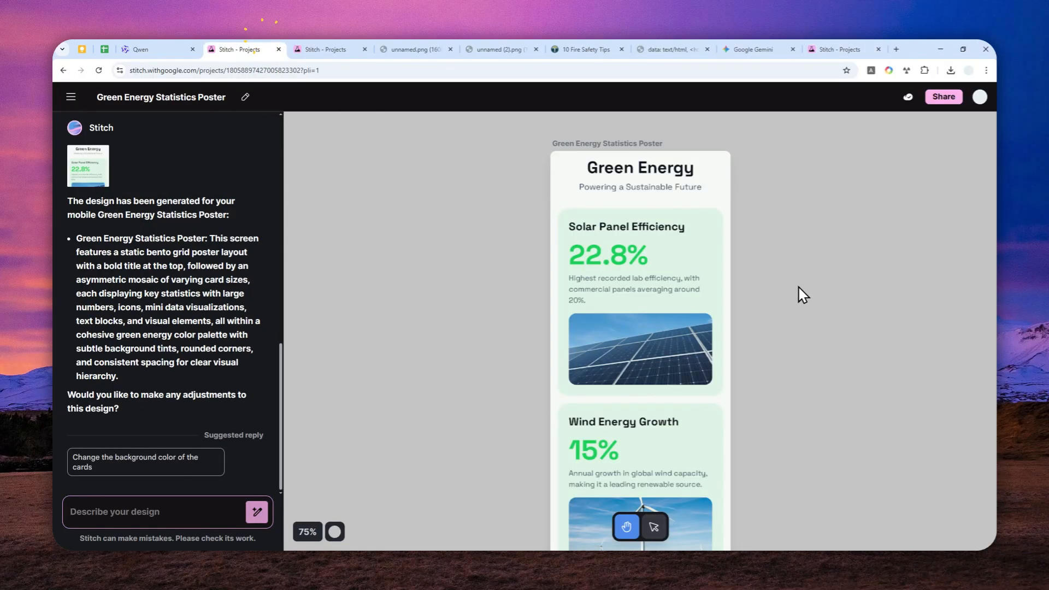
mouse_move(794, 279)
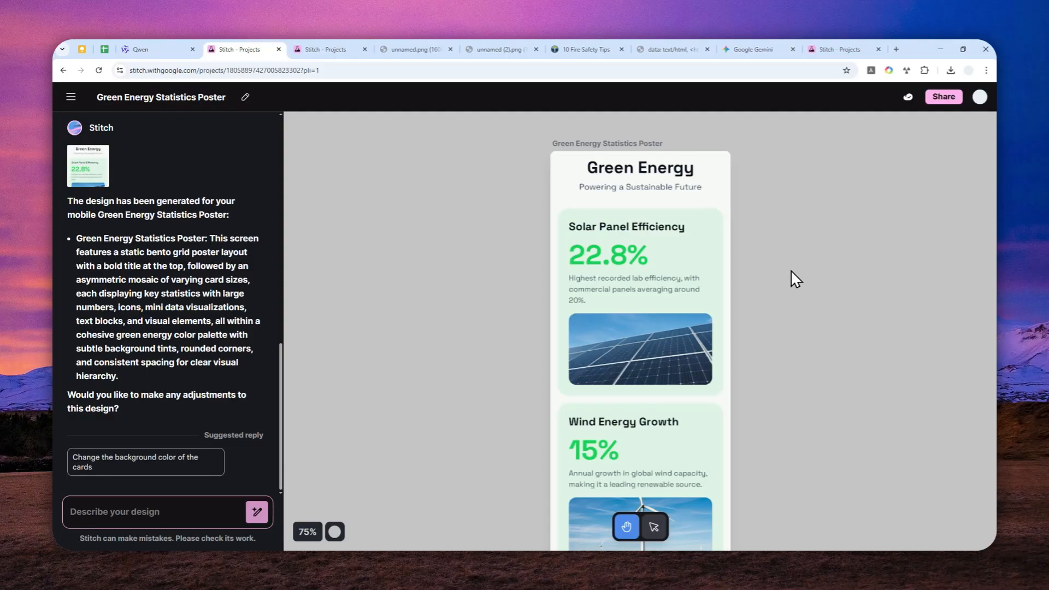
Scroll the Green Energy Statistics Poster canvas from top to bottom and back.
scroll("down", 3)
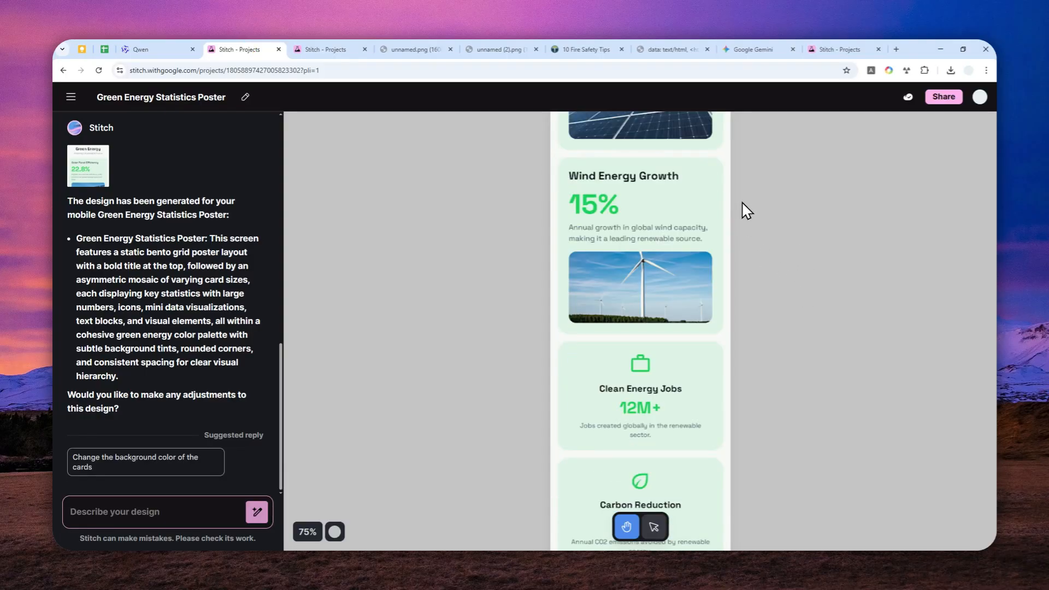
scroll("down", 3)
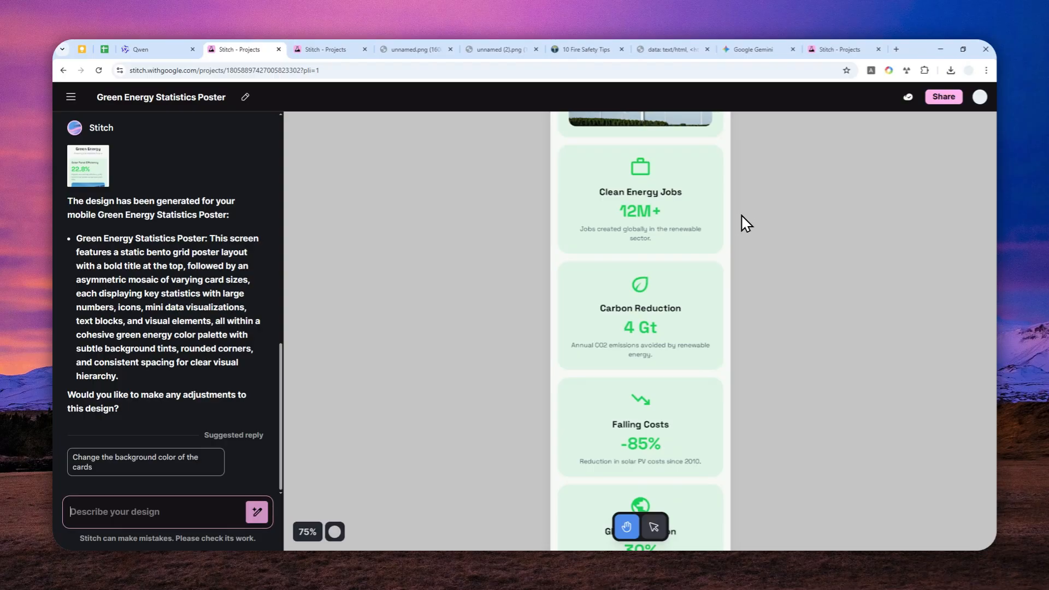
scroll("down", 3)
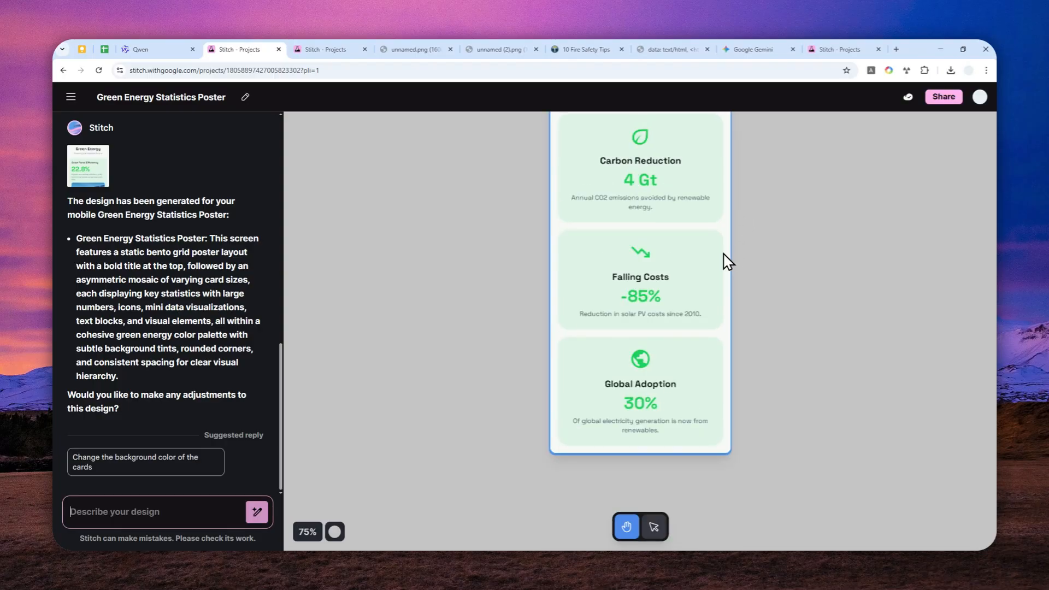
mouse_move(643, 255)
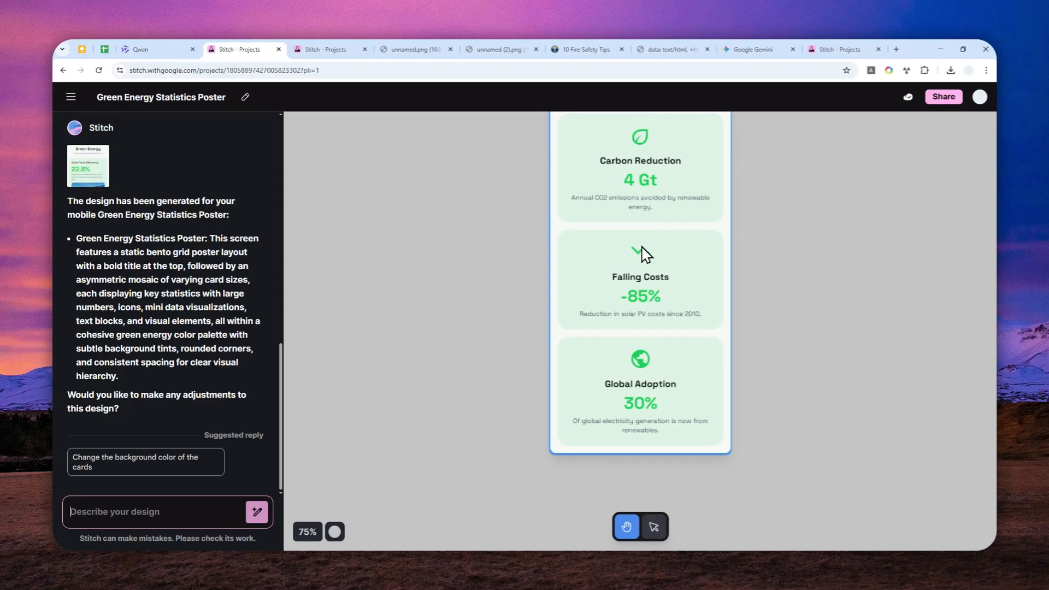
scroll("up", 3)
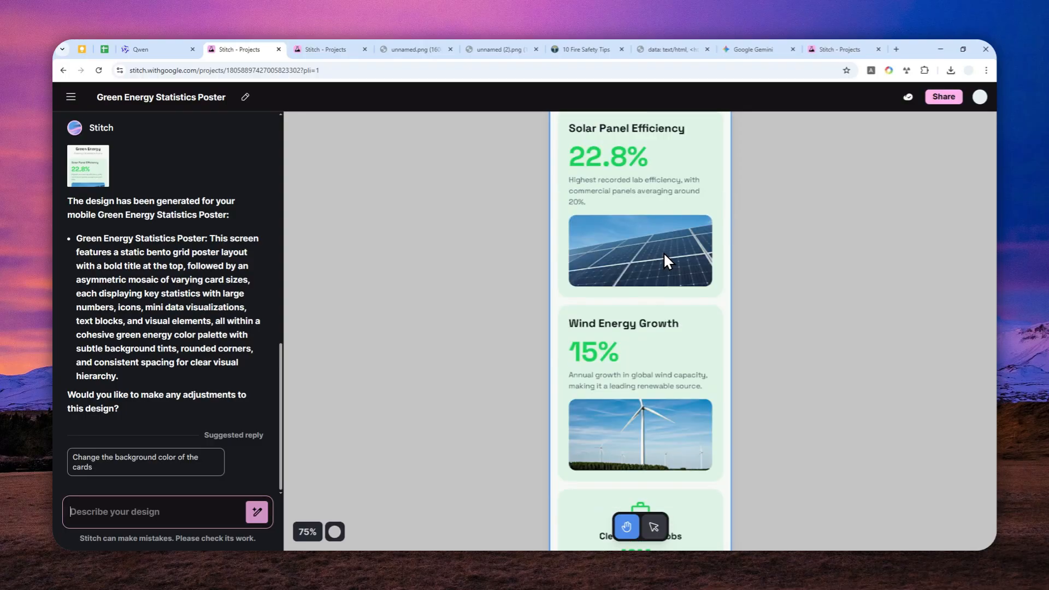
scroll("up", 3)
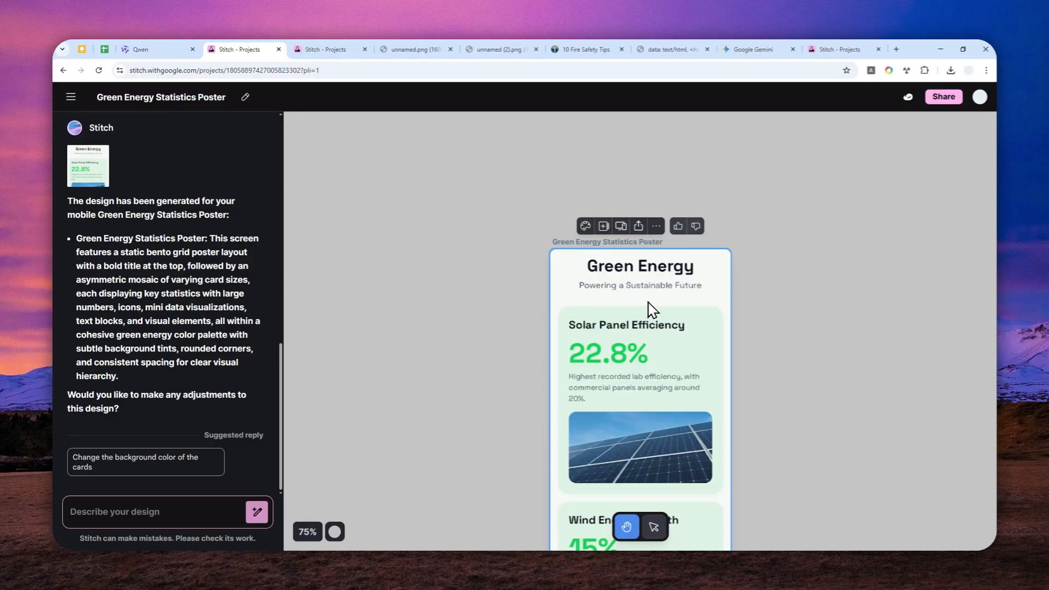
mouse_move(643, 315)
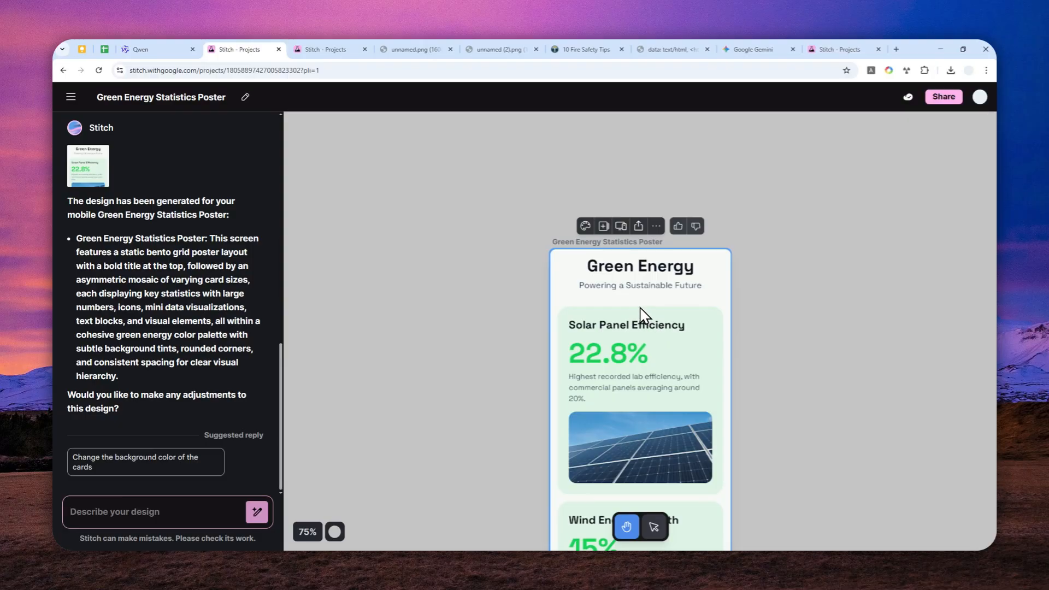
mouse_move(660, 332)
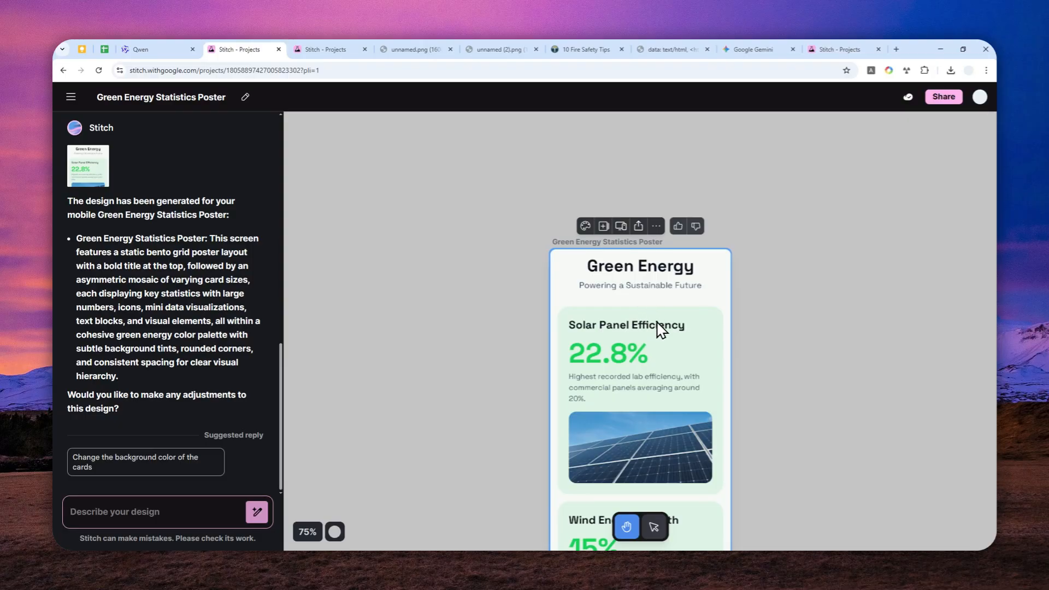
scroll("down", 3)
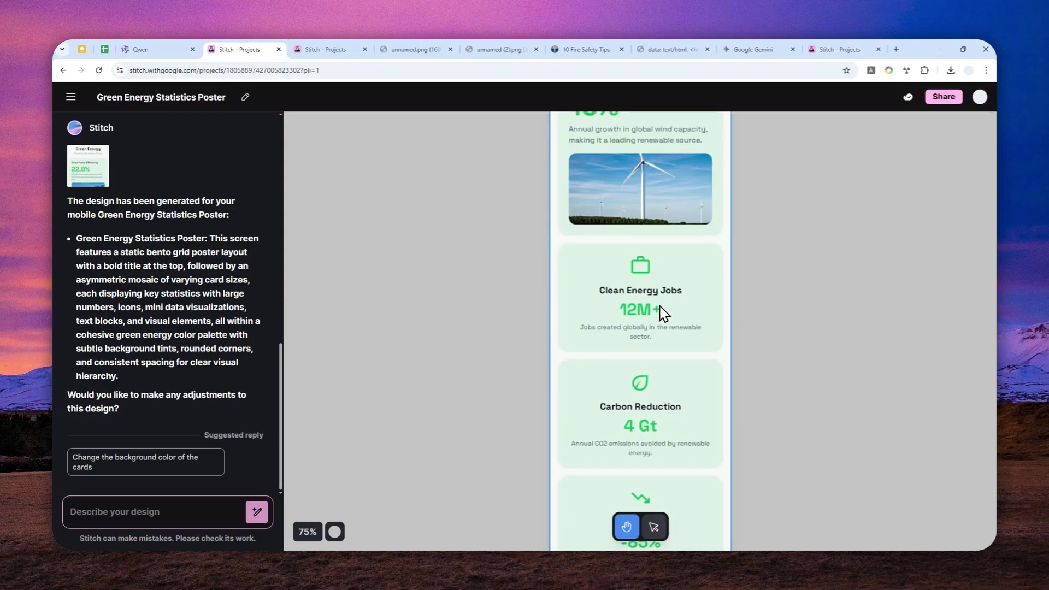
mouse_move(812, 82)
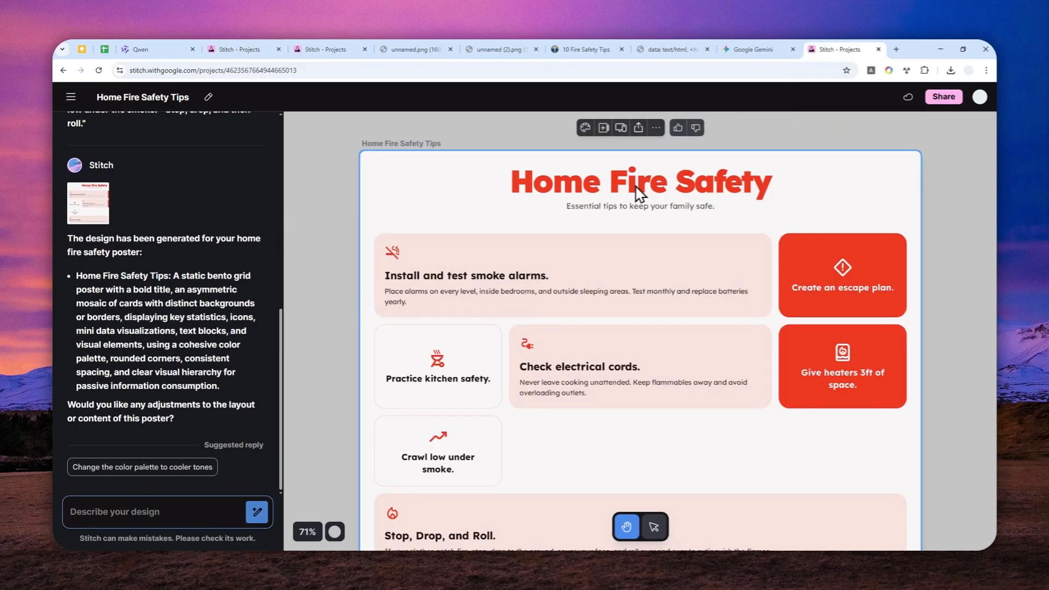
mouse_move(530, 279)
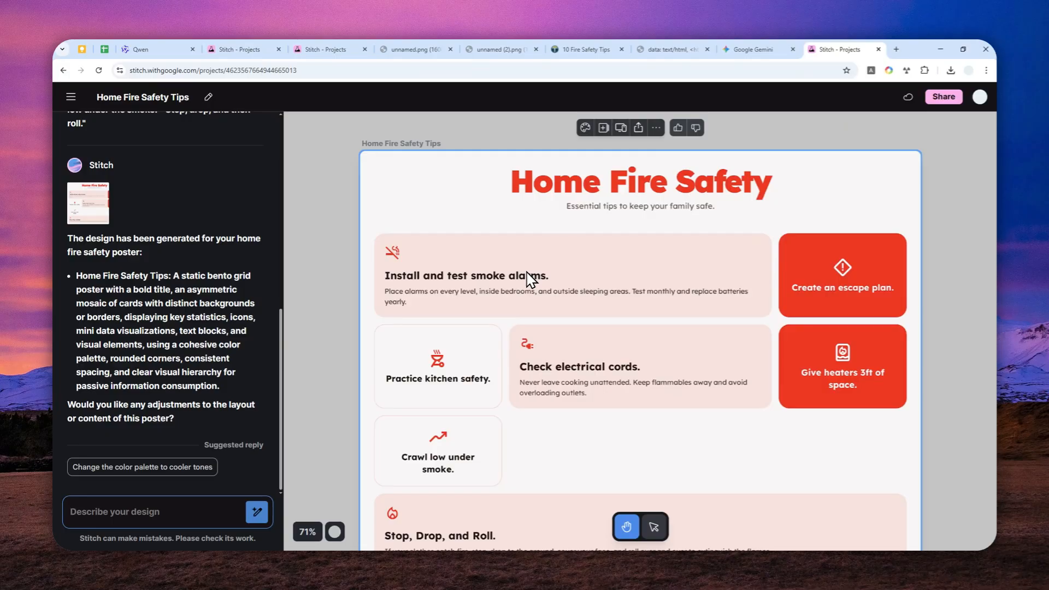
mouse_move(633, 246)
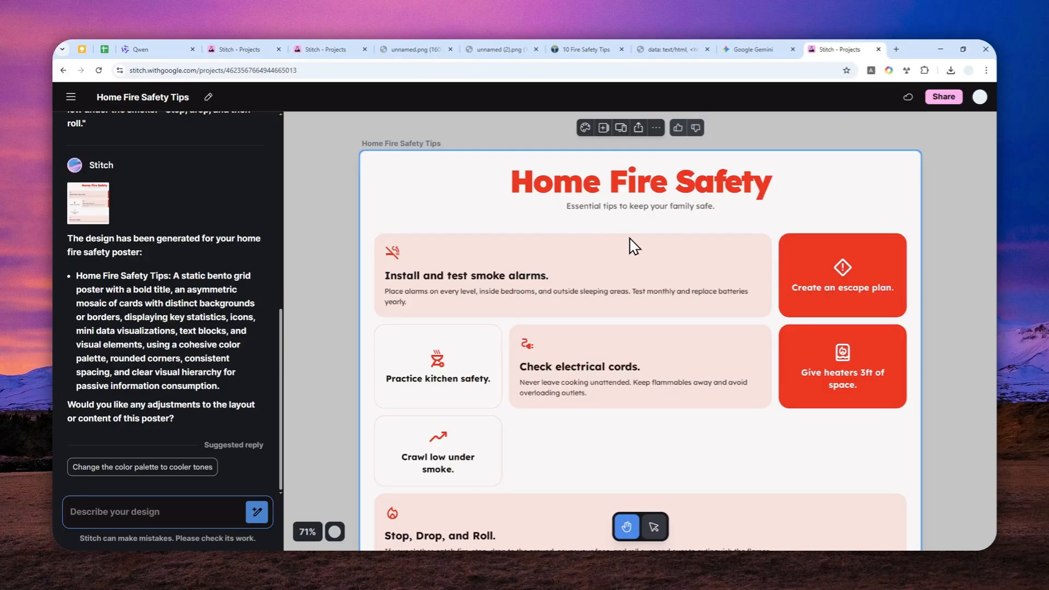
Scroll the finished poster and send 'redesign everything again' in the Stitch chat.
scroll("down", 3)
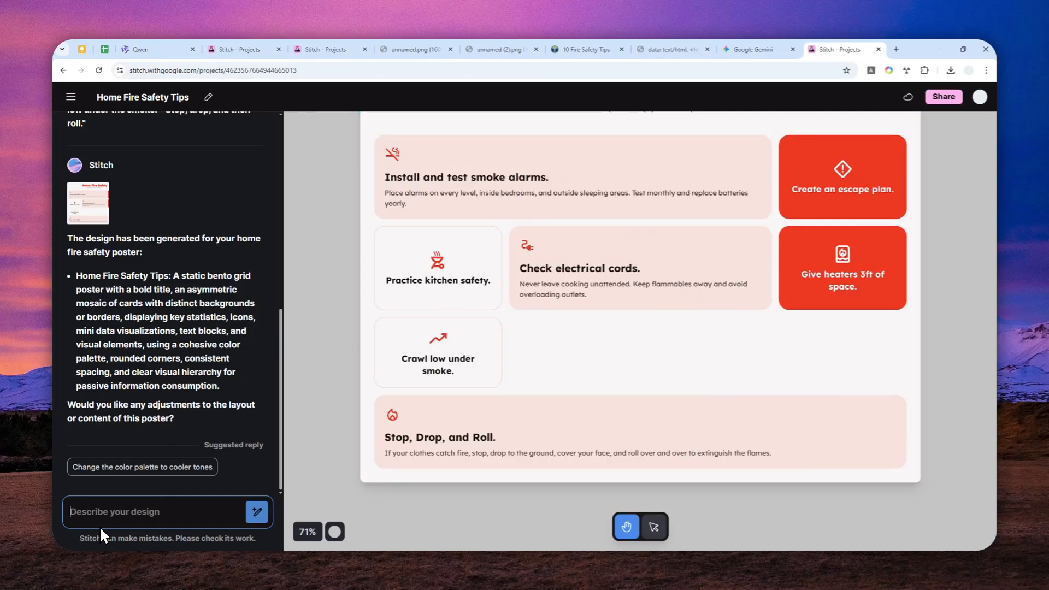
type("redesign everything agai")
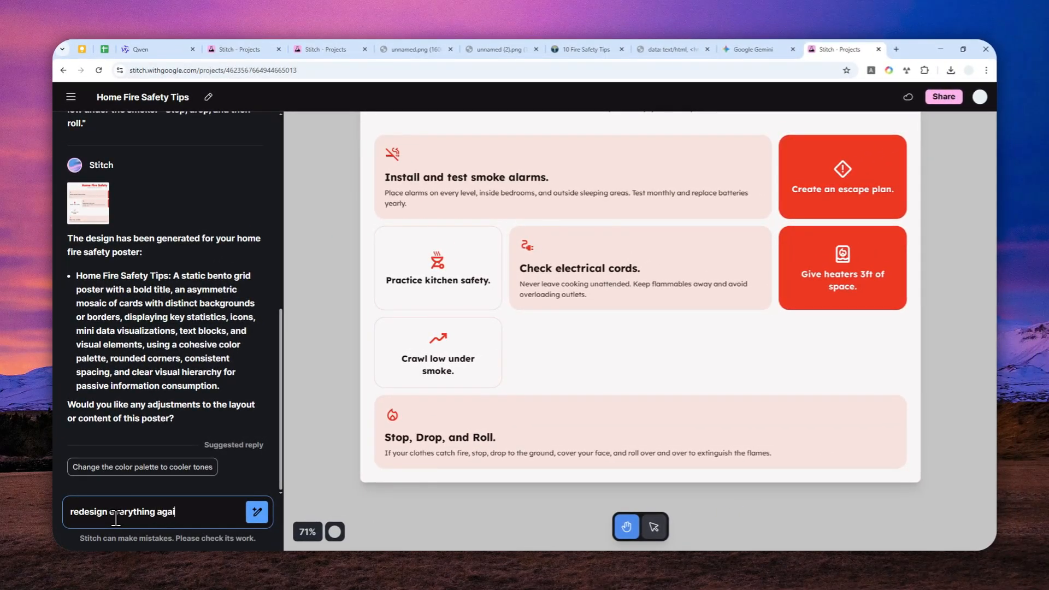
left_click(256, 511)
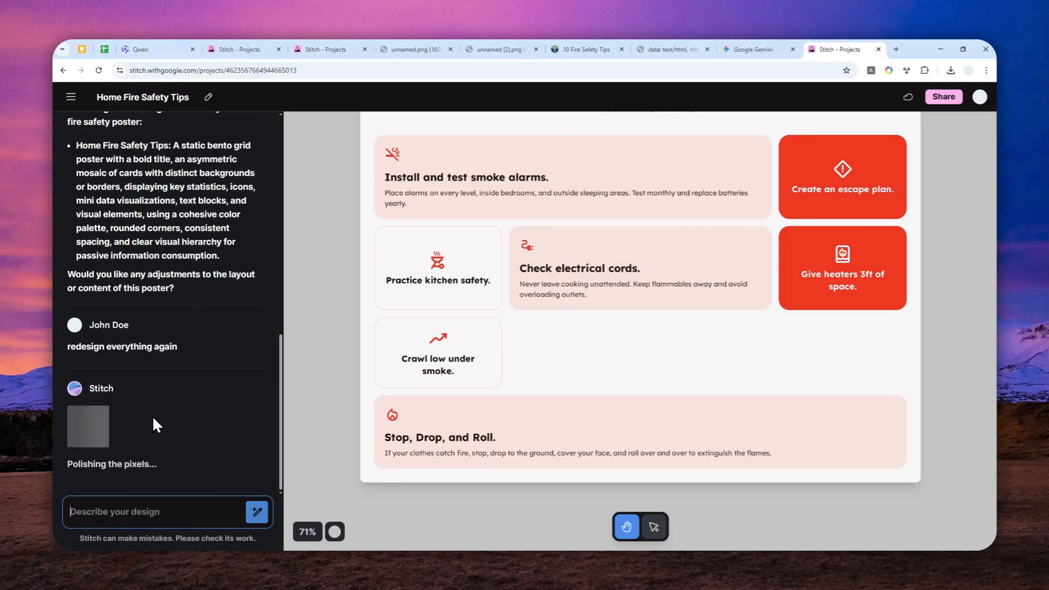
mouse_move(175, 406)
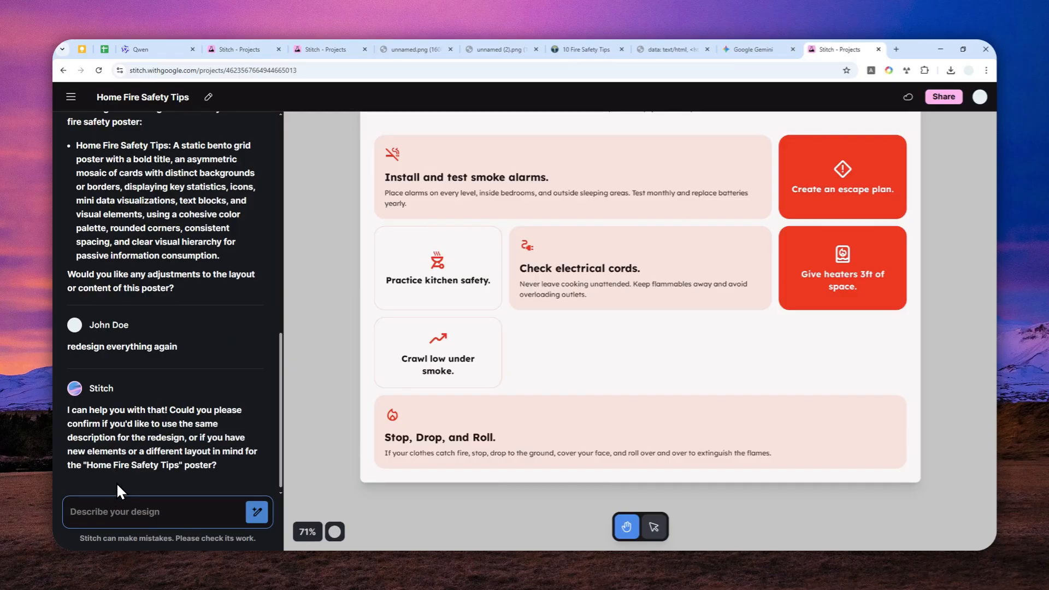
mouse_move(233, 466)
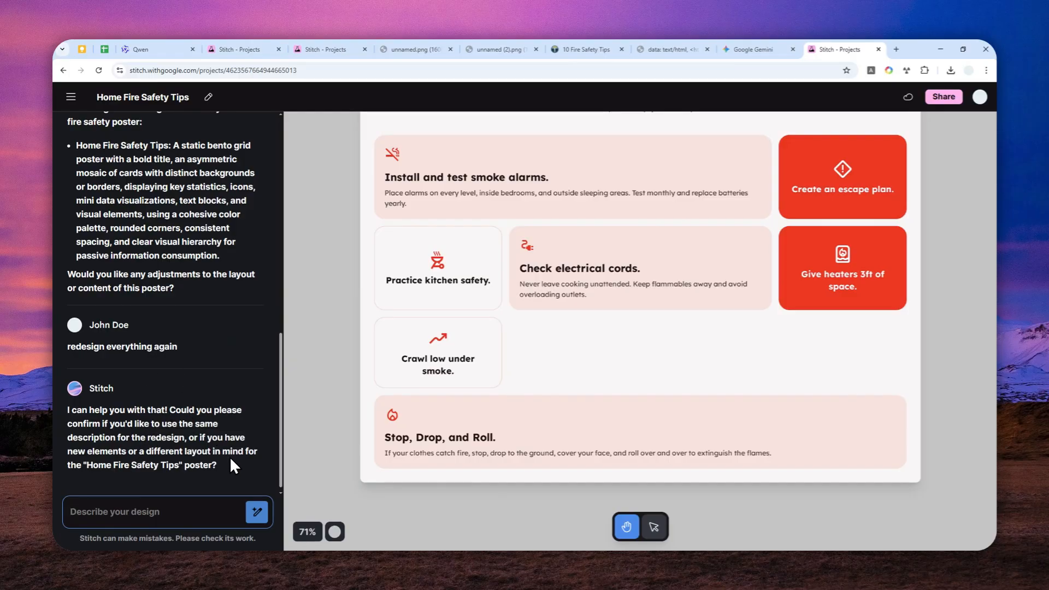
mouse_move(141, 367)
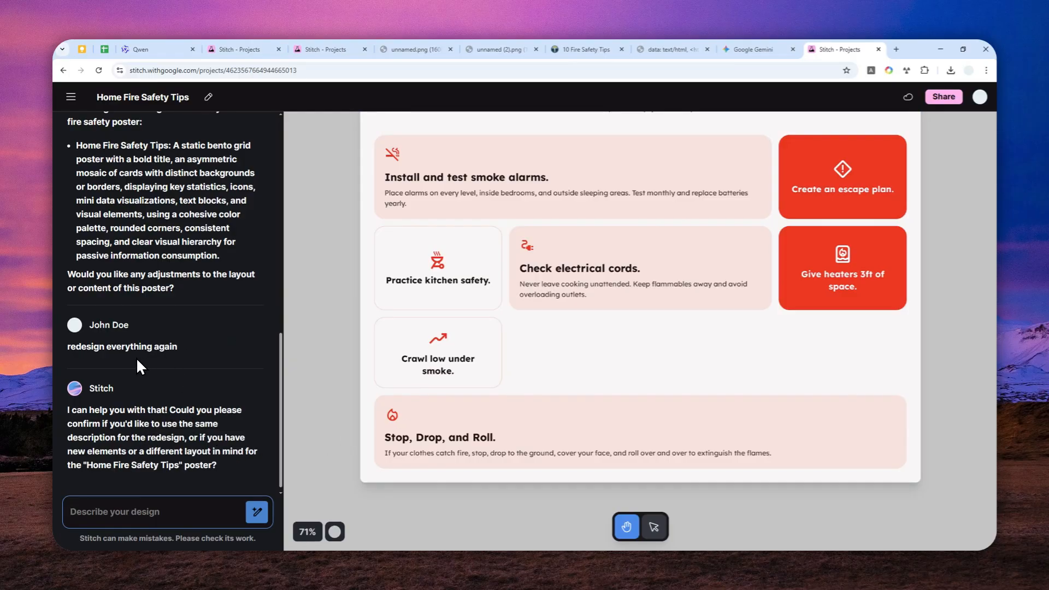
mouse_move(190, 395)
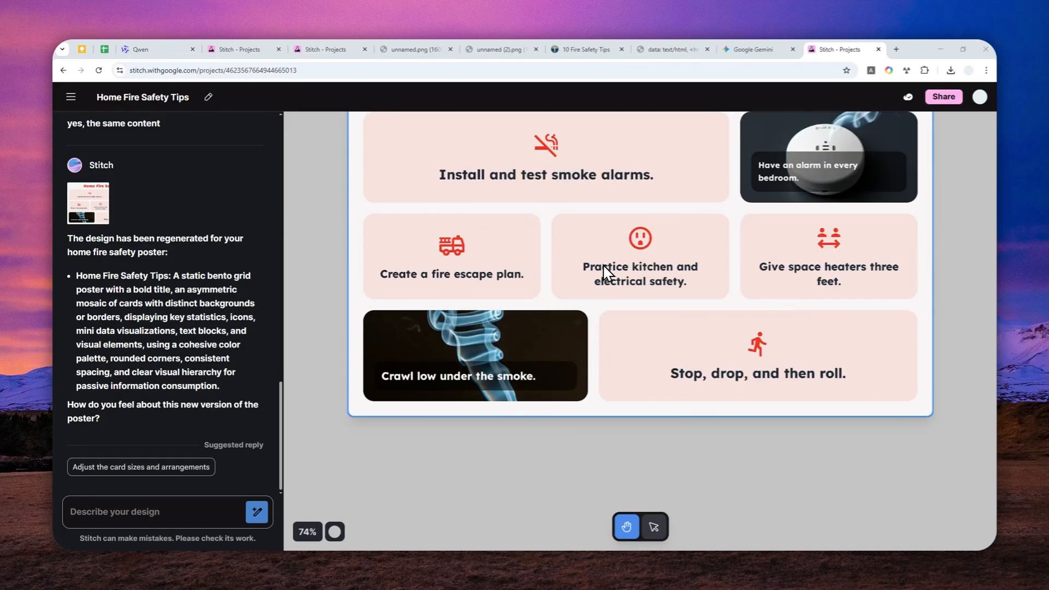
Scroll the canvas up to view the regenerated 'Home Fire Safety' poster.
scroll("up", 3)
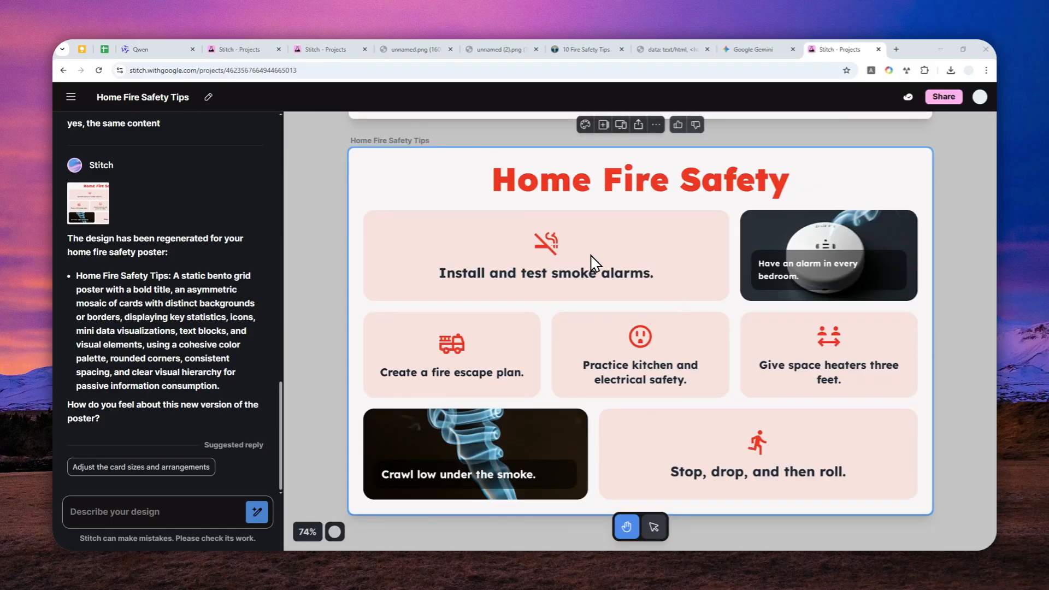
mouse_move(482, 340)
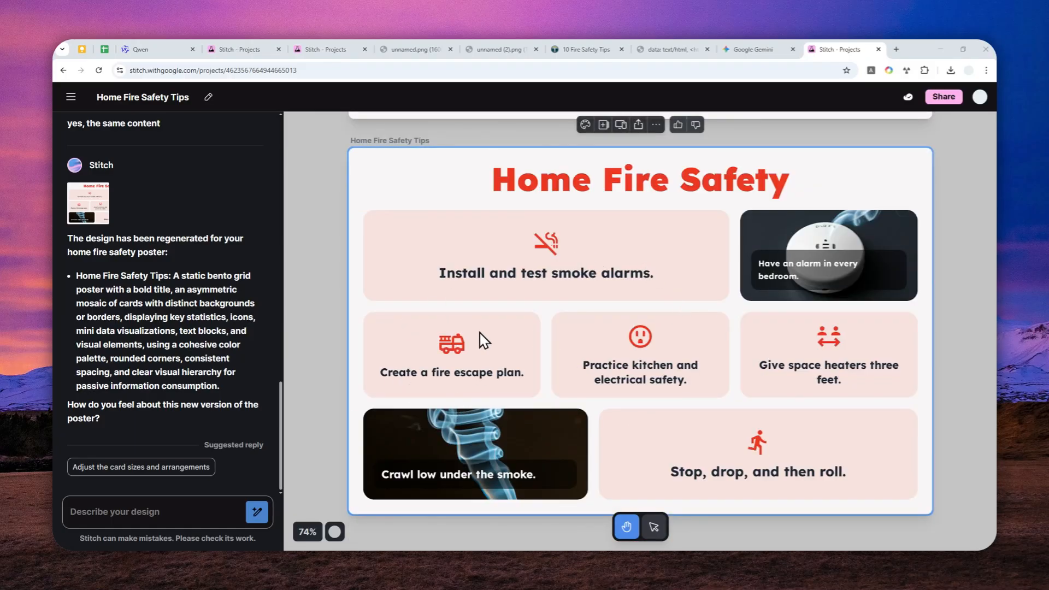
mouse_move(372, 321)
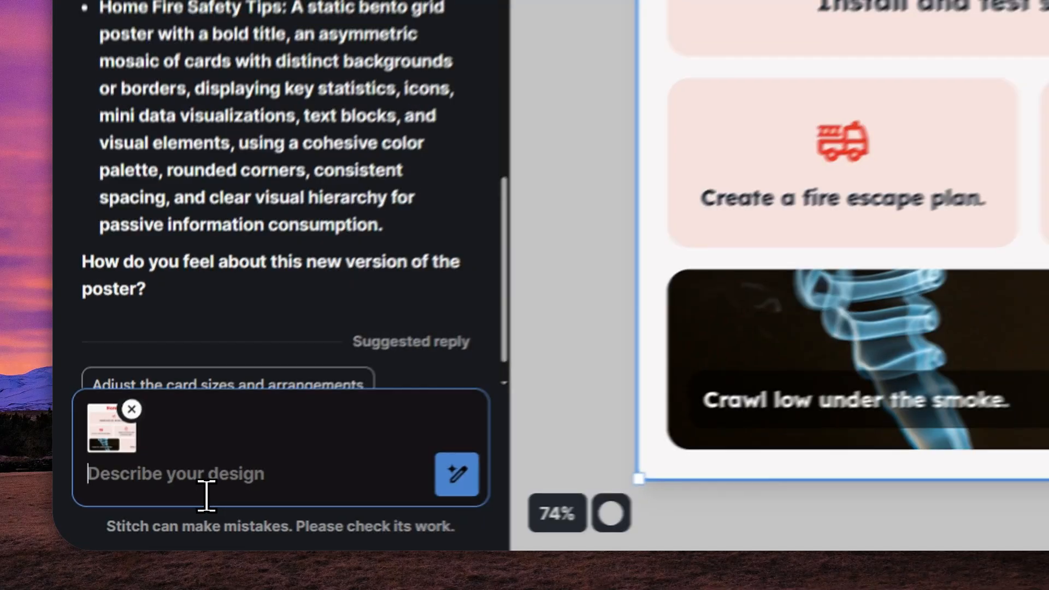
Send 'turn this design to be more vertical' in the Describe your design box.
type("turn this d")
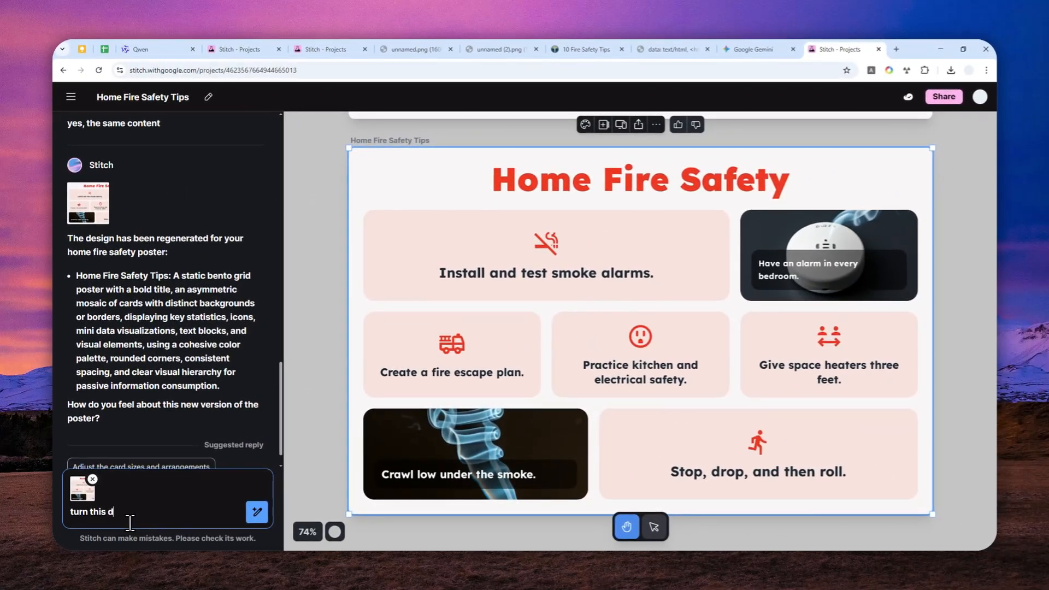
type("esign to be m")
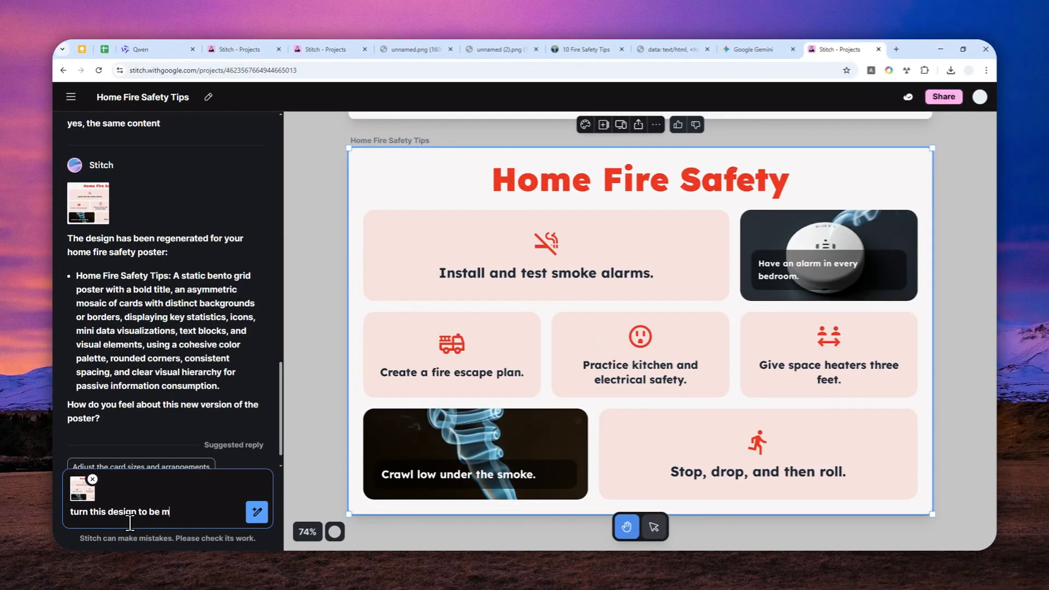
type("ore vertical")
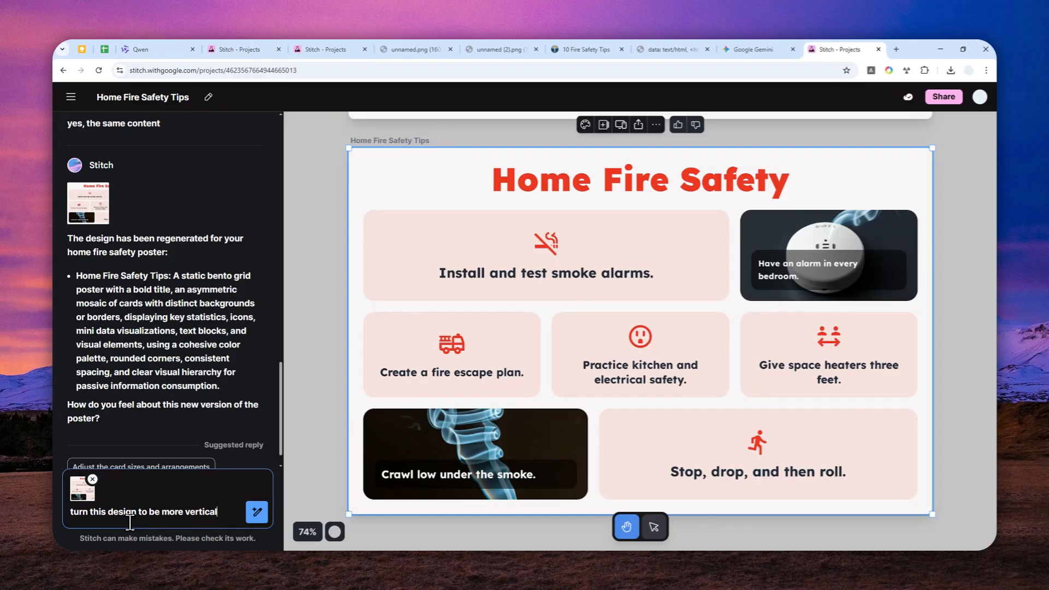
left_click(257, 512)
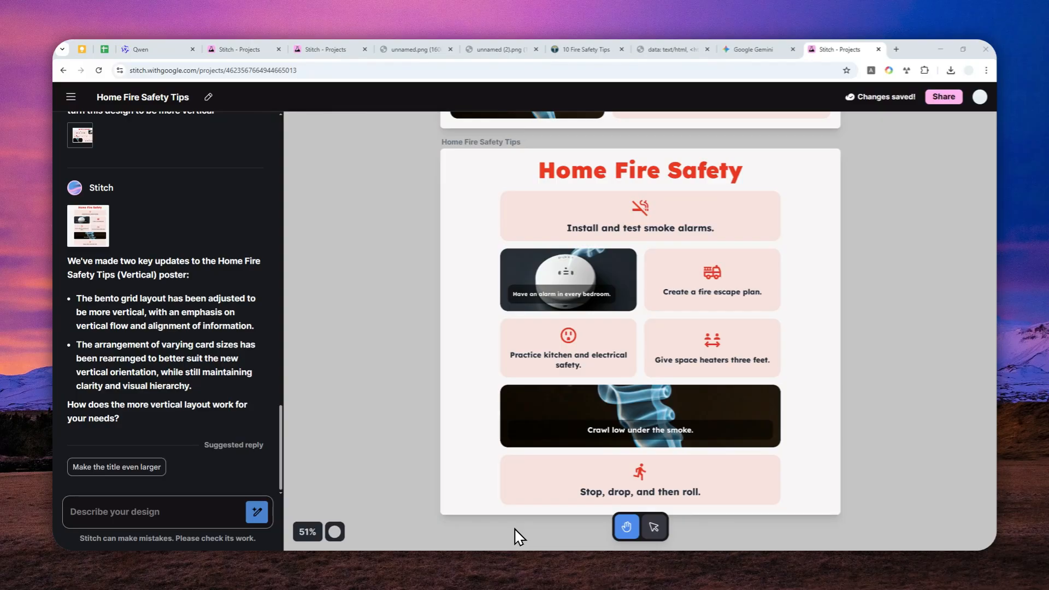
mouse_move(630, 314)
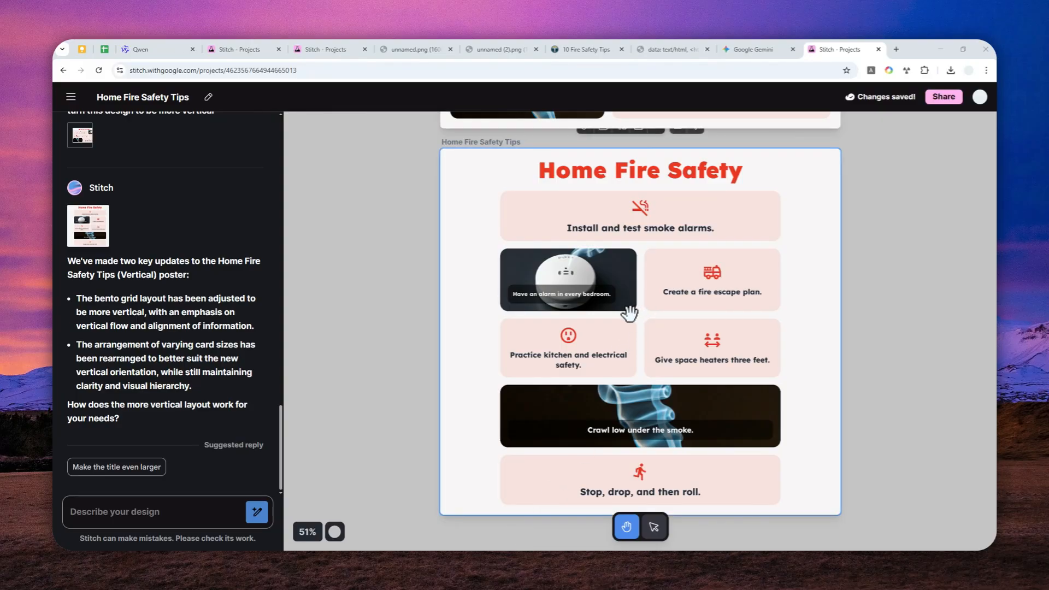
mouse_move(609, 281)
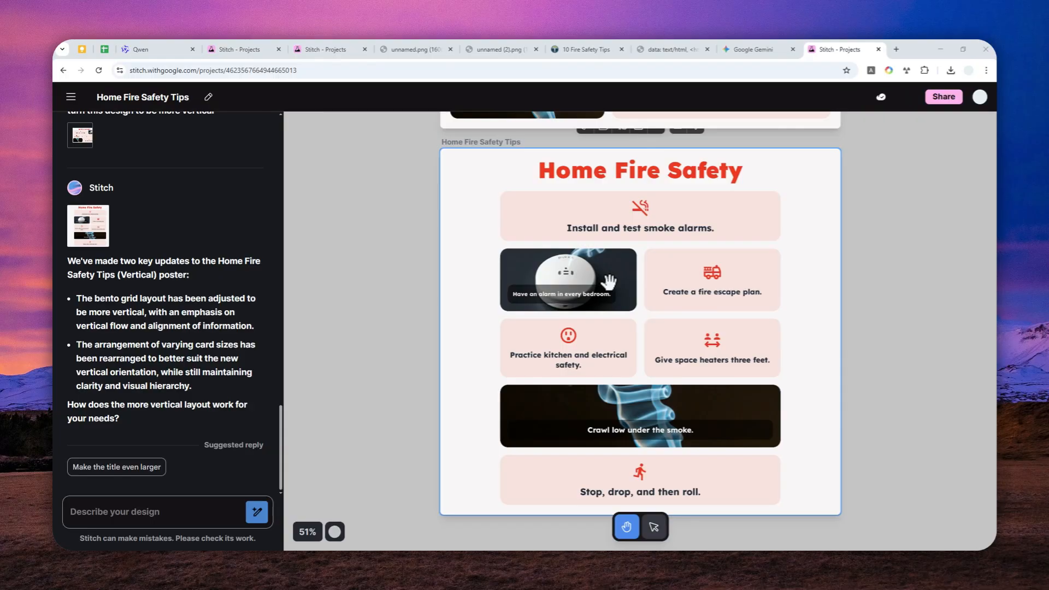
mouse_move(461, 268)
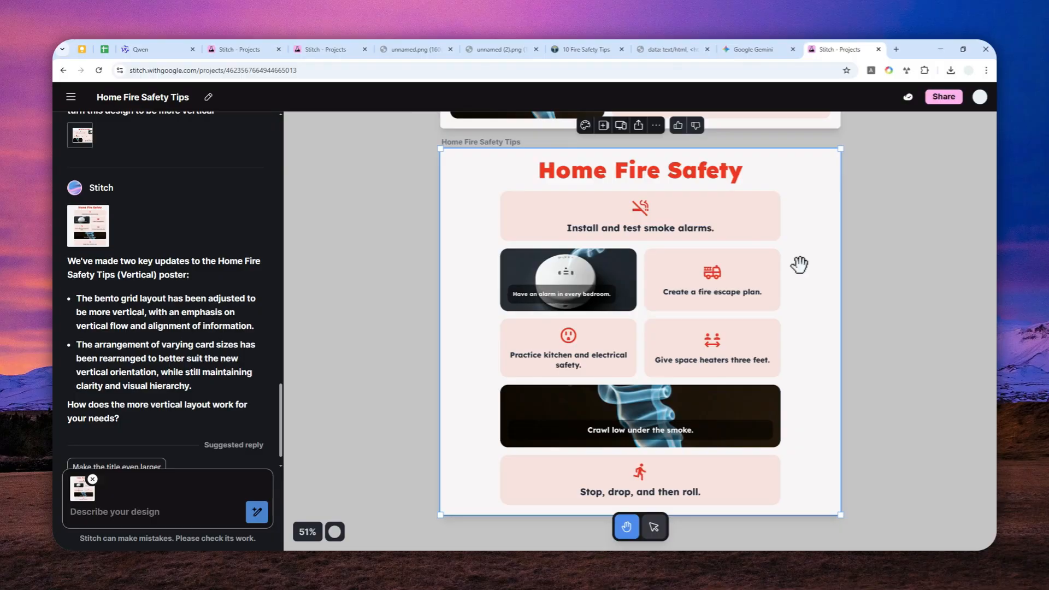
mouse_move(730, 355)
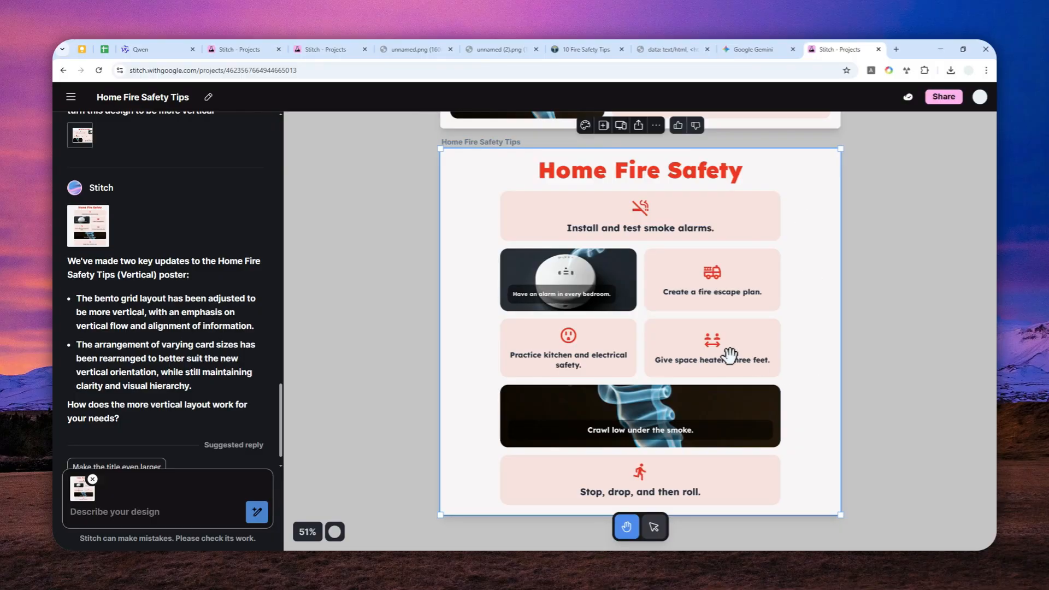
mouse_move(695, 323)
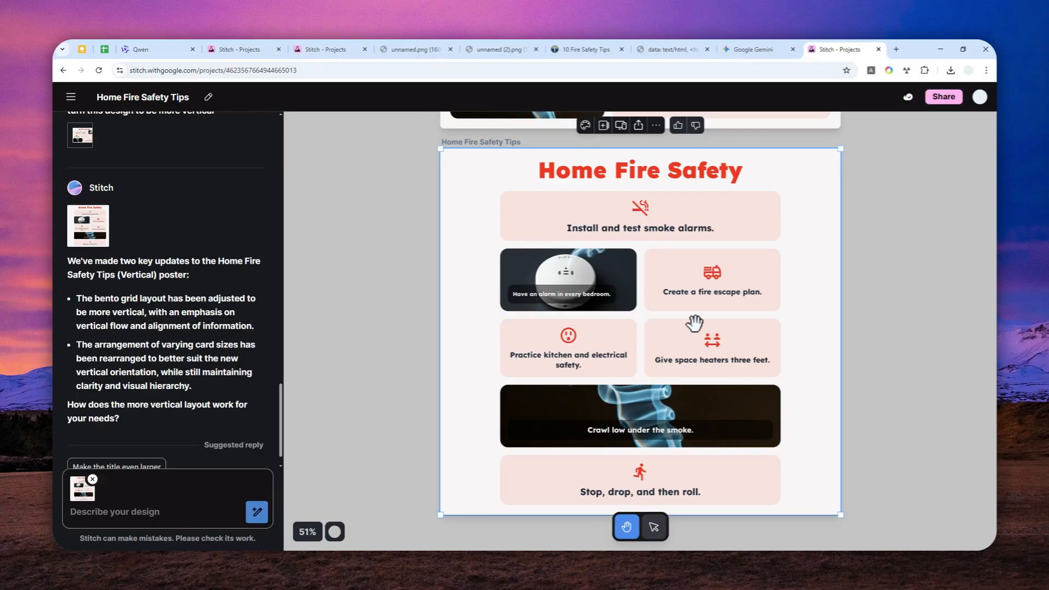
mouse_move(633, 271)
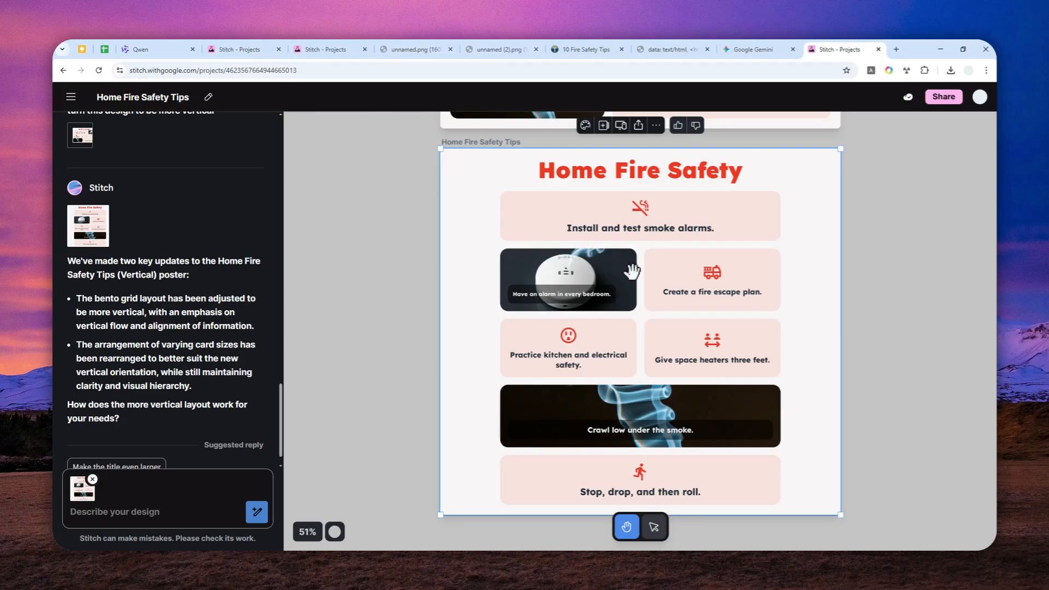
mouse_move(679, 277)
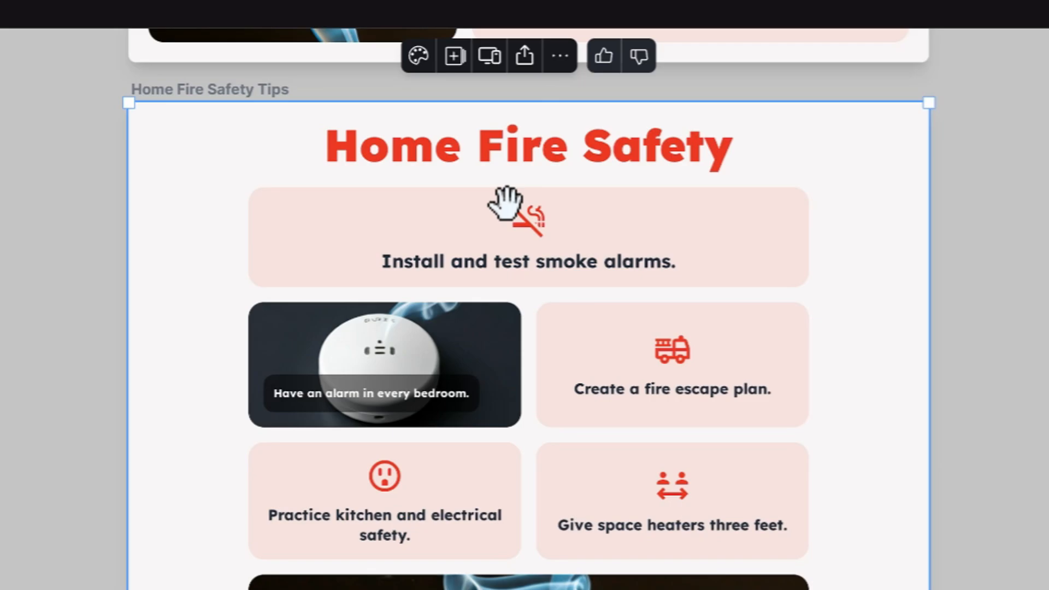
Via View Code's design preview, save the rendered poster image to disk as a PNG.
left_click(636, 124)
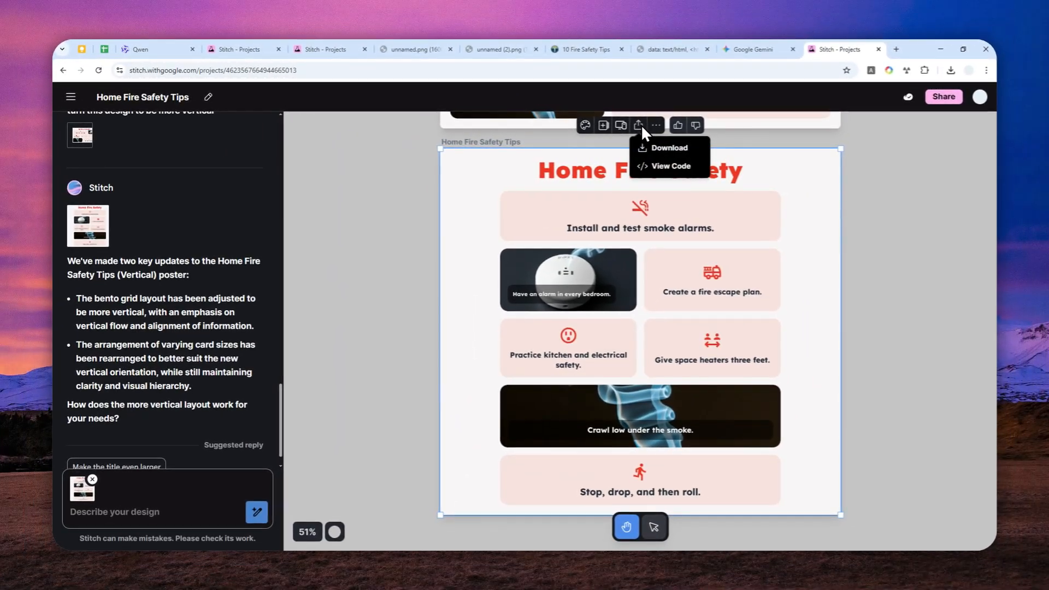
mouse_move(649, 167)
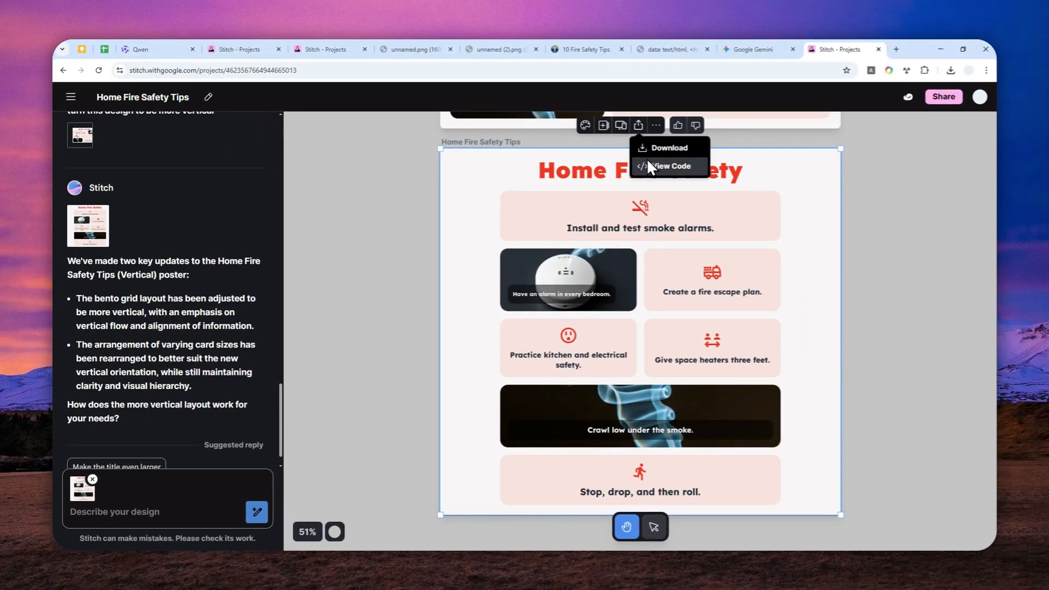
left_click(670, 166)
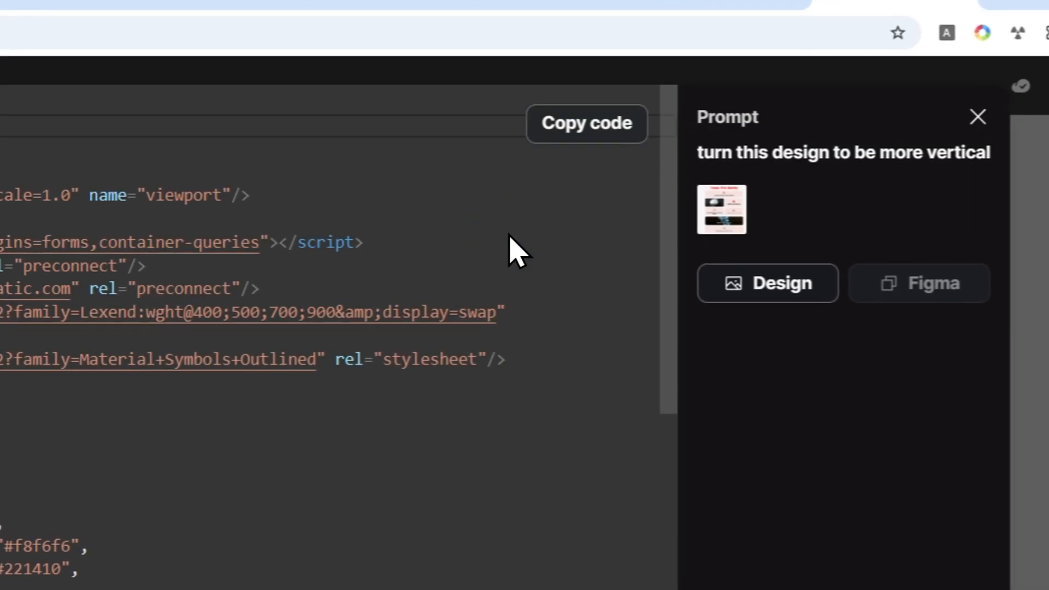
left_click(767, 282)
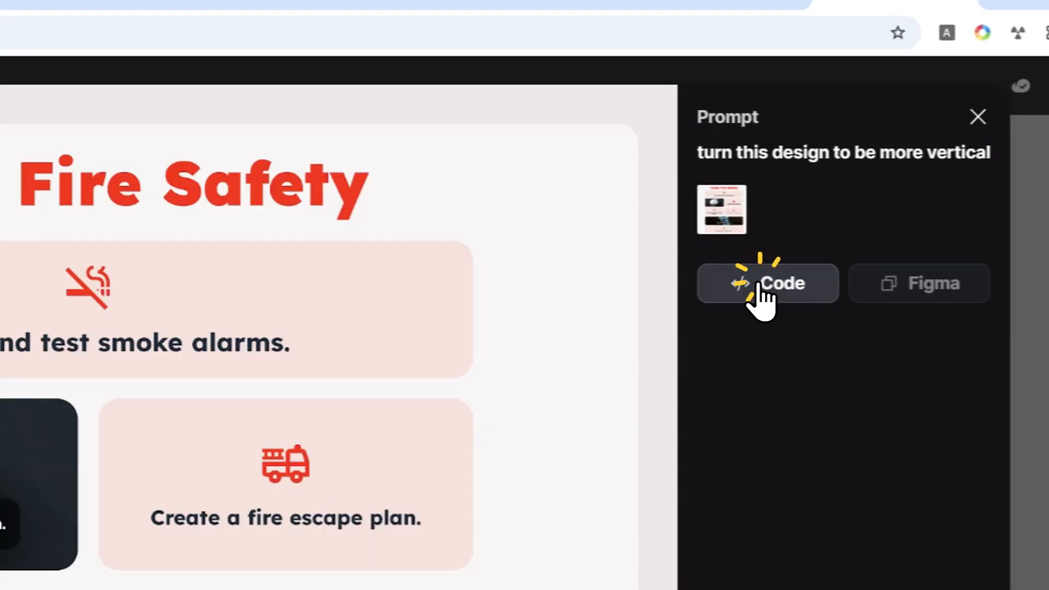
right_click(496, 195)
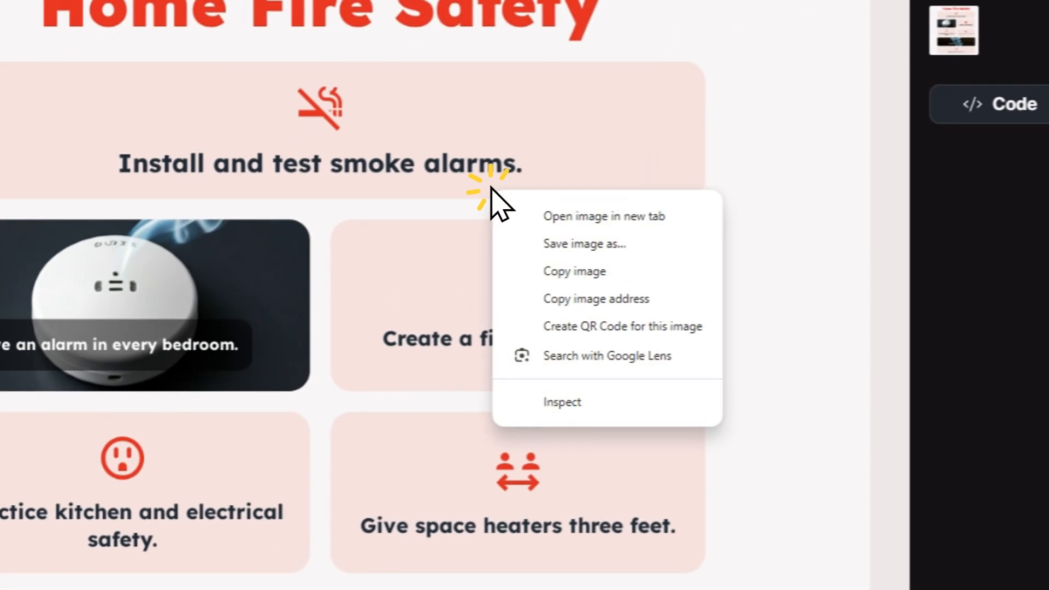
left_click(584, 243)
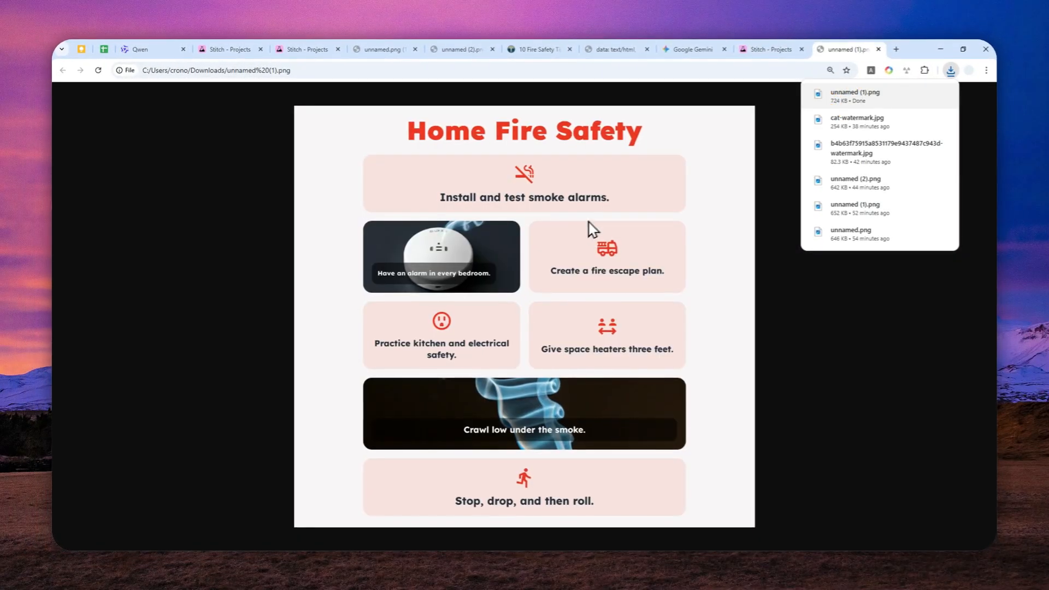
mouse_move(679, 127)
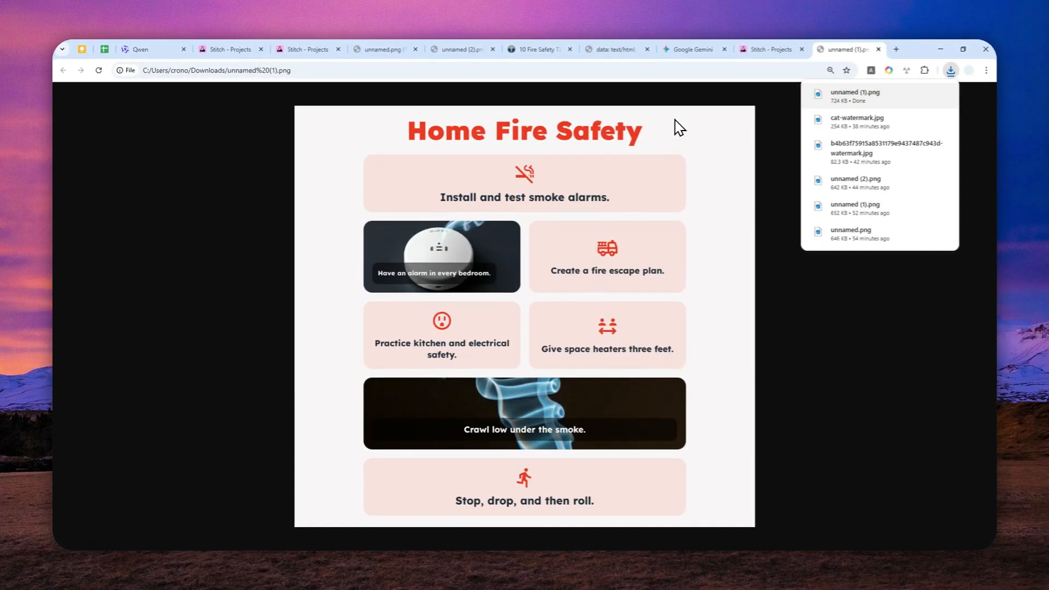
mouse_move(353, 279)
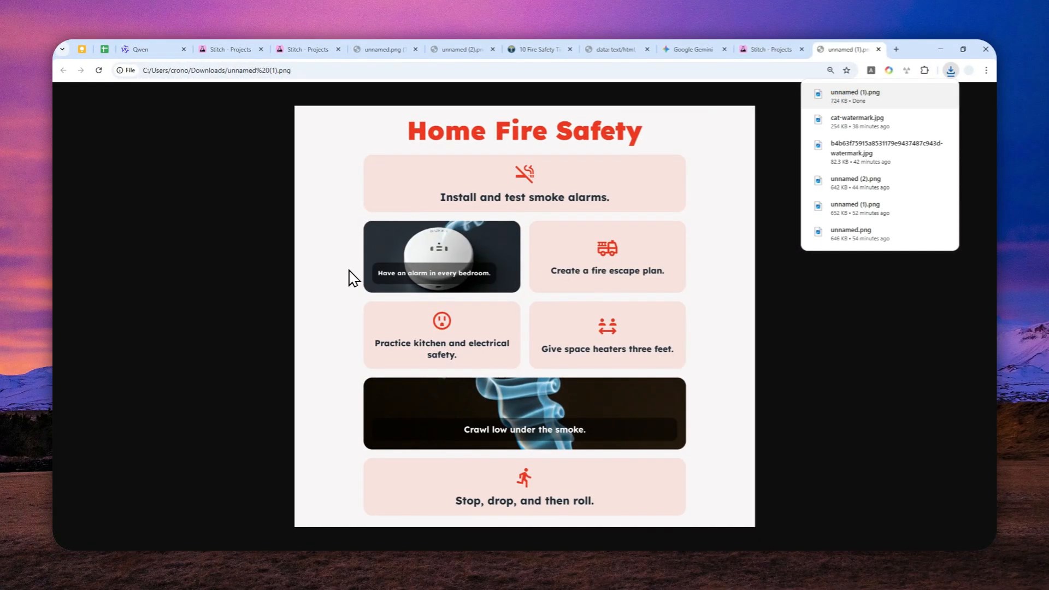
mouse_move(650, 213)
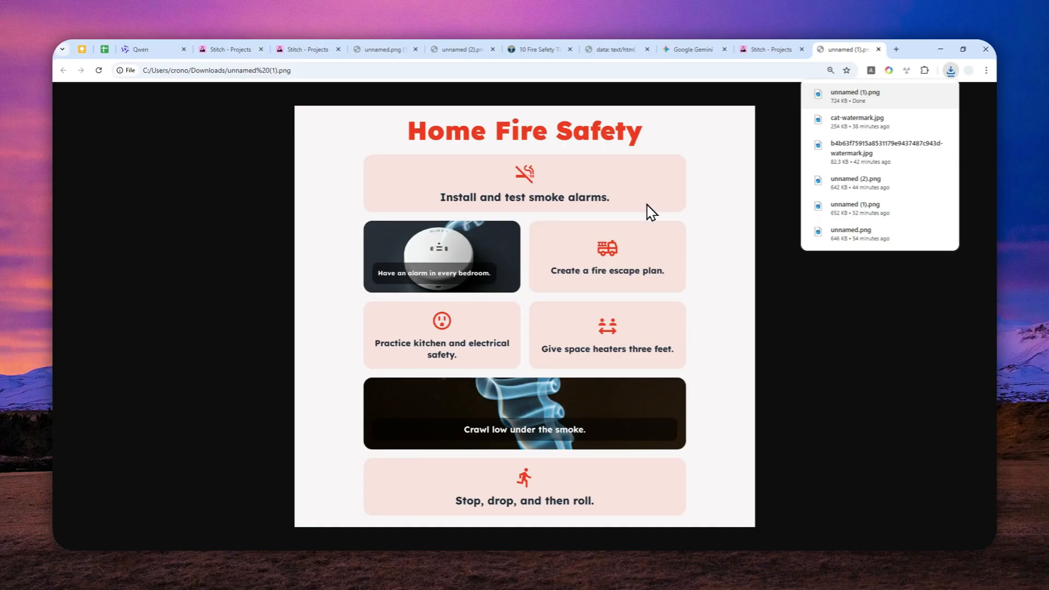
mouse_move(641, 216)
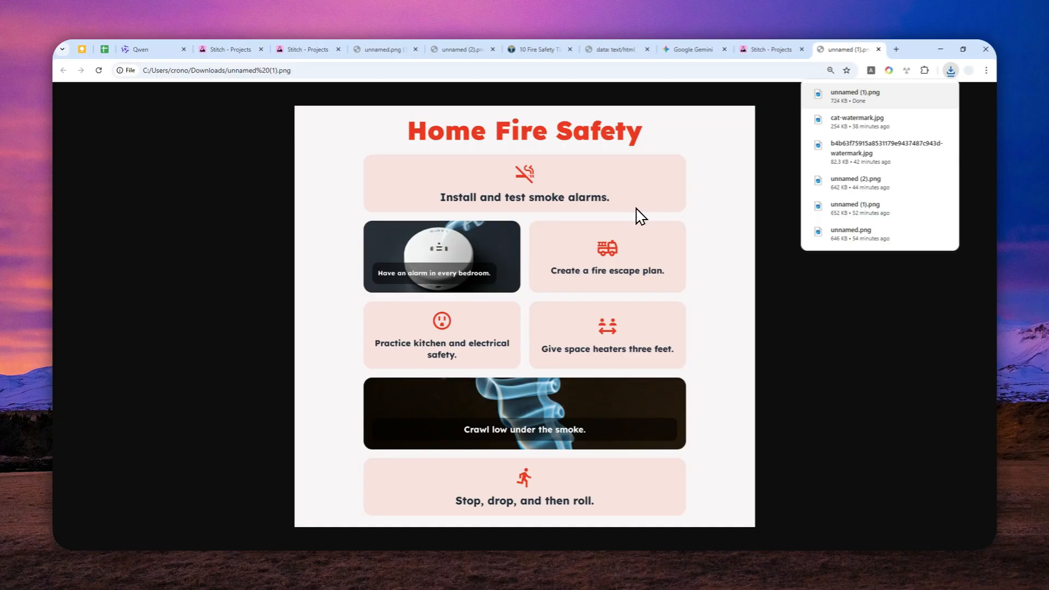
mouse_move(568, 283)
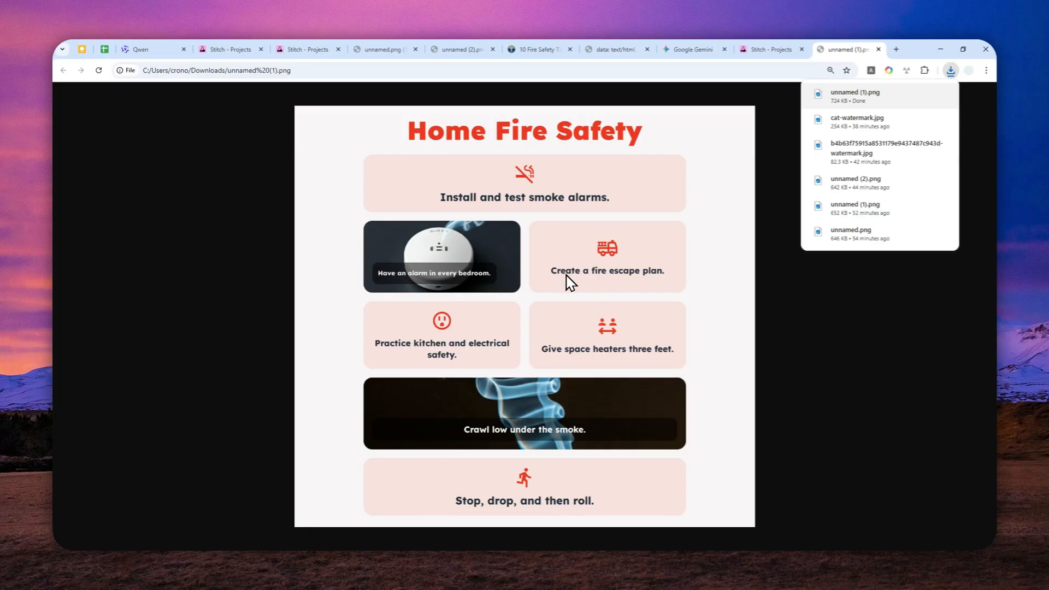
mouse_move(577, 286)
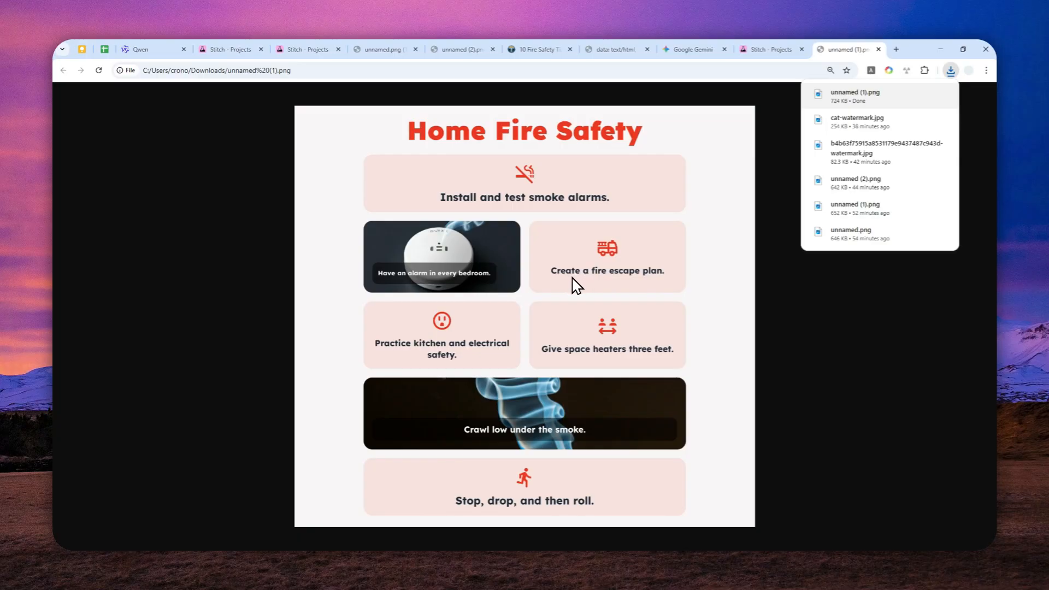
mouse_move(648, 207)
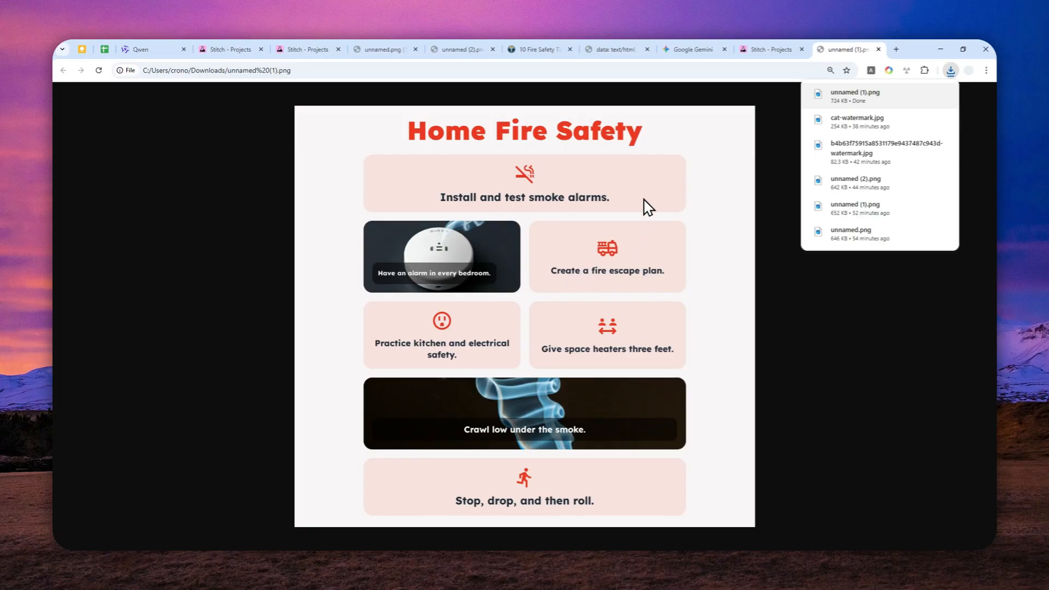
mouse_move(561, 271)
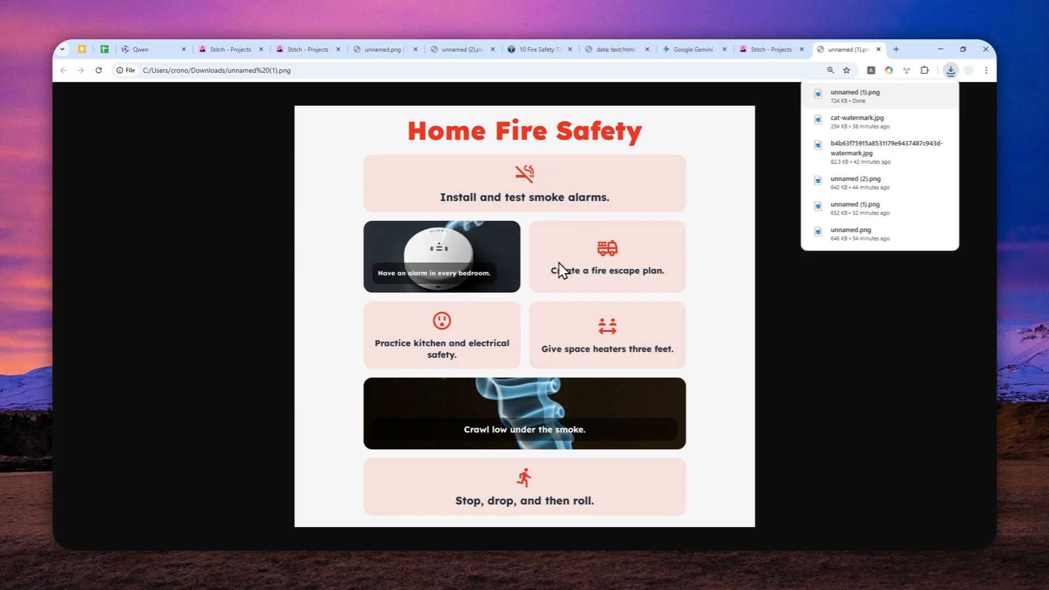
mouse_move(567, 250)
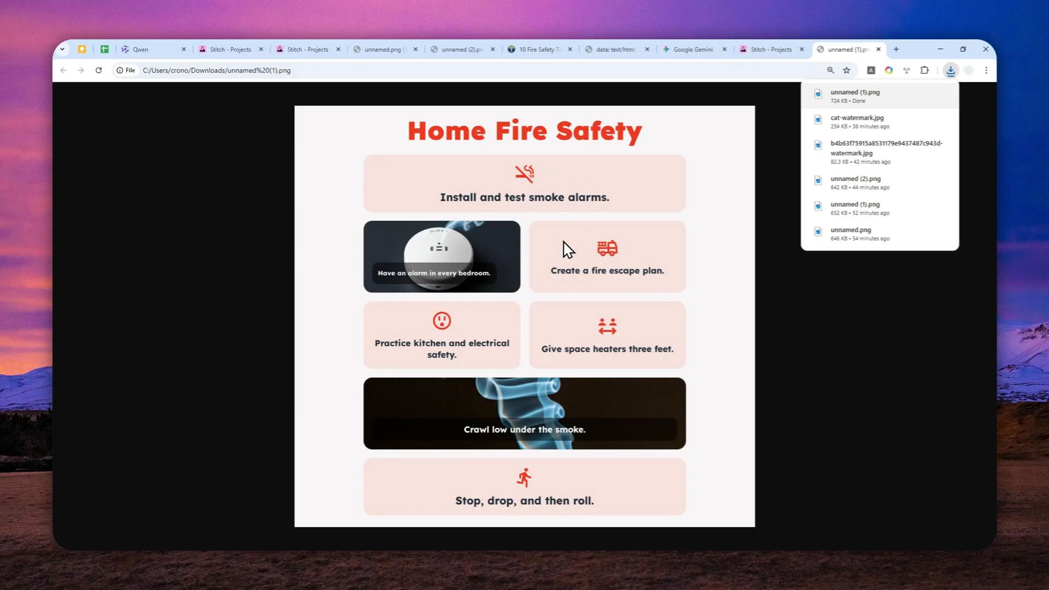
mouse_move(568, 297)
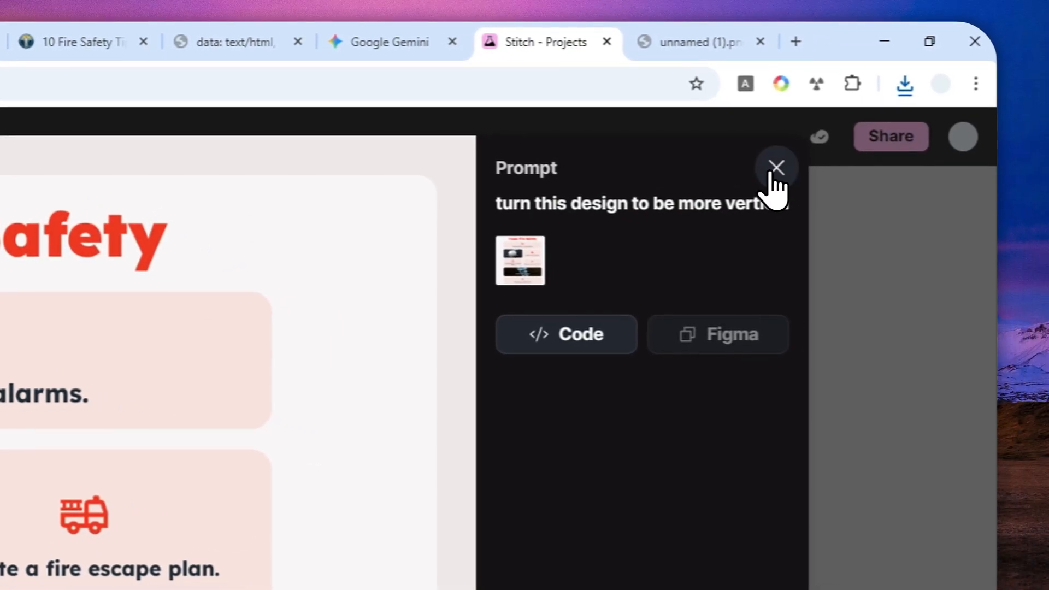
In Adjust theme, choose the second corner-radius option and the Plus Jakarta Sans font.
left_click(776, 166)
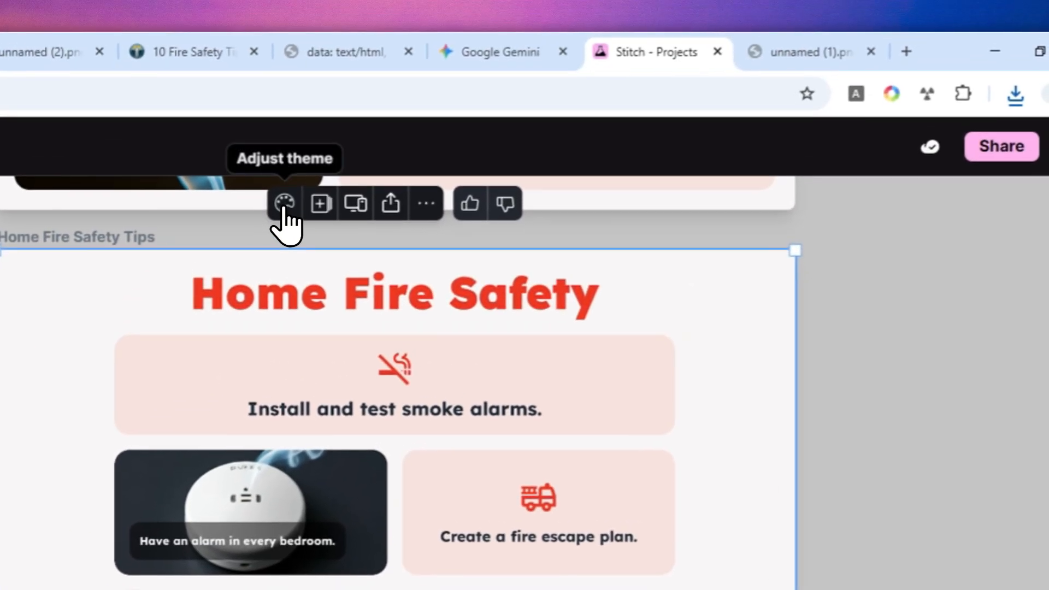
left_click(282, 203)
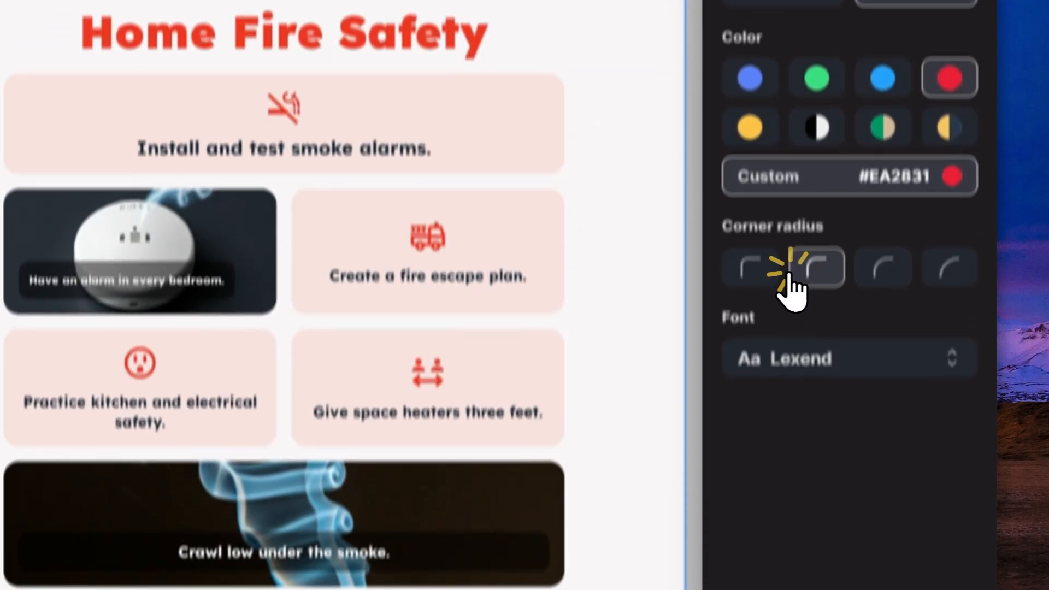
left_click(848, 359)
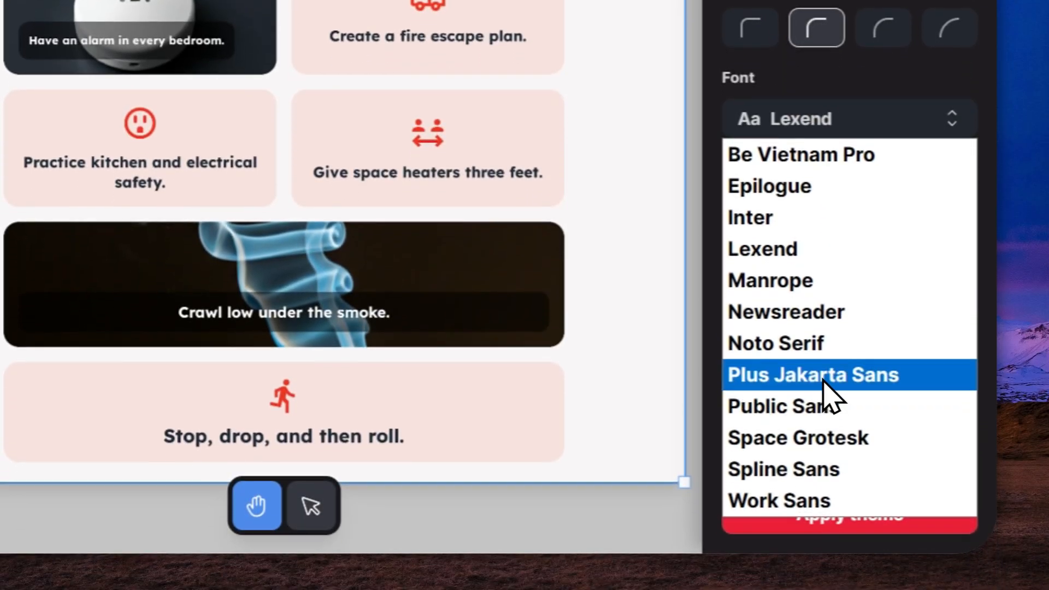
left_click(813, 375)
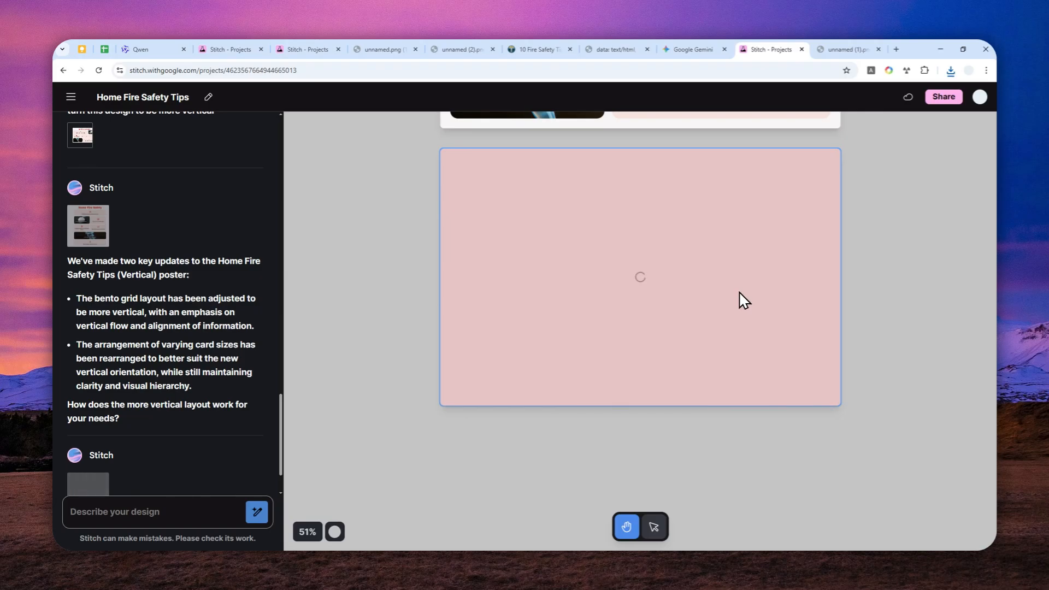
mouse_move(753, 388)
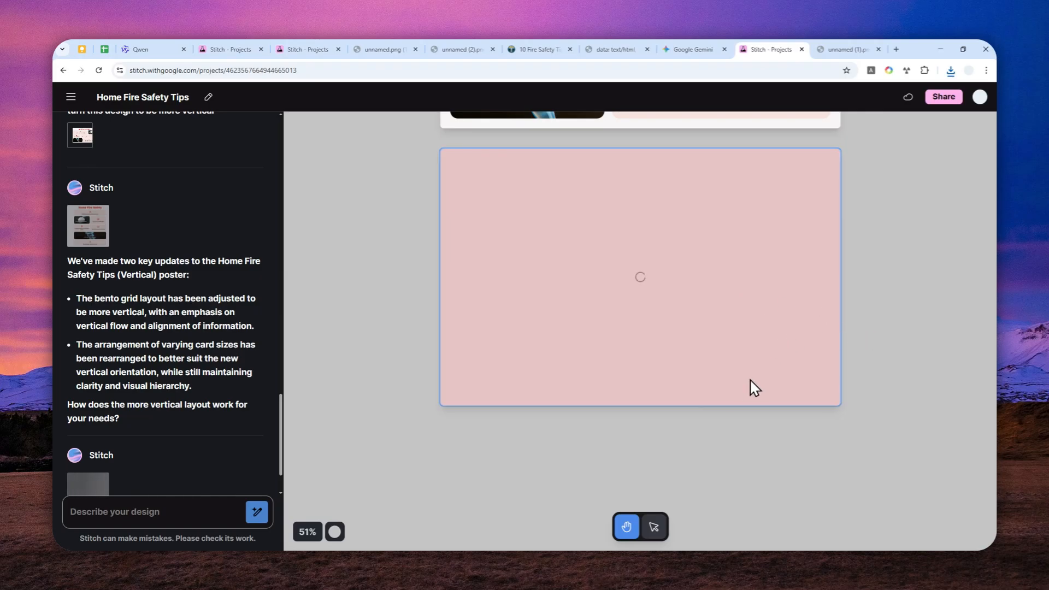